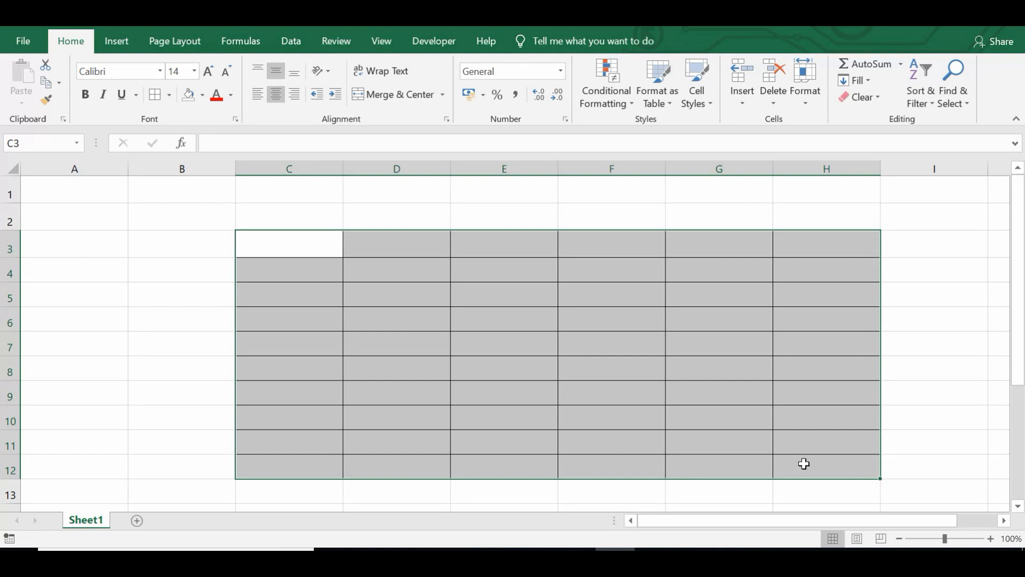
mouse_move(255, 255)
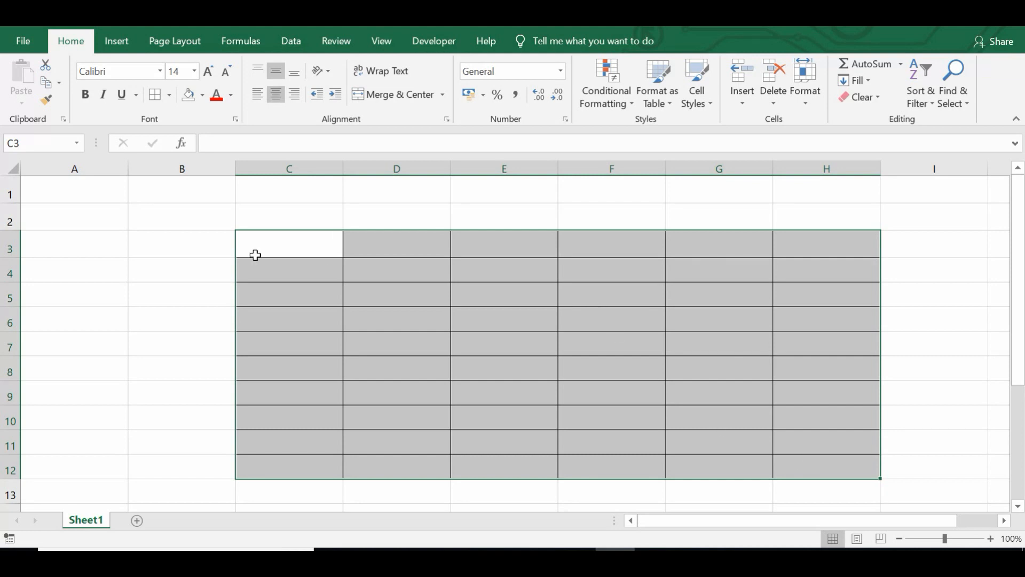
Insert an ActiveX command button from the Developer tab, drawn over cells A1:B2
left_click(74, 189)
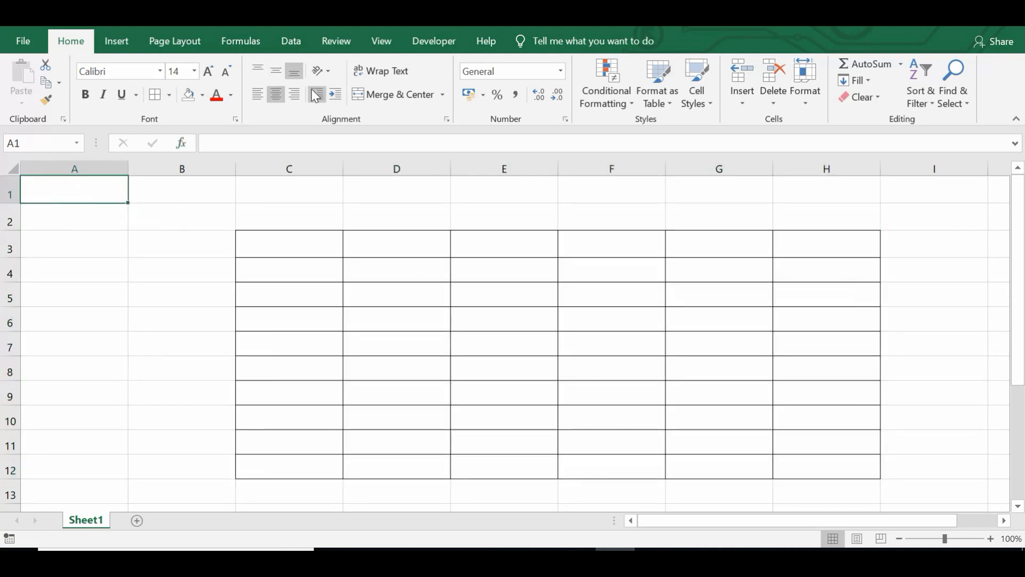
left_click(434, 41)
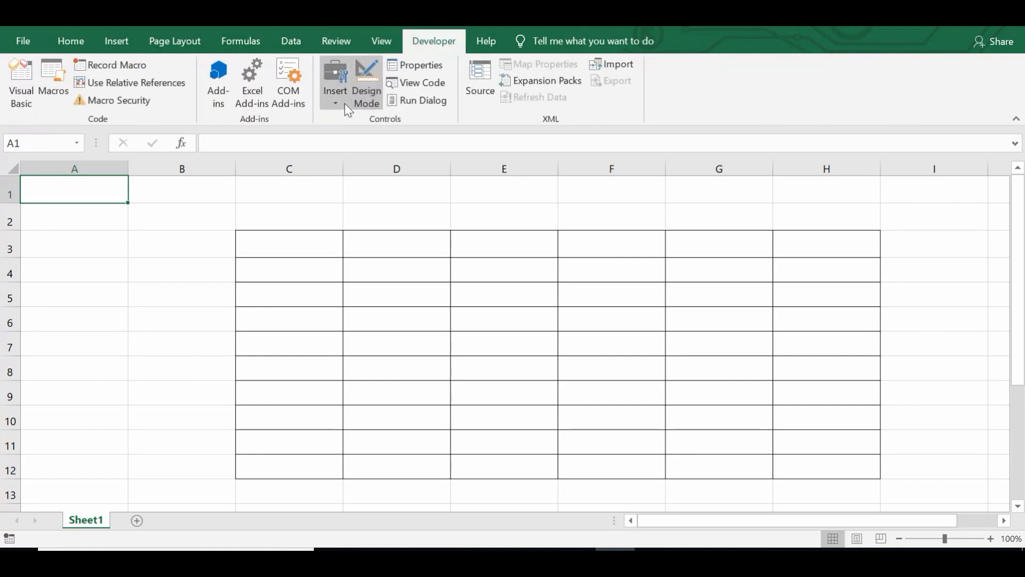
mouse_move(335, 91)
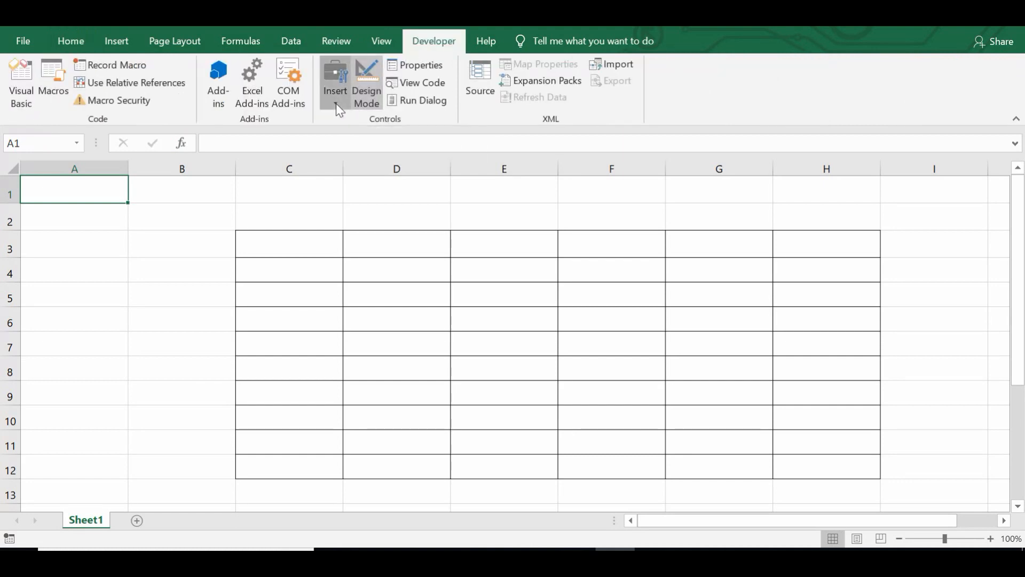
left_click(334, 81)
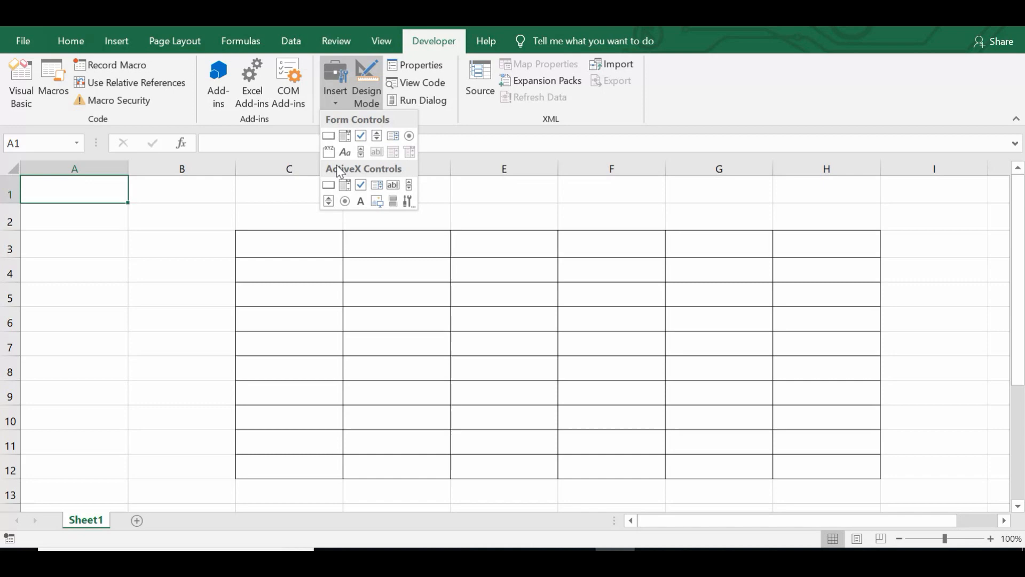
mouse_move(328, 185)
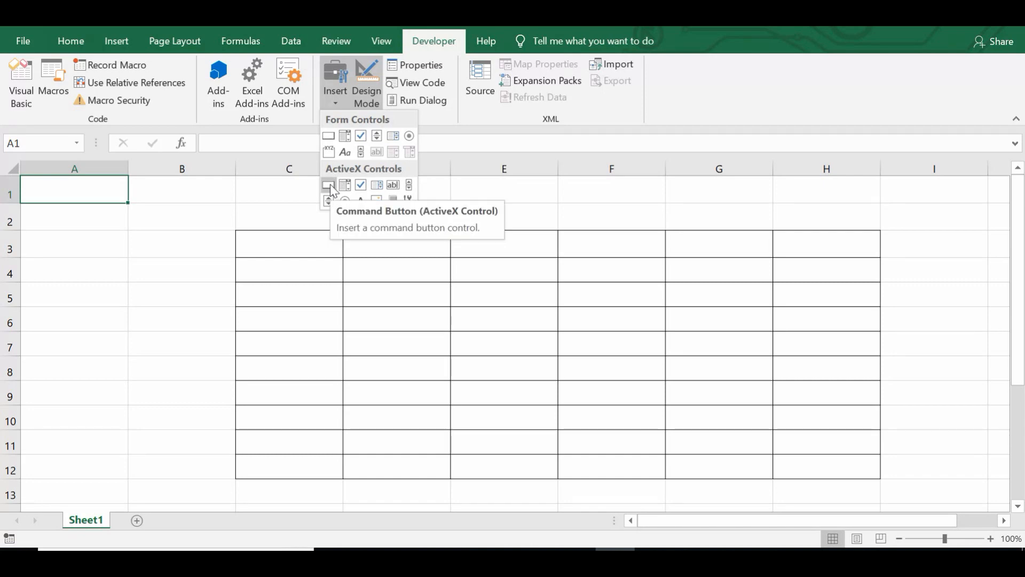
left_click(328, 184)
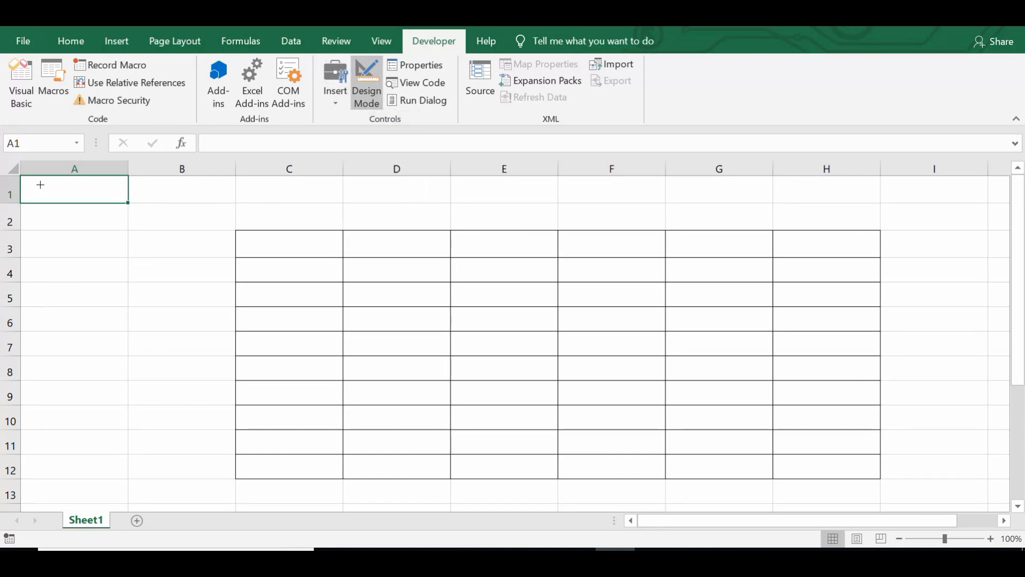
left_click_drag(41, 181, 204, 221)
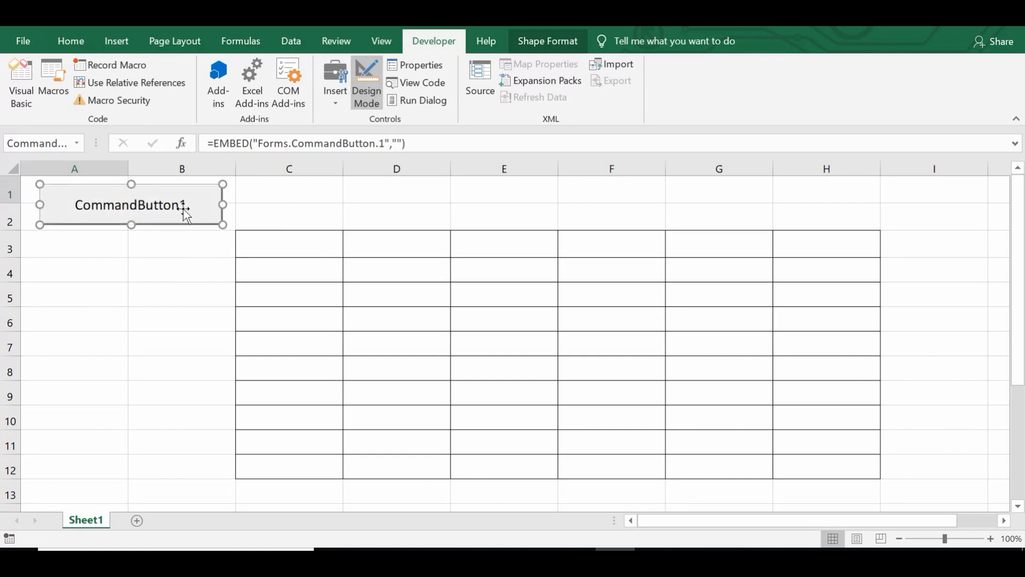
Change the button's Caption property from CommandButton1 to 'Click Here'
right_click(188, 216)
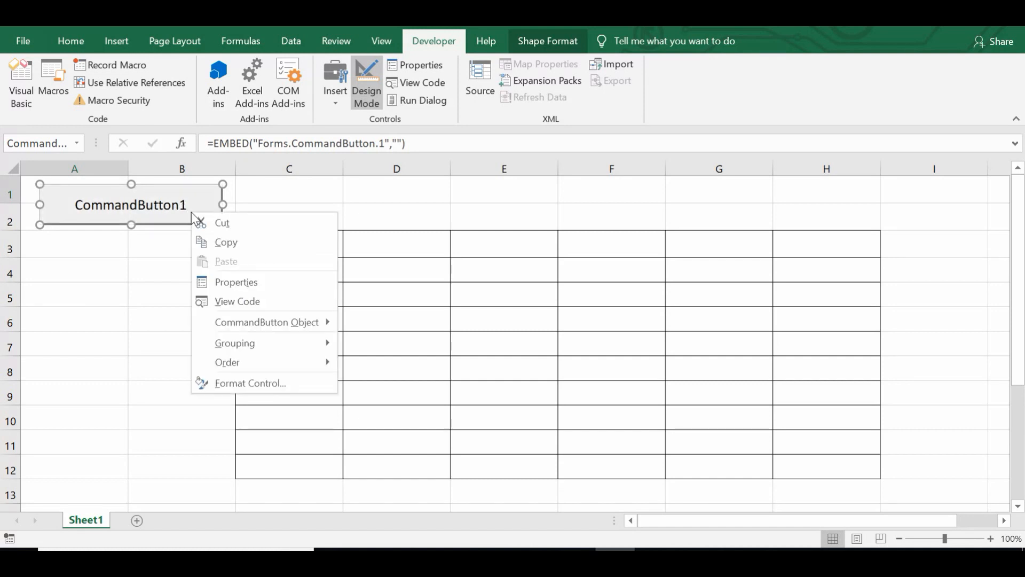
mouse_move(236, 282)
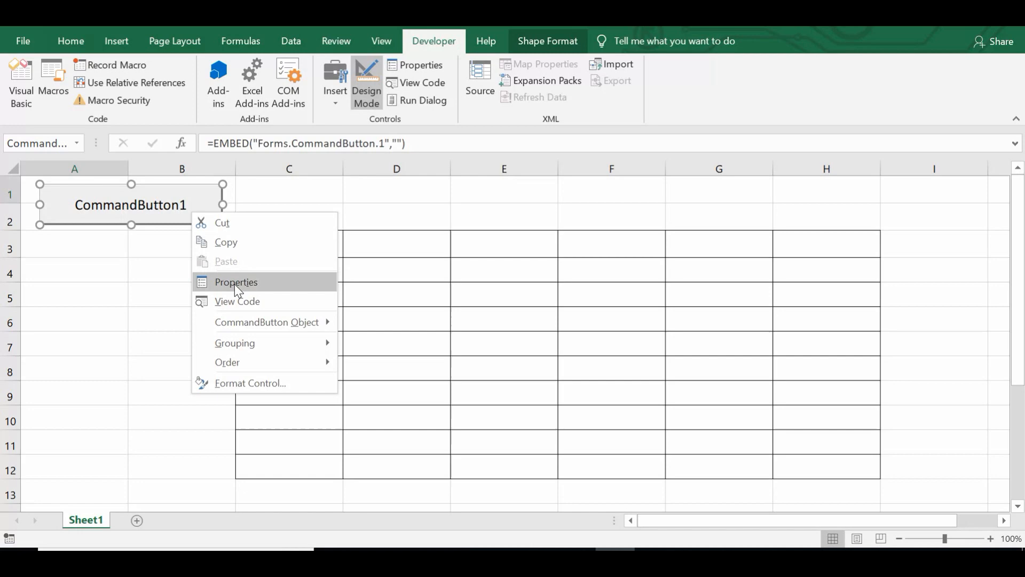
left_click(235, 282)
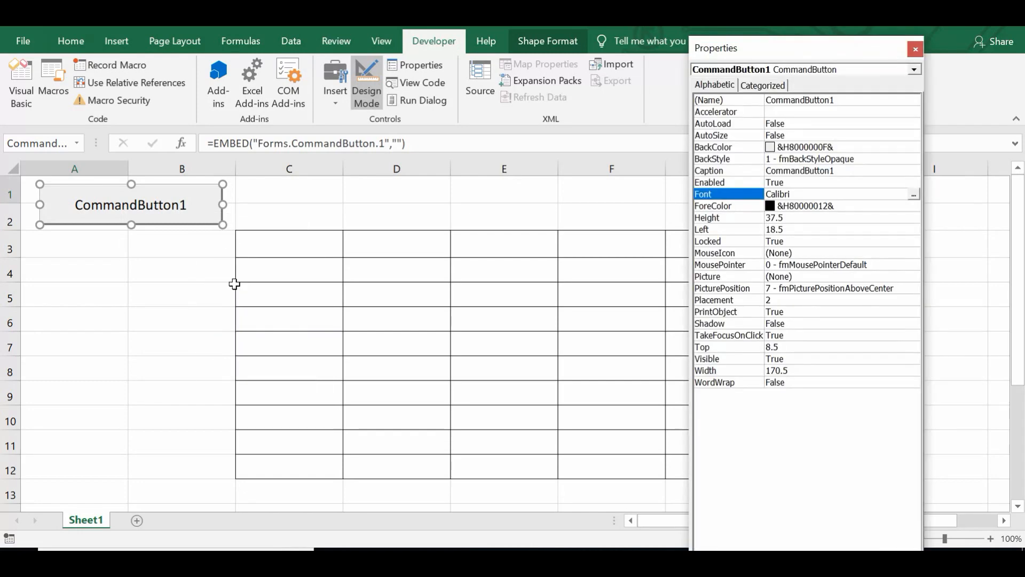
mouse_move(775, 147)
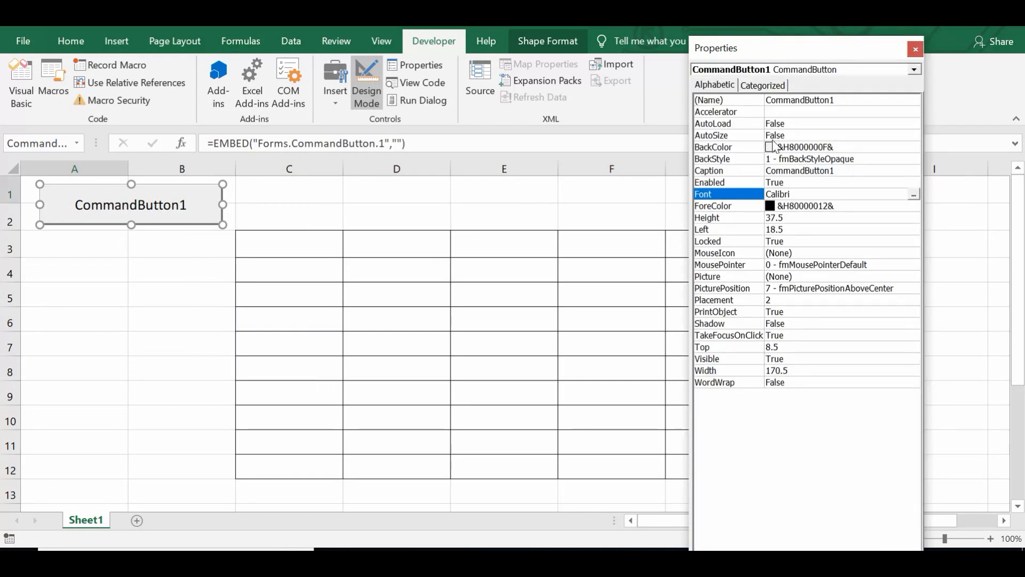
left_click(797, 171)
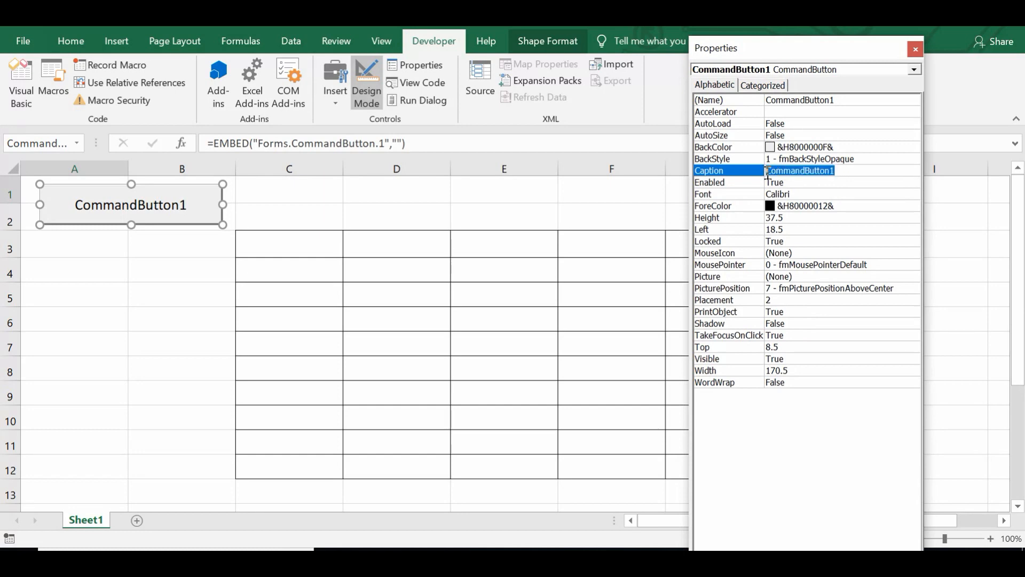
type("Click")
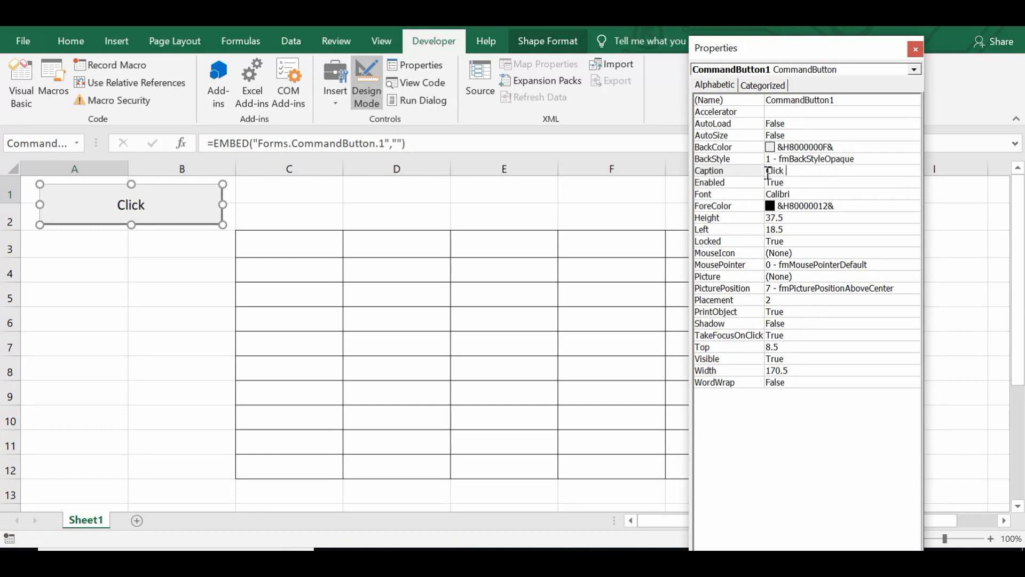
type("Here")
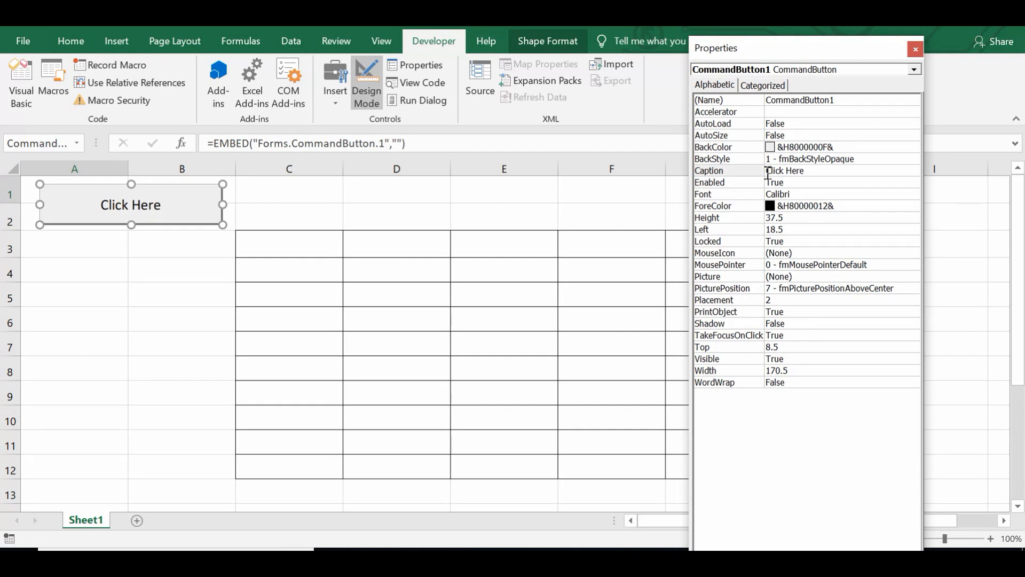
left_click(726, 194)
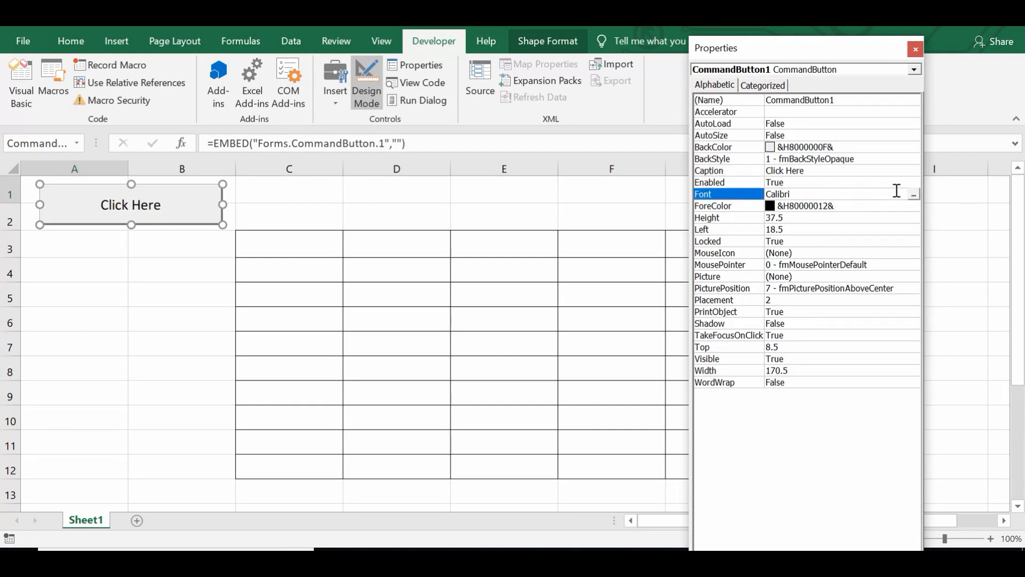
Set the button caption font to Bold at size 18
left_click(913, 195)
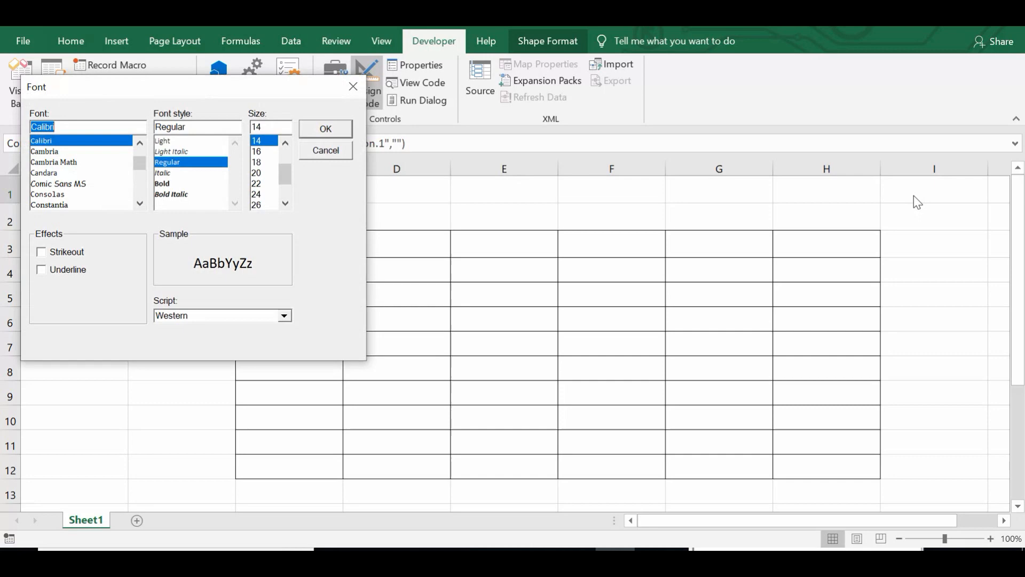
mouse_move(240, 127)
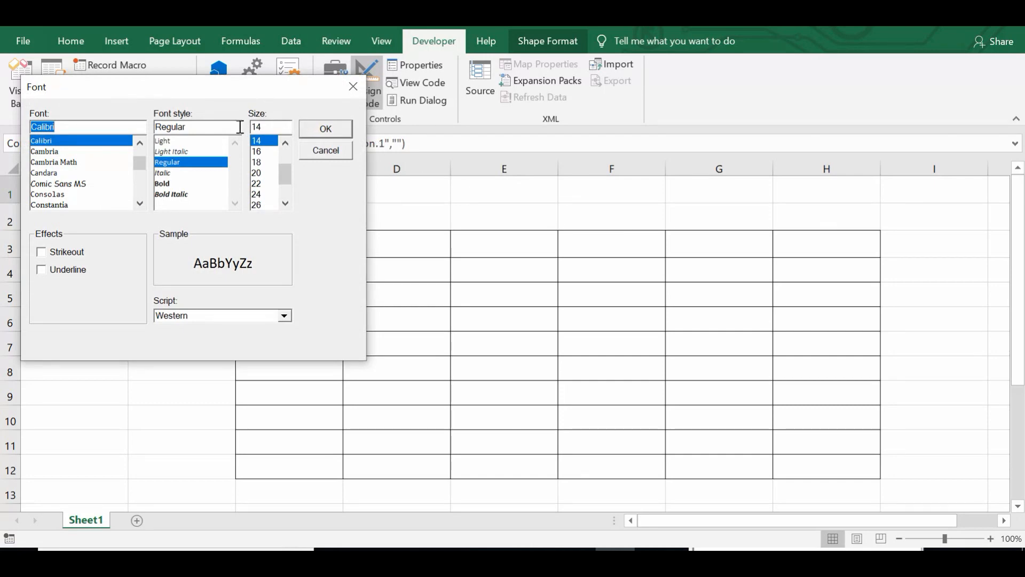
left_click(163, 183)
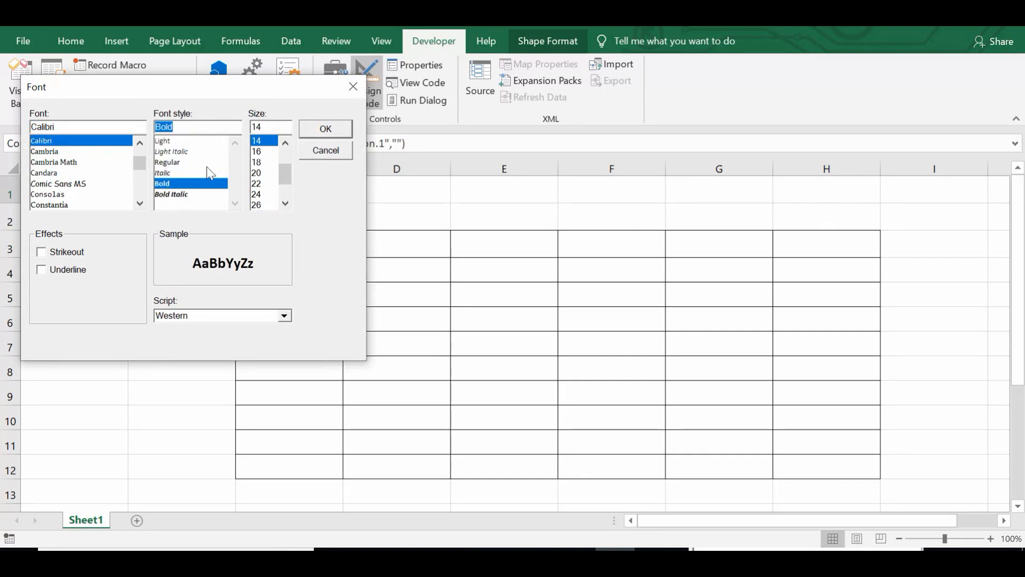
left_click(256, 163)
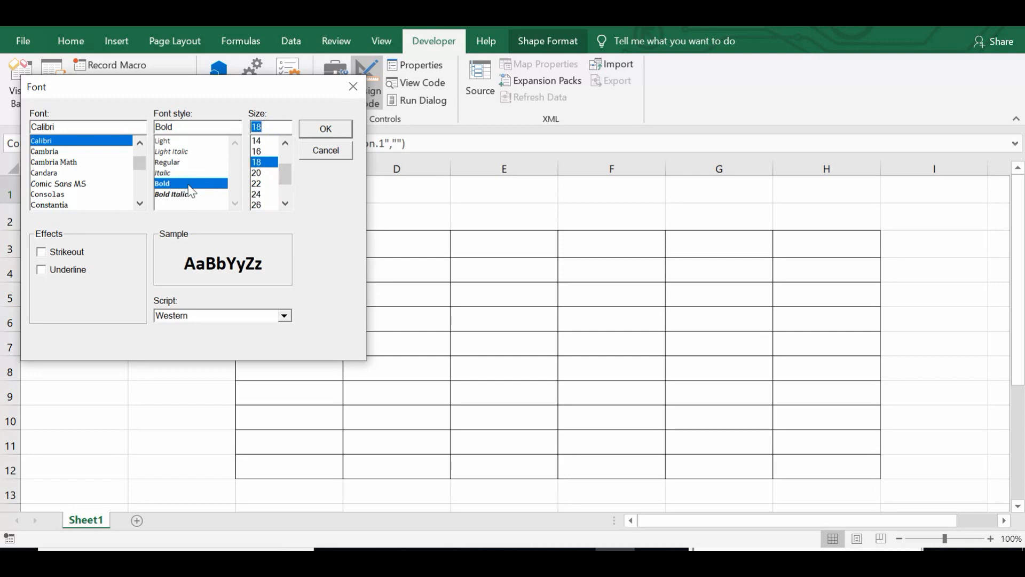
mouse_move(265, 172)
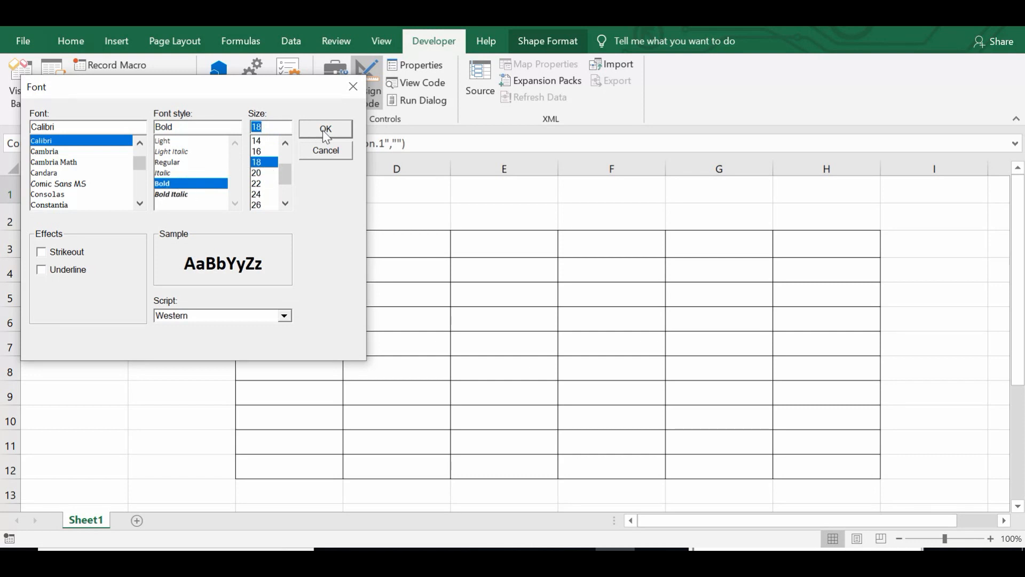
left_click(326, 128)
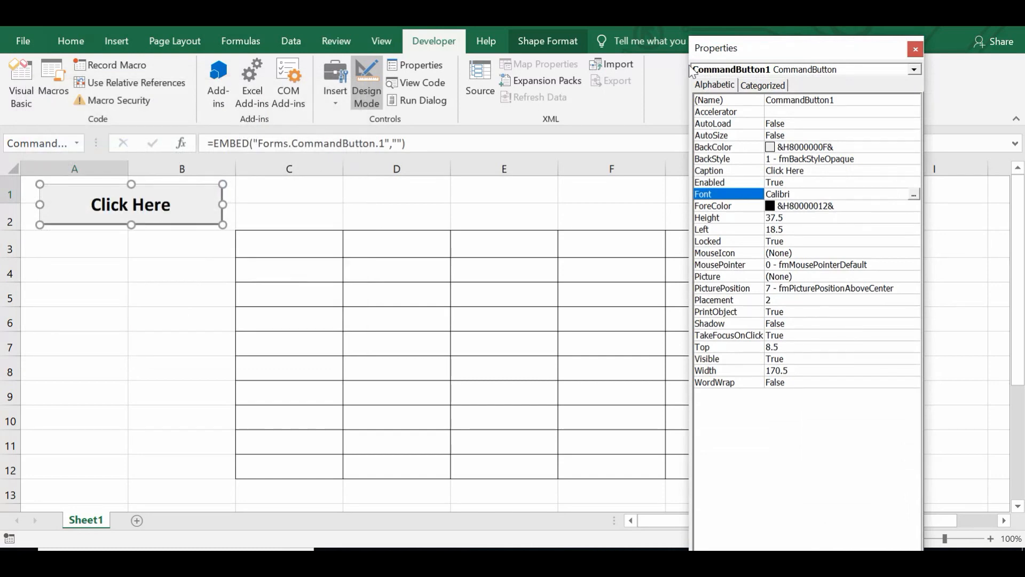
mouse_move(864, 51)
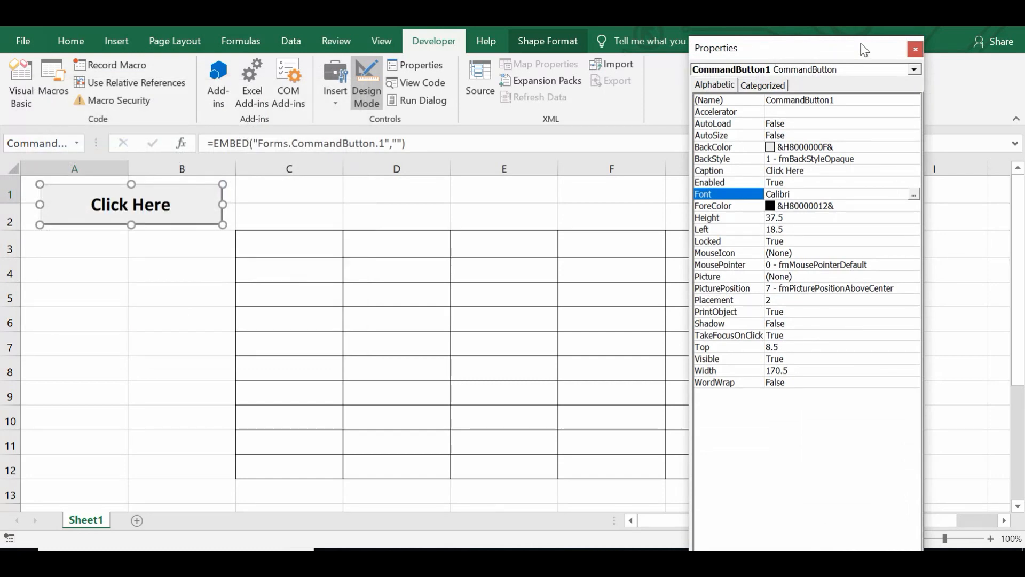
Close the button's Properties window
left_click(914, 49)
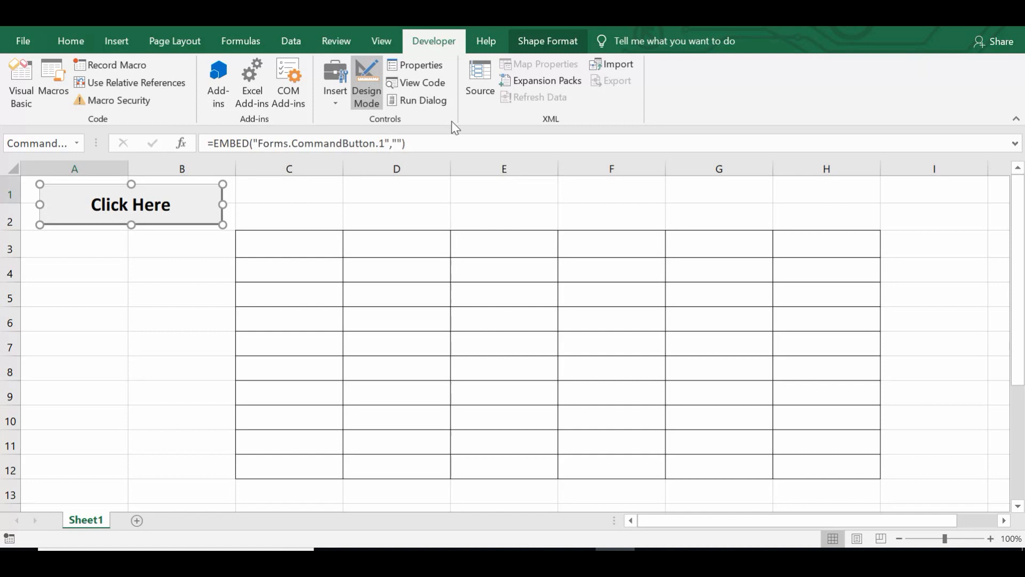
mouse_move(162, 216)
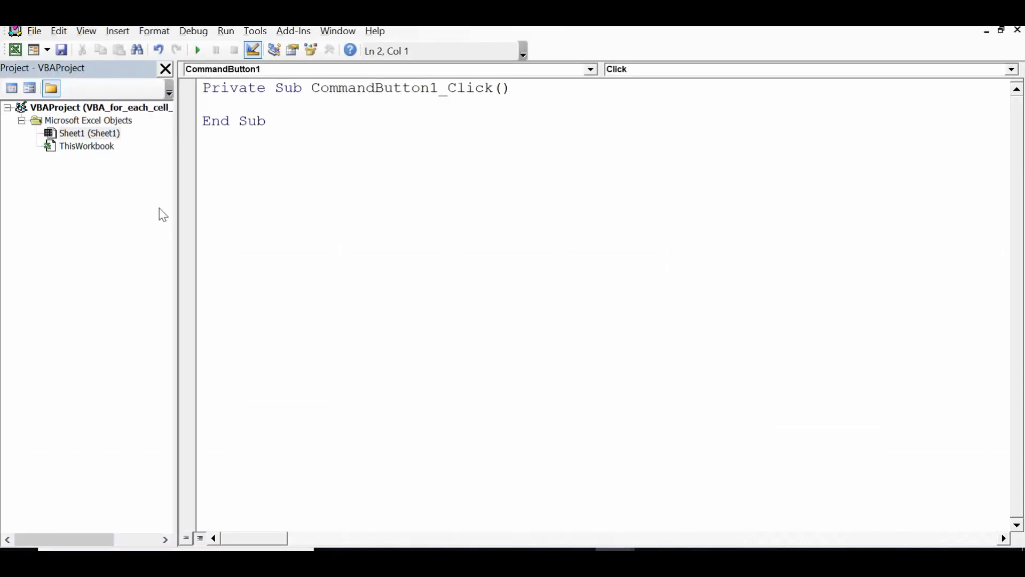
mouse_move(289, 208)
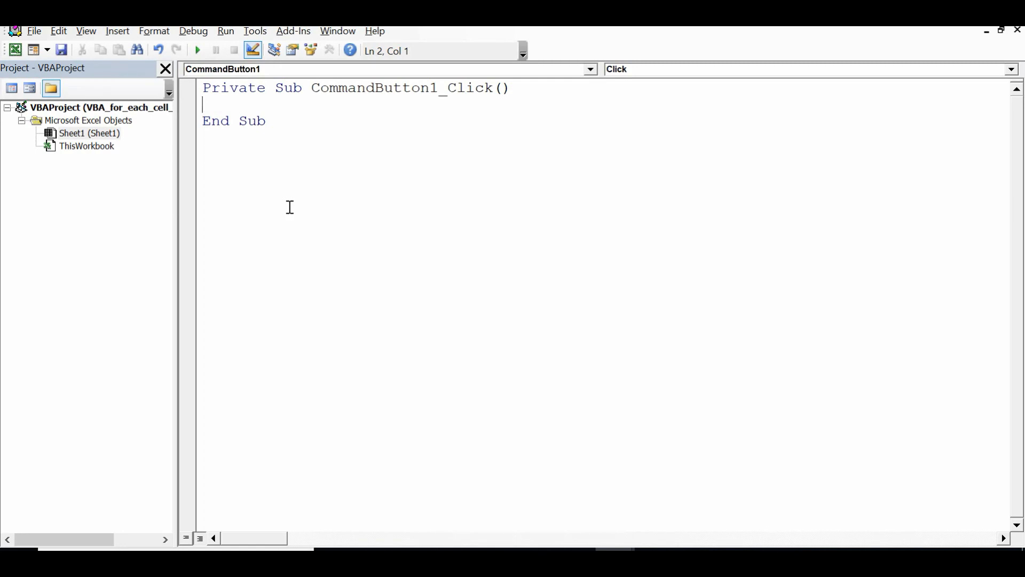
Type 'Dim mycell As Range' and 'Dim myrange As Range', then add blank lines below
type("dim m")
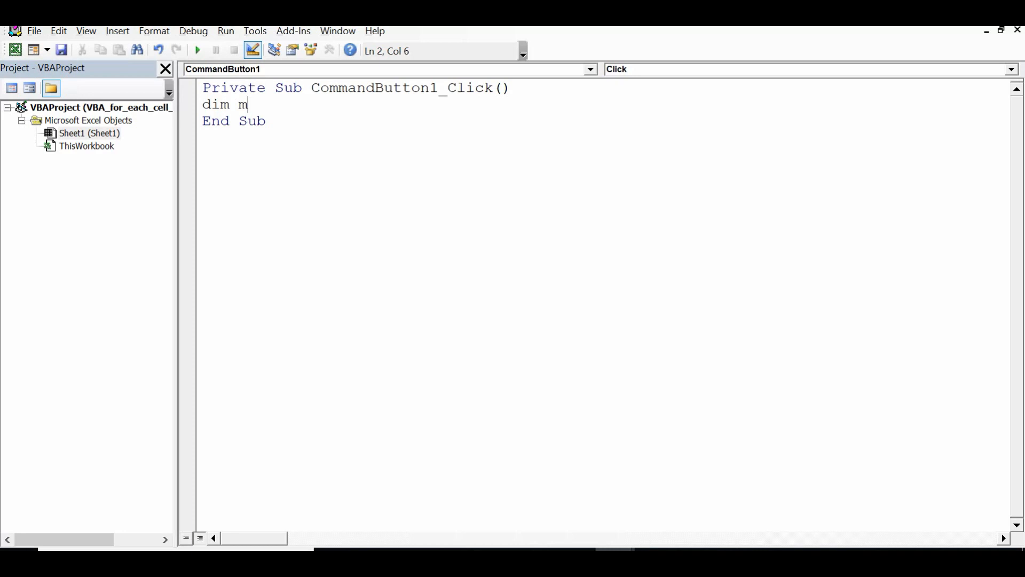
type("ycell as")
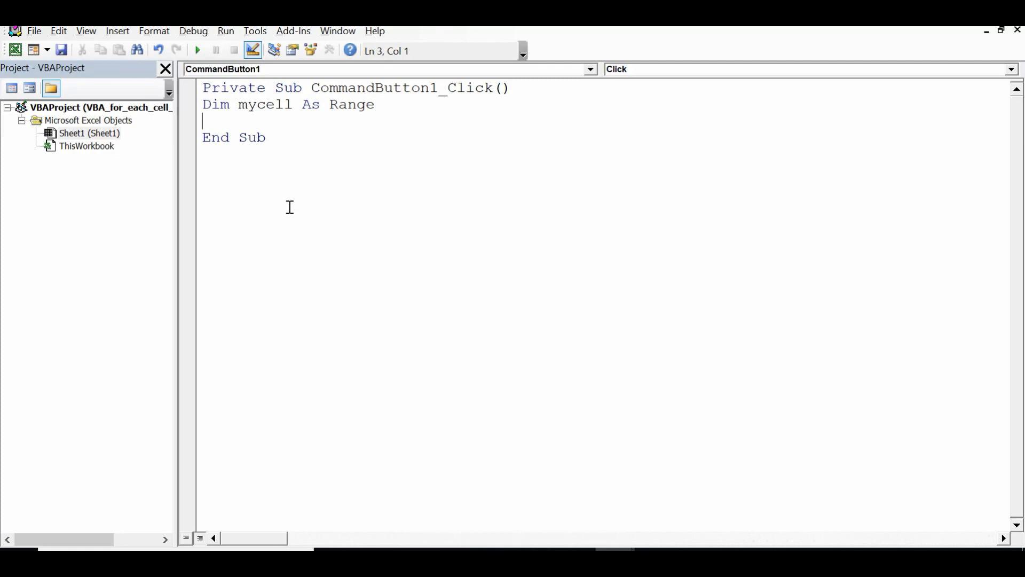
type("dim my")
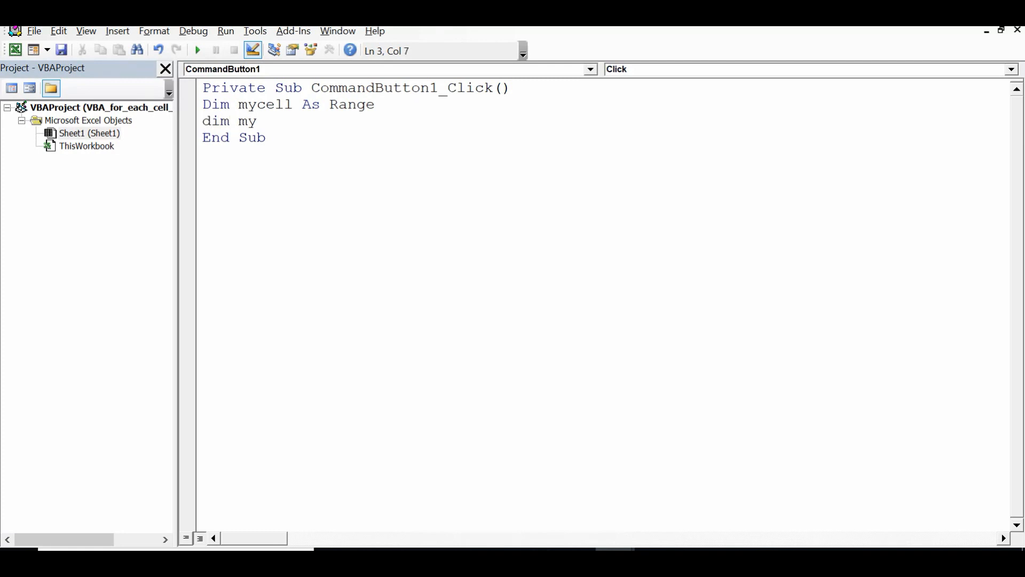
type("range")
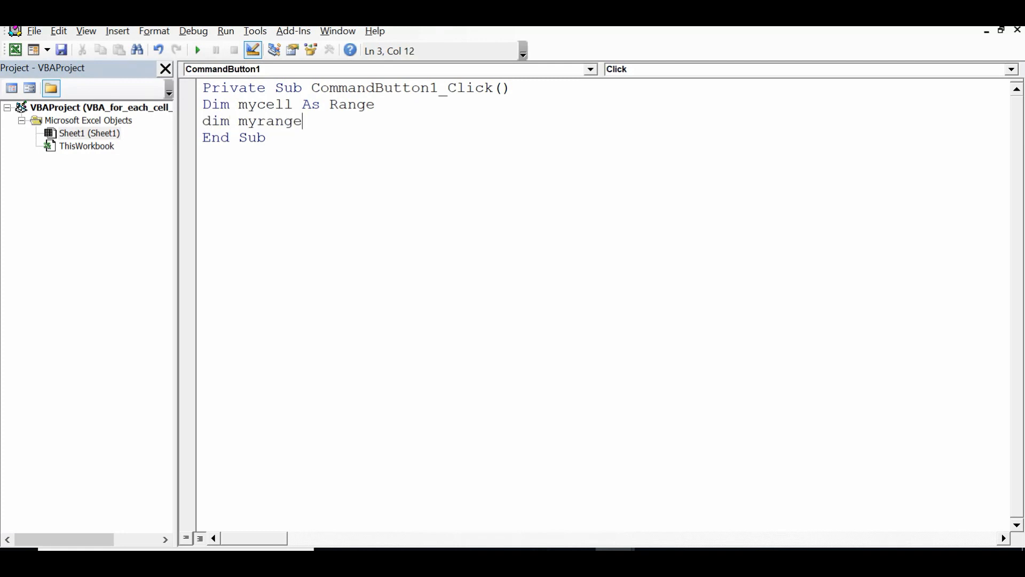
type("as range")
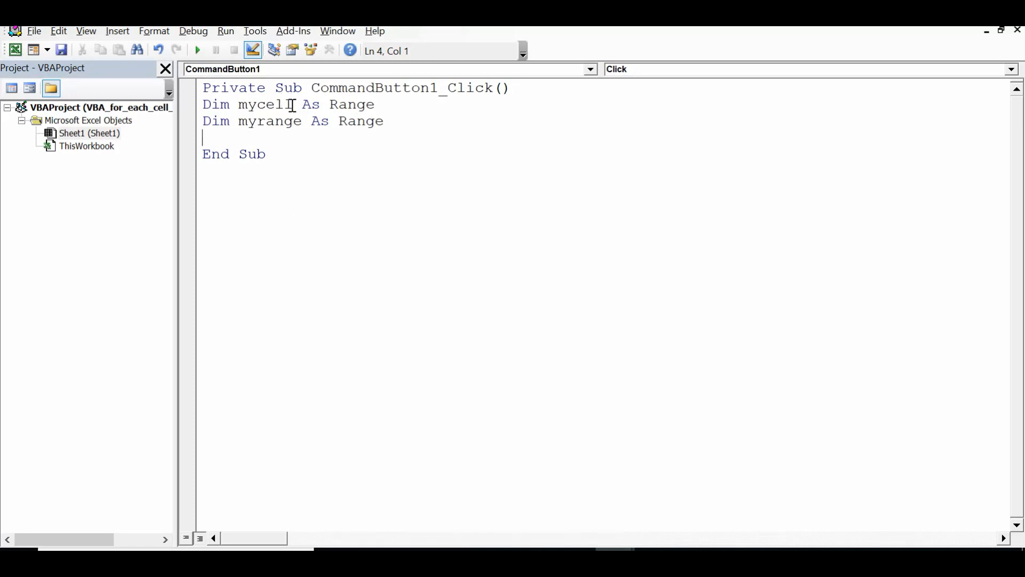
double_click(265, 104)
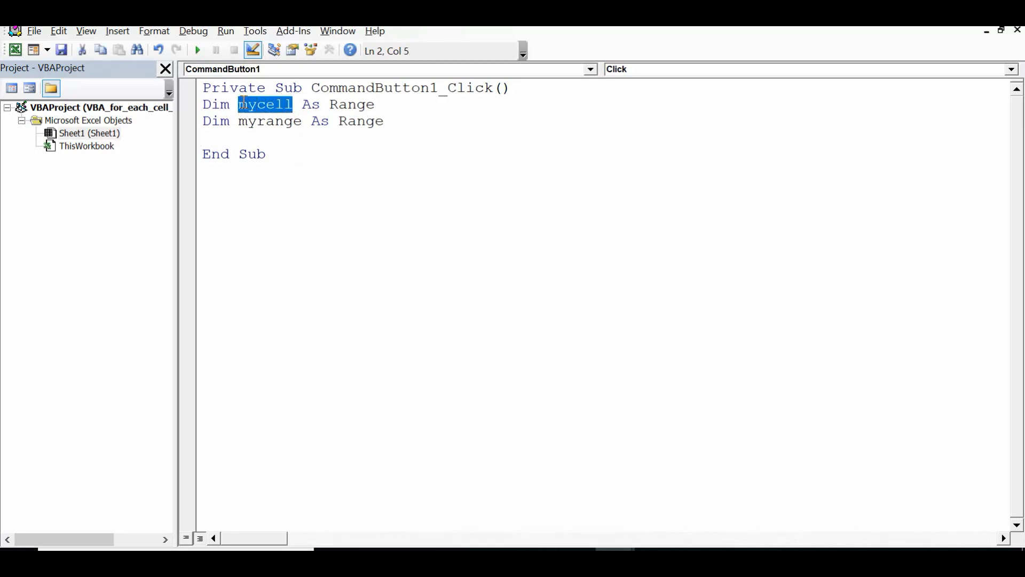
double_click(268, 121)
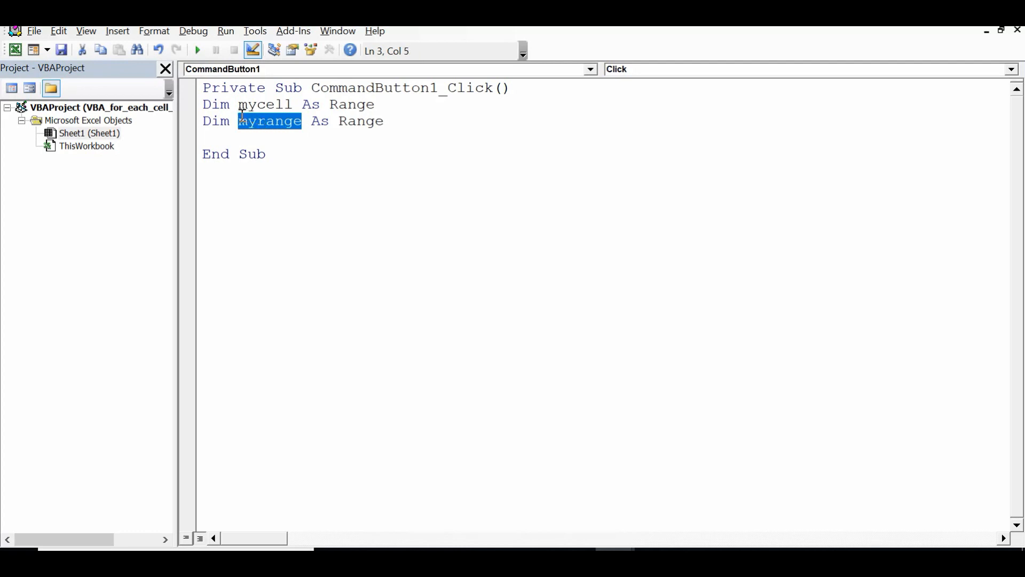
double_click(356, 104)
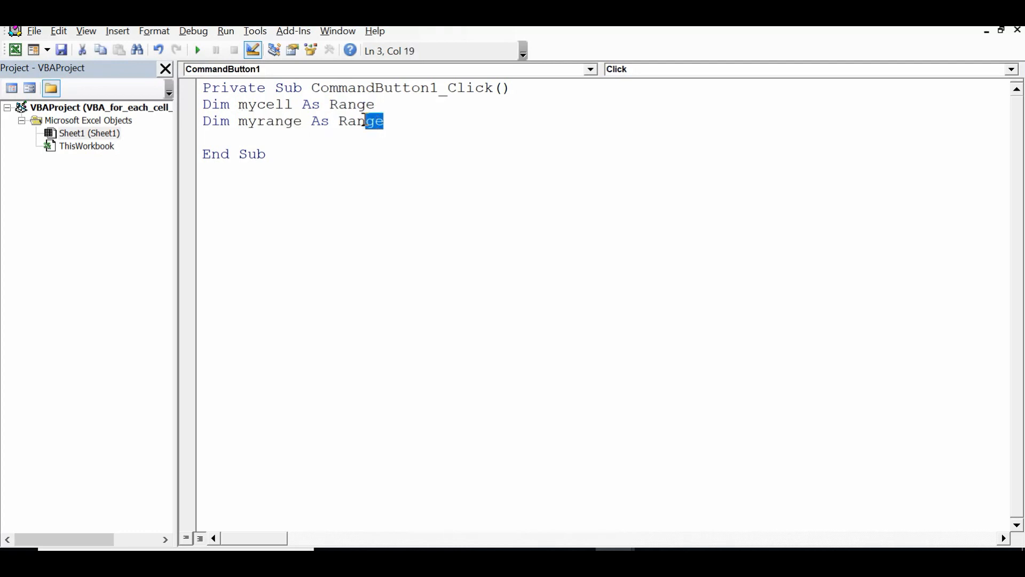
left_click(400, 121)
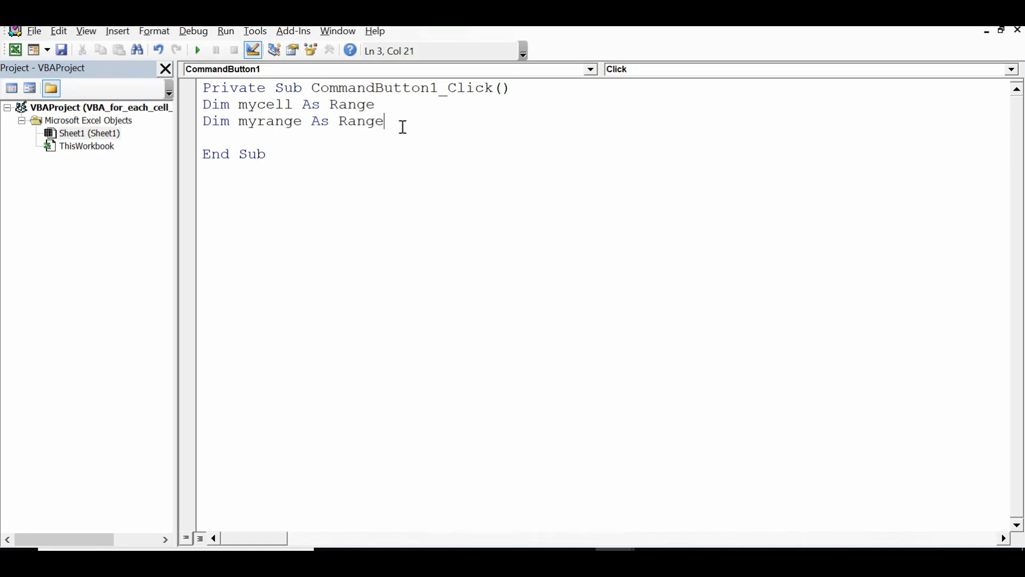
key("Return")
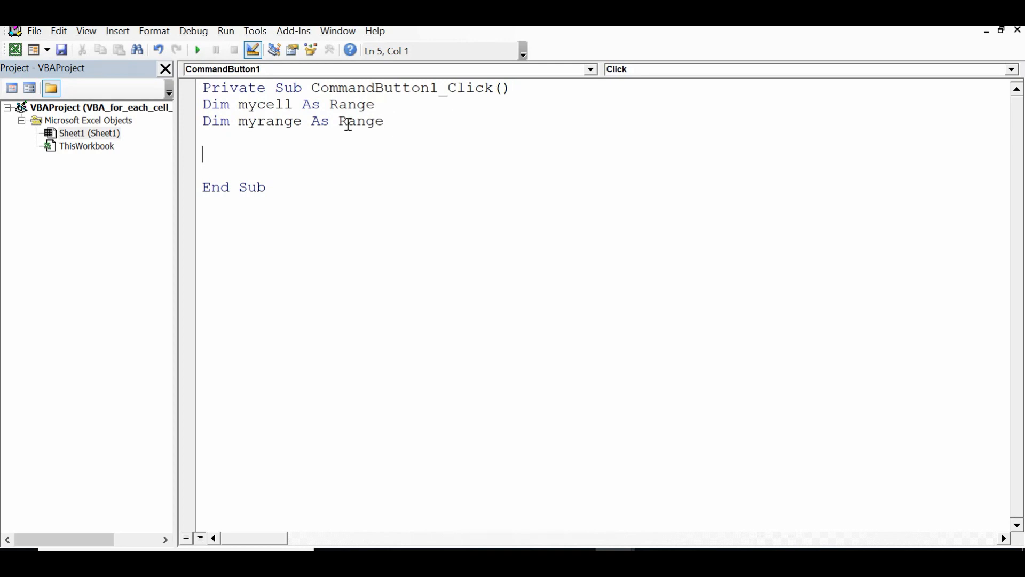
Begin a Set line assigning myrange to Worksheets("Sheet1")
double_click(268, 121)
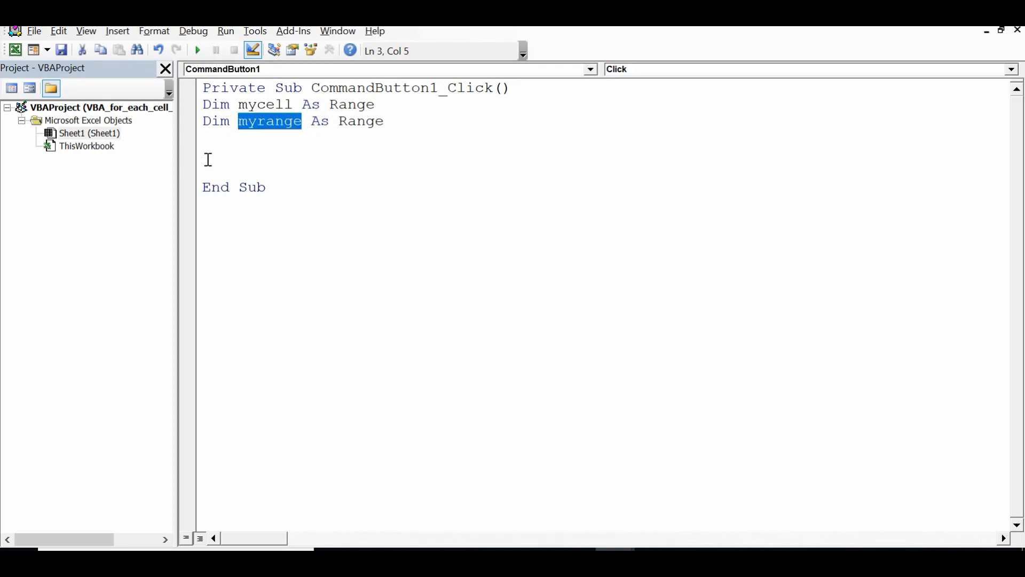
left_click(208, 154)
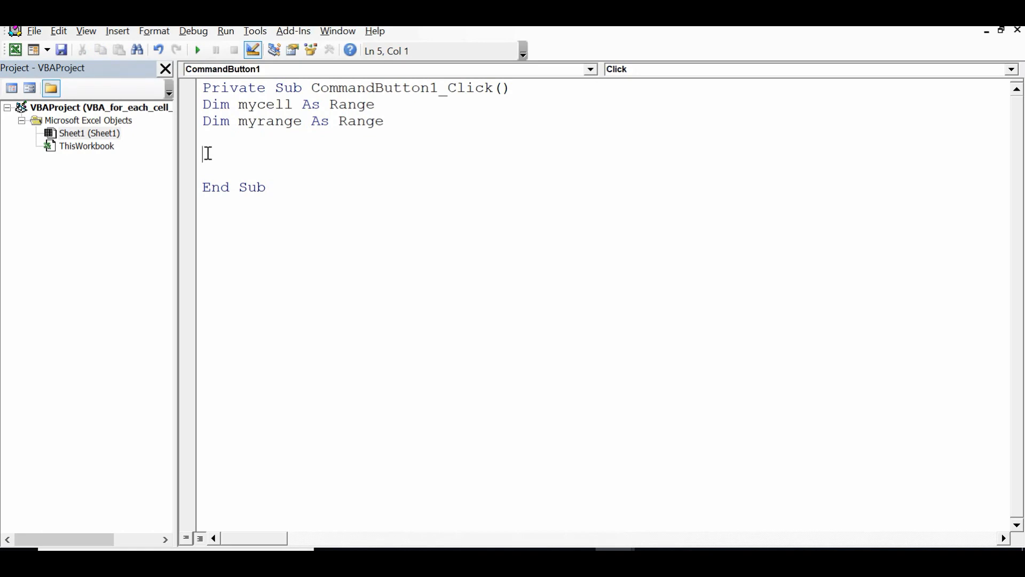
type("set myr")
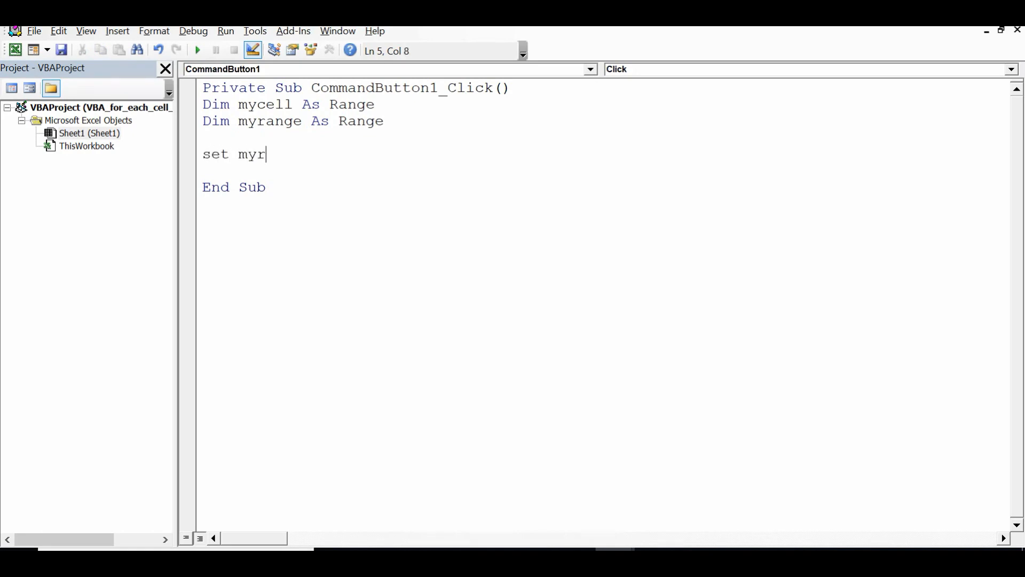
type("ange=")
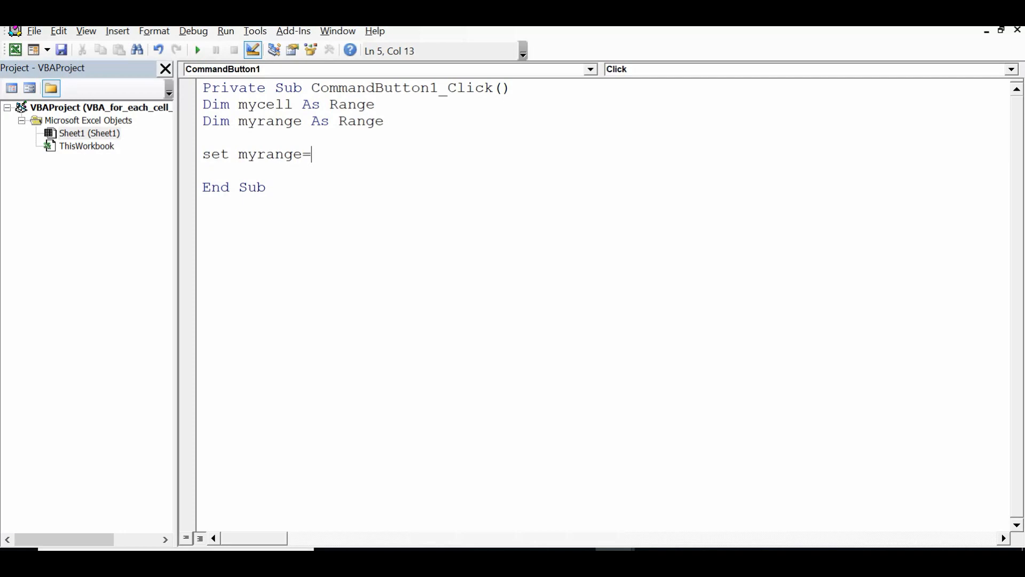
type("worksheet")
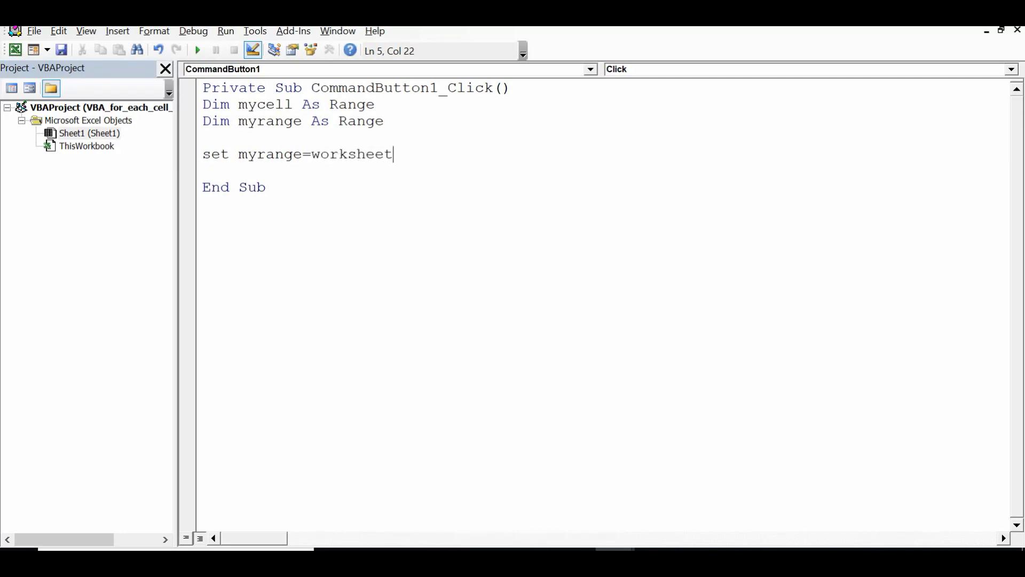
type("s(")
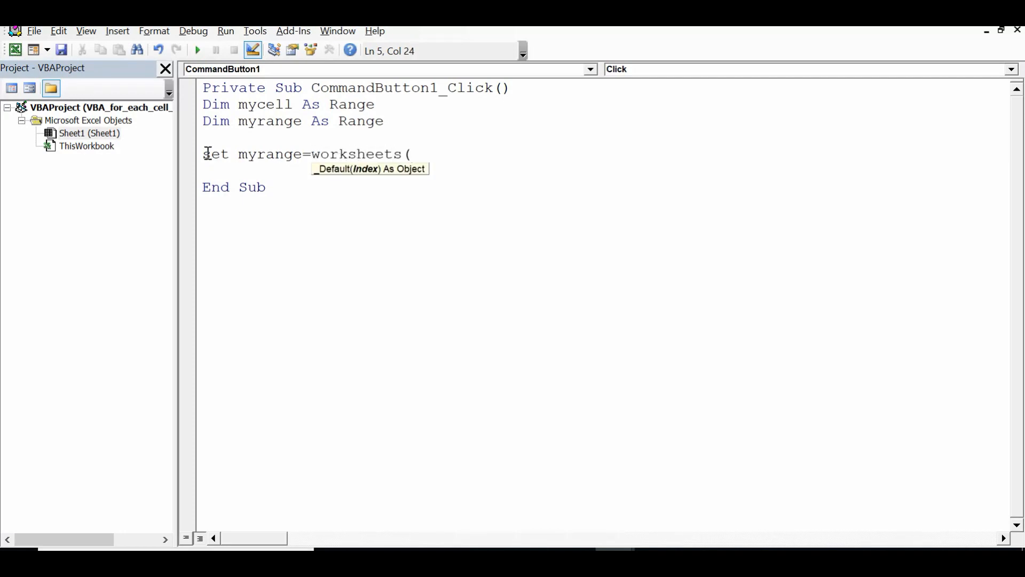
type("\"")
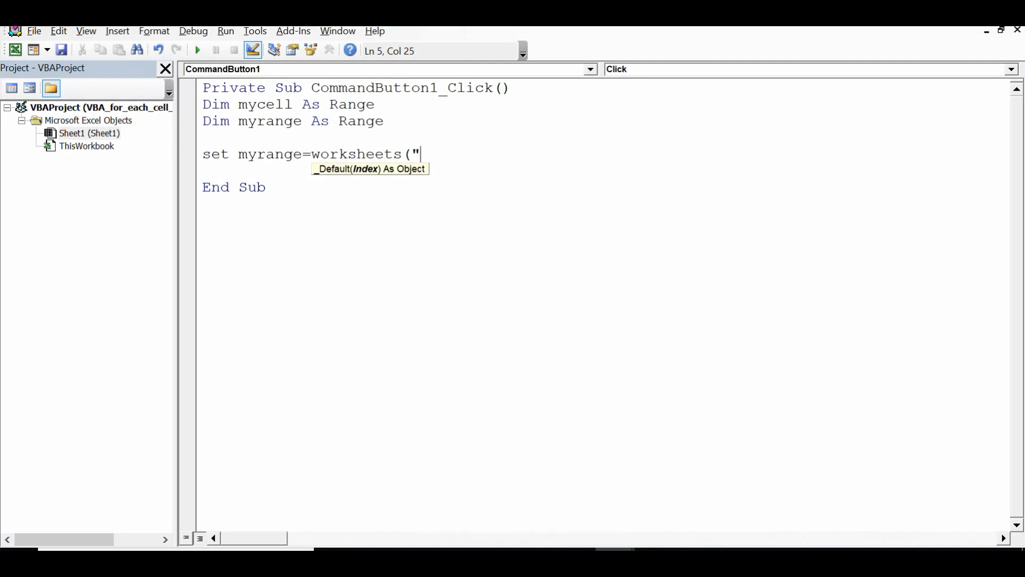
type("S")
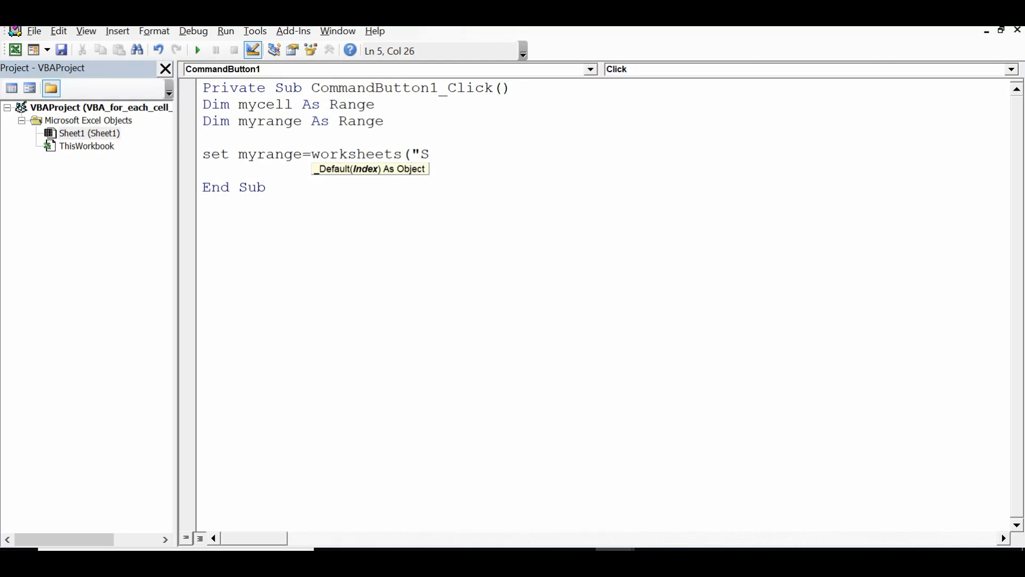
type("heet1")
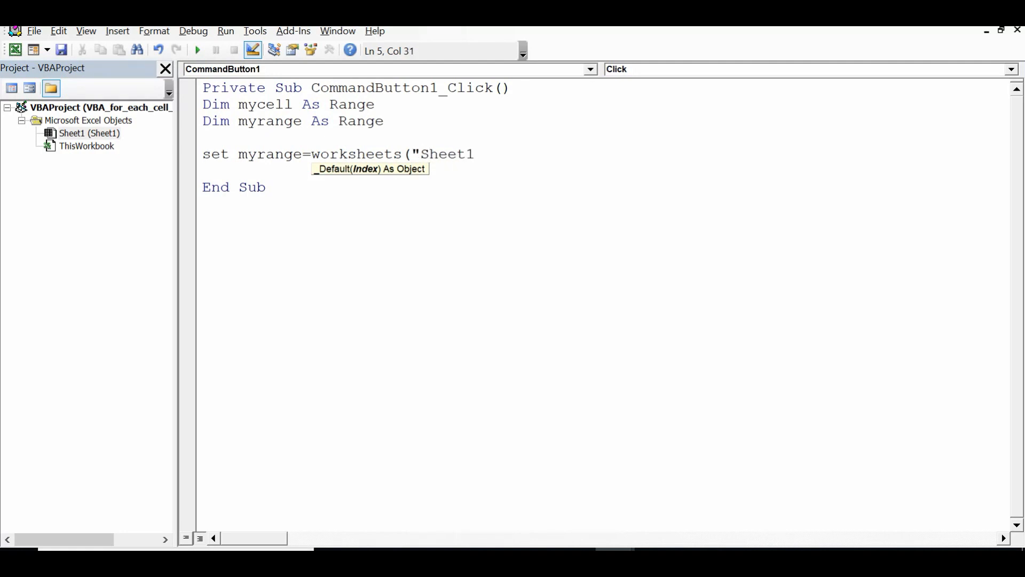
type("\")")
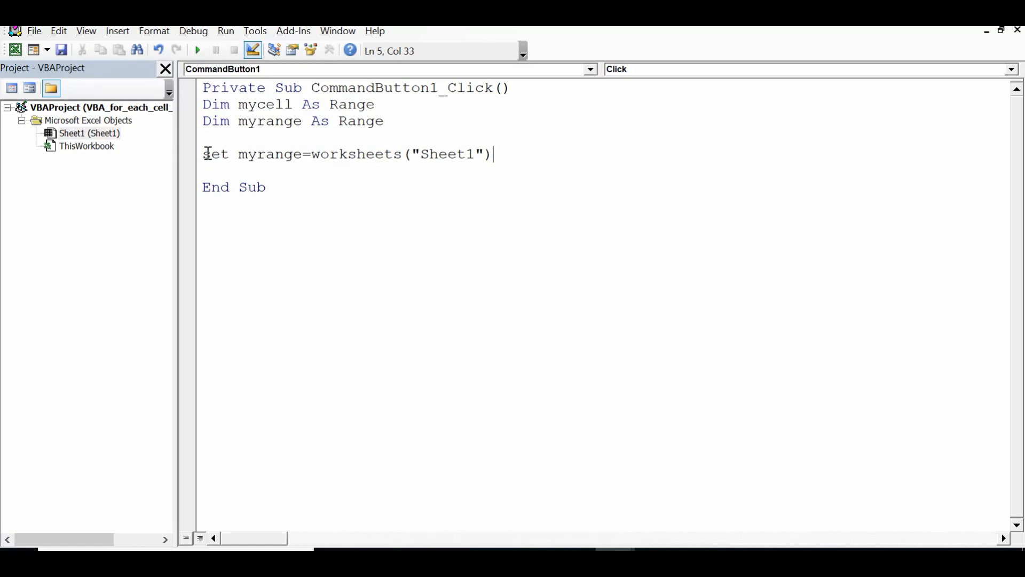
Complete the Set line with .Range("C3:H12") and move below it
type(".range")
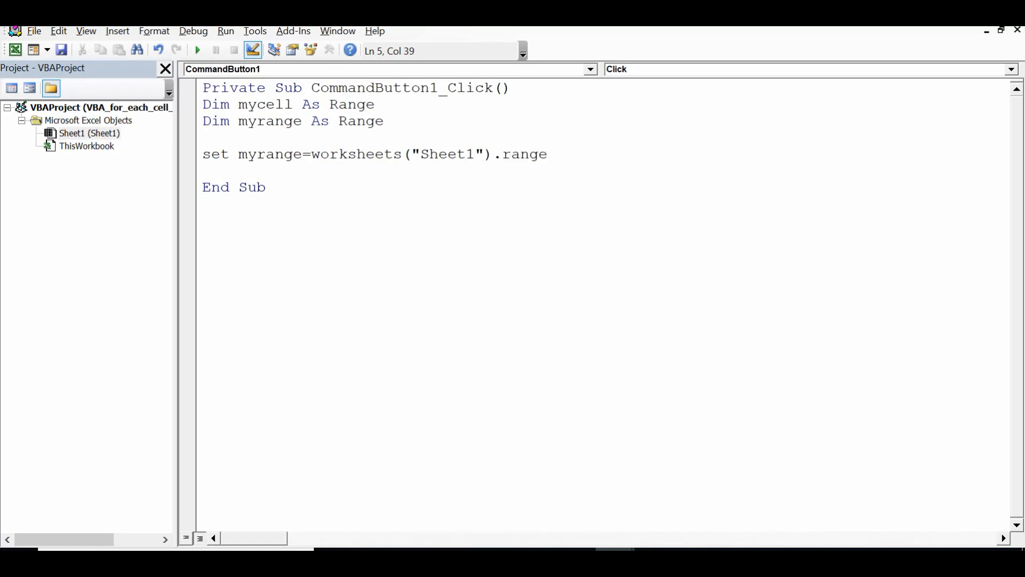
type("(")
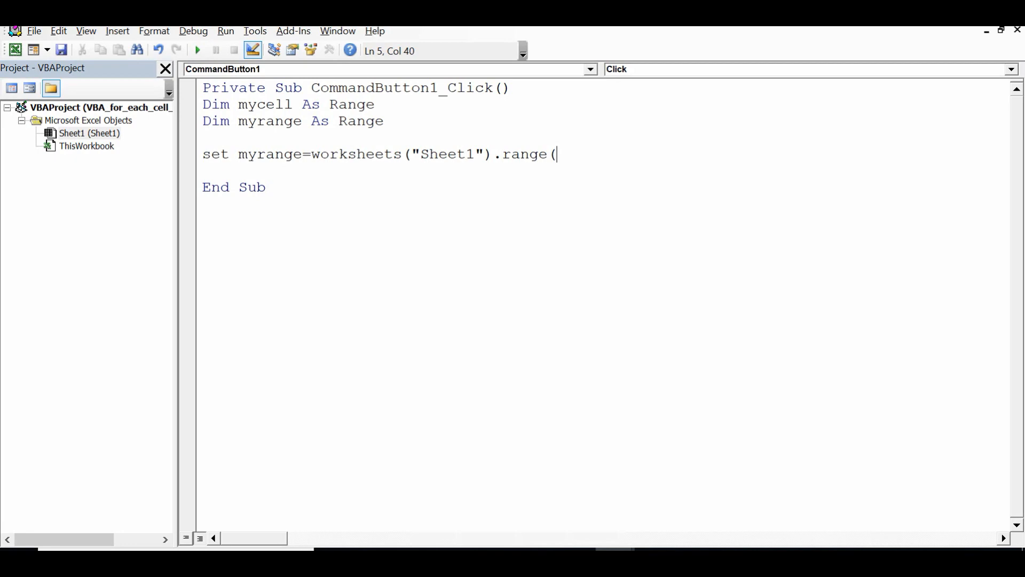
type("\"C3")
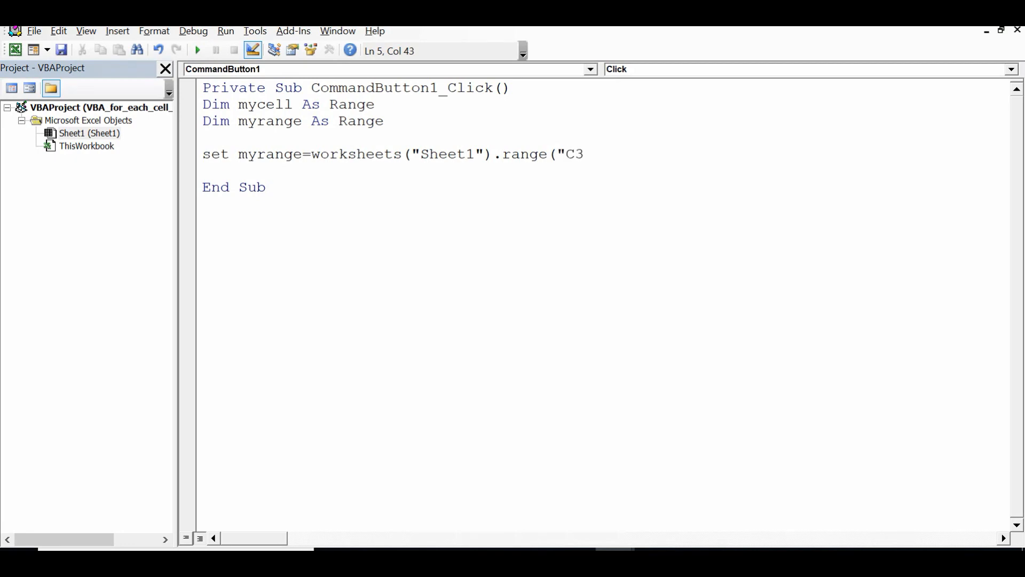
type(":")
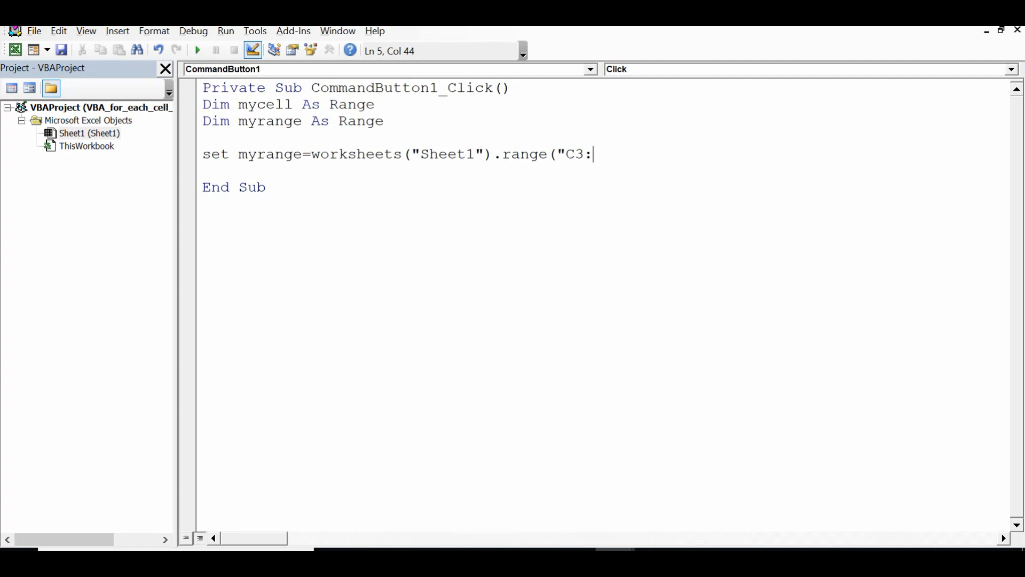
type("H12")
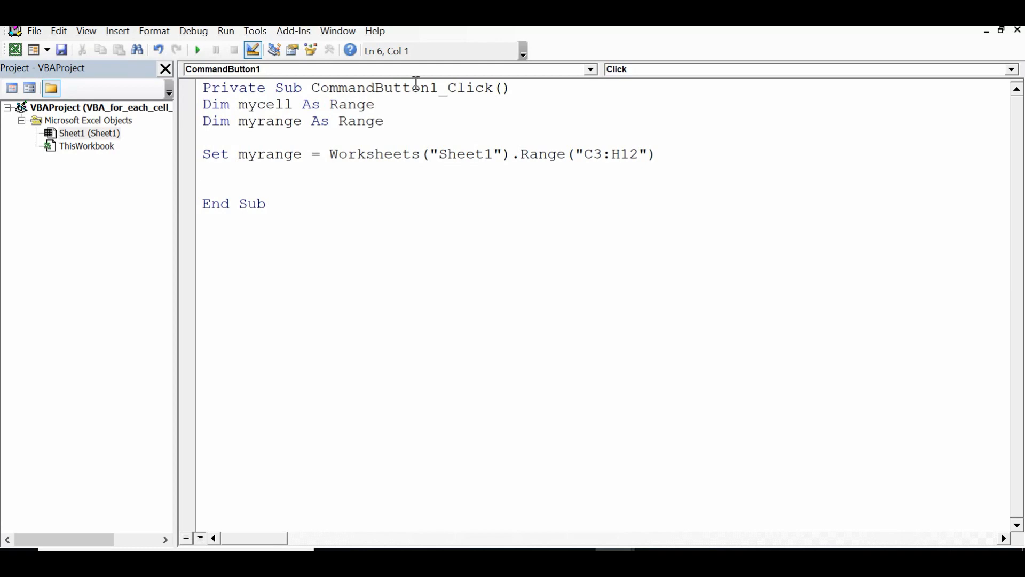
double_click(281, 154)
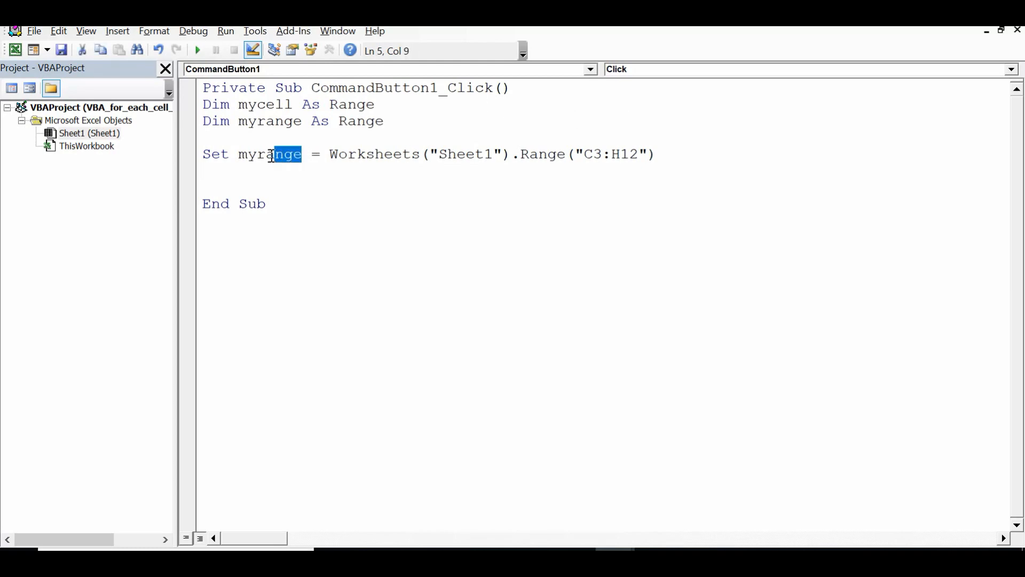
double_click(268, 153)
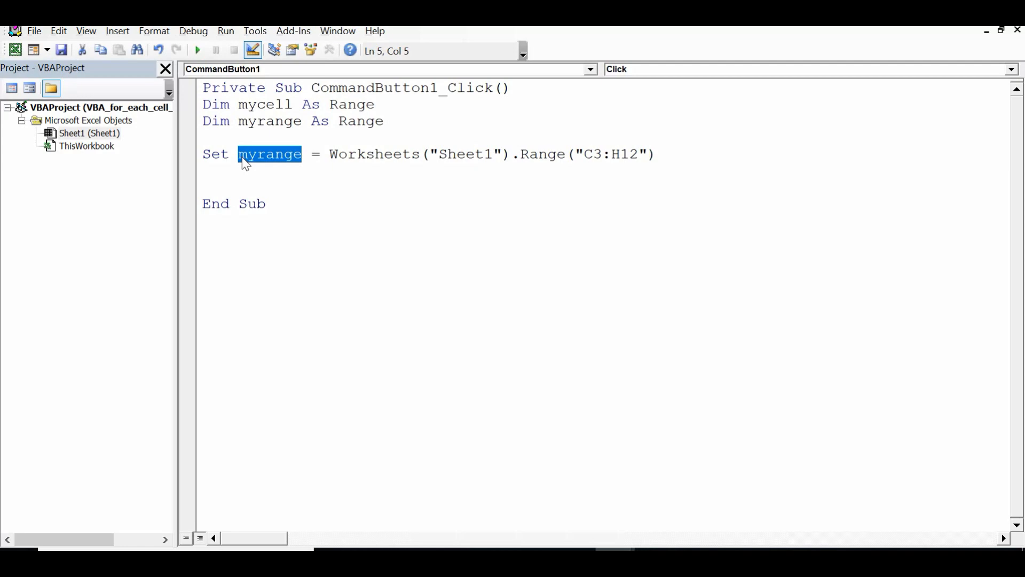
left_click(224, 177)
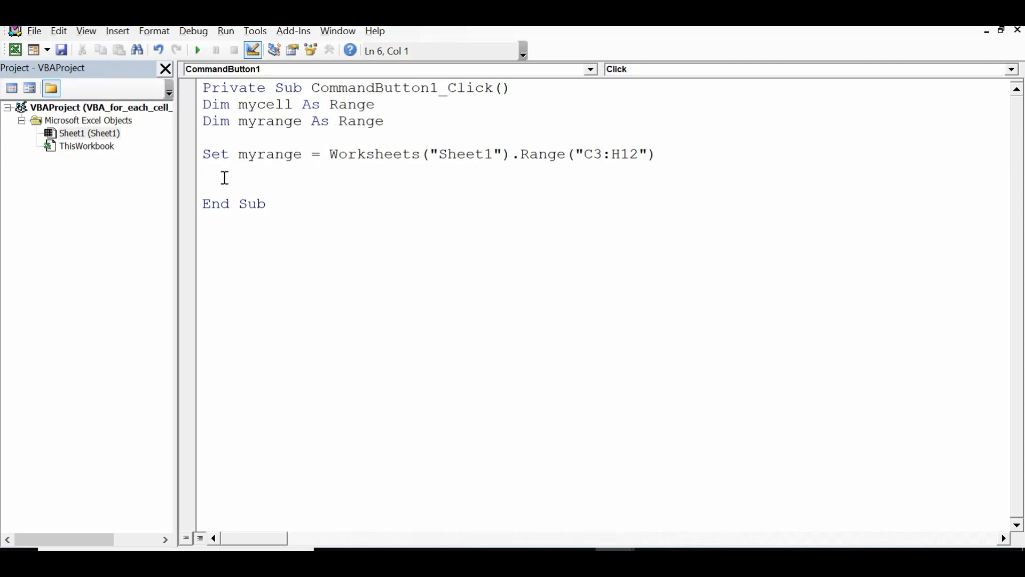
left_click(204, 172)
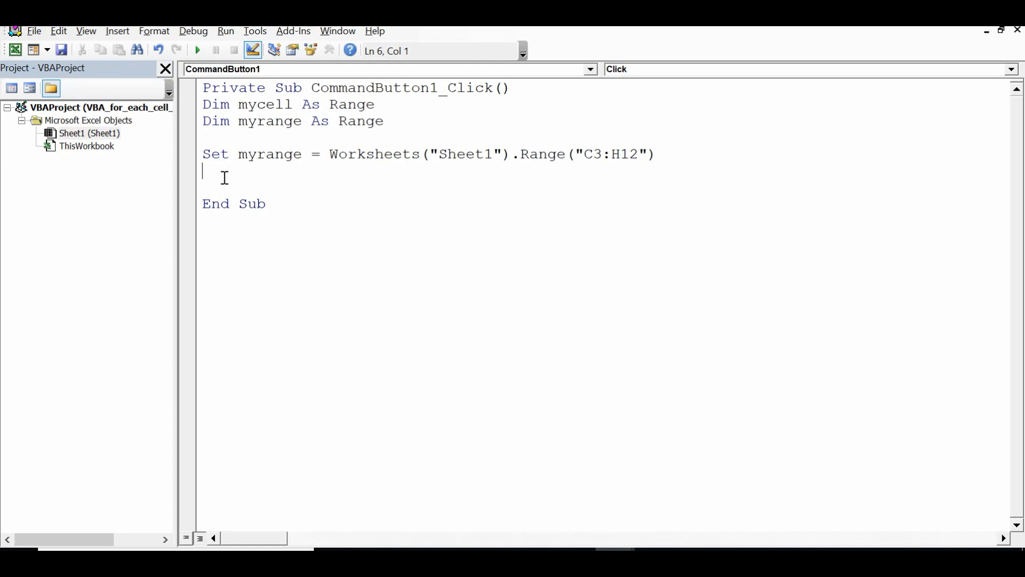
Write the loop skeleton 'For Each mycell In myrange' ... 'Next mycell'
type("for")
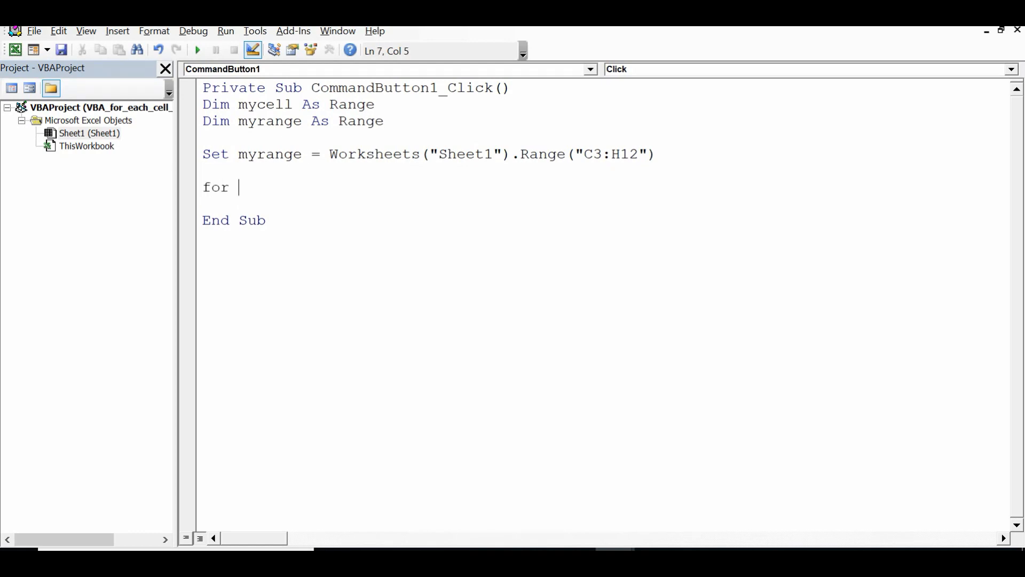
type("each")
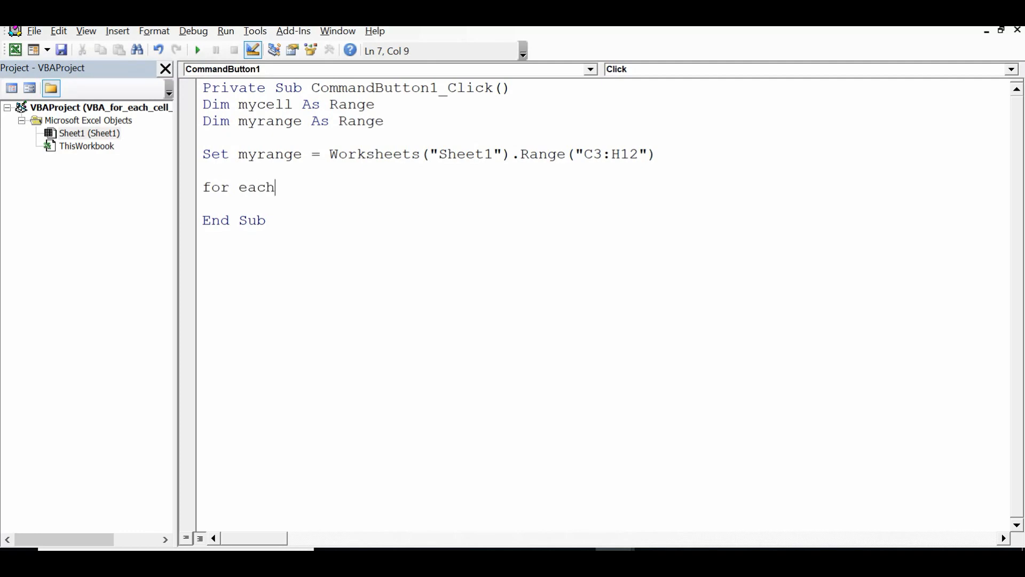
type("myce")
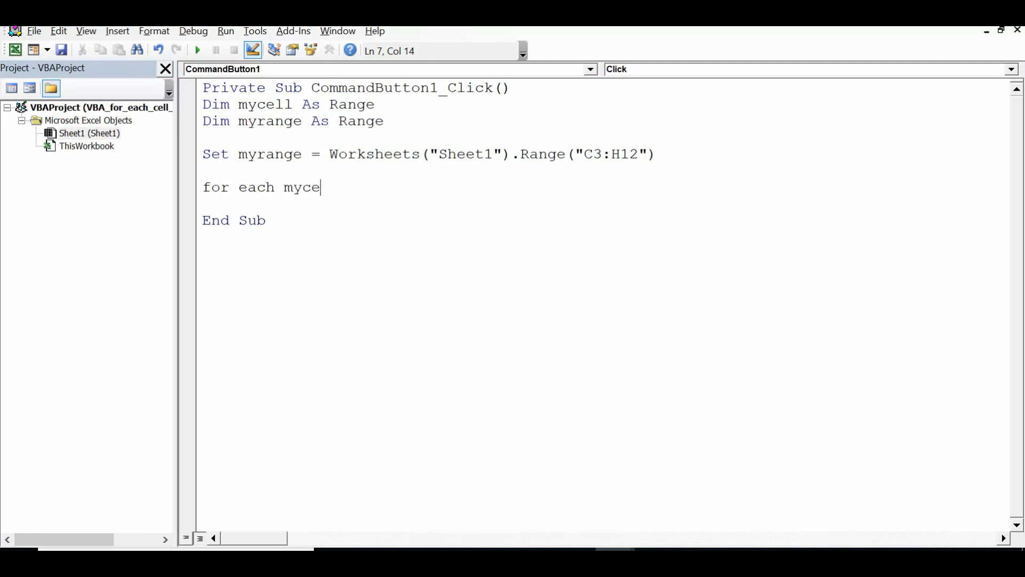
type("ll in")
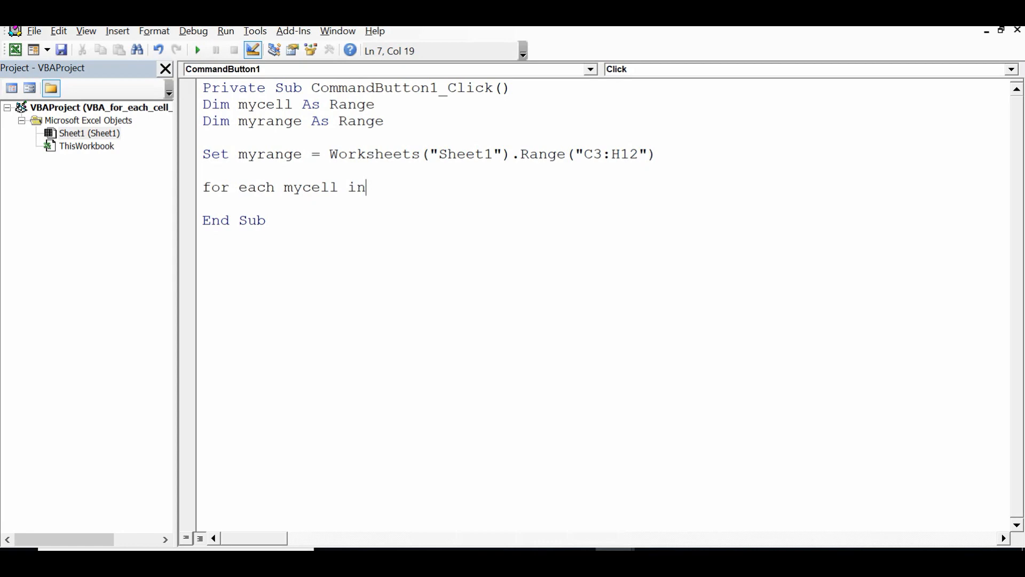
type("myrange")
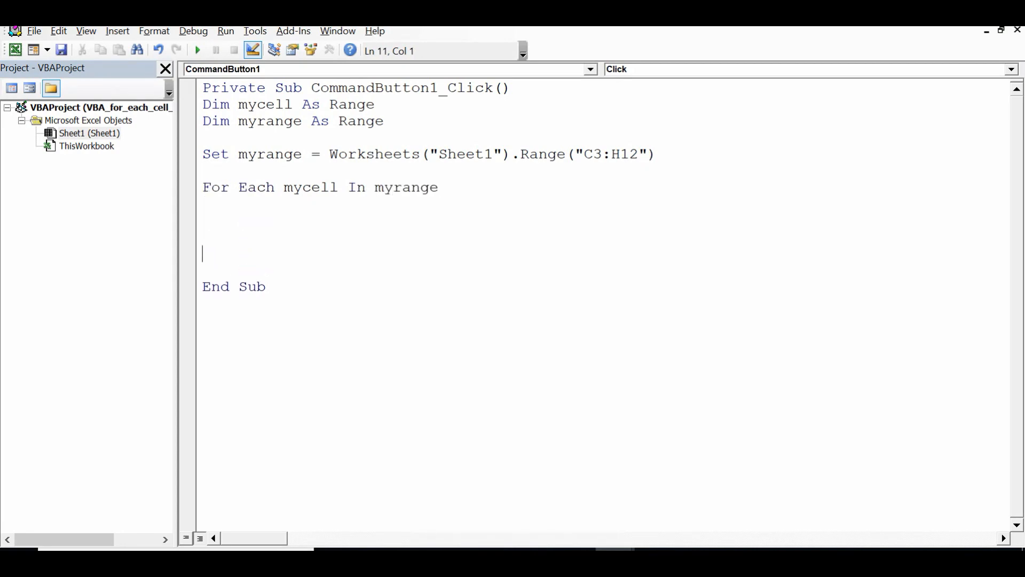
type("nex")
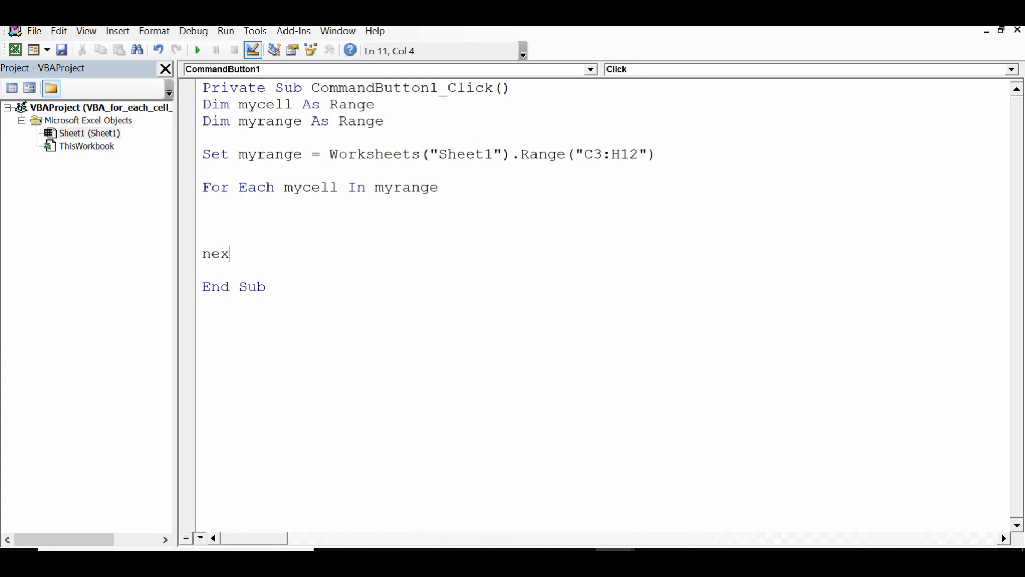
type("t mycell")
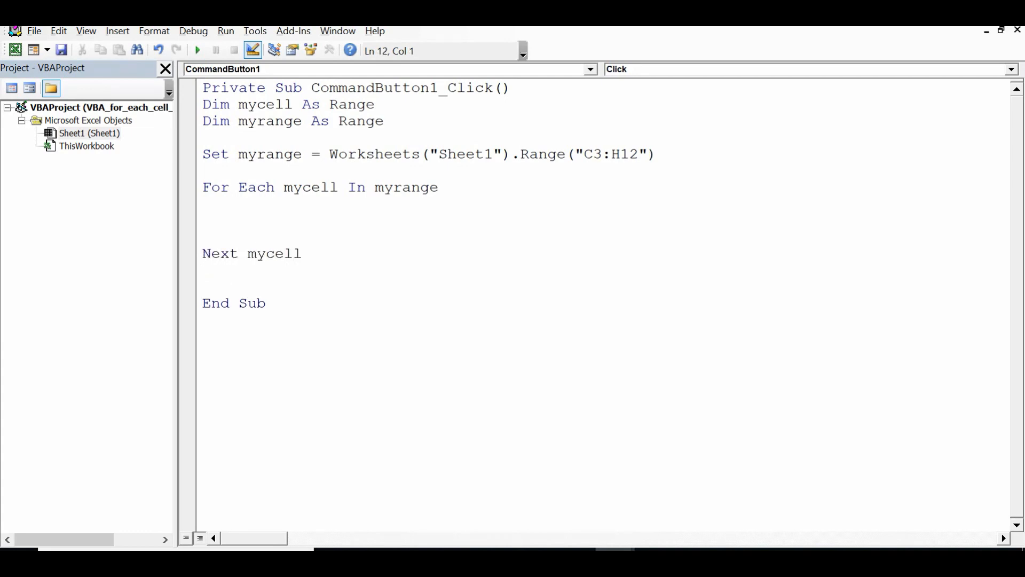
Add 'mycell.Value = 10' as the loop body
left_click(213, 216)
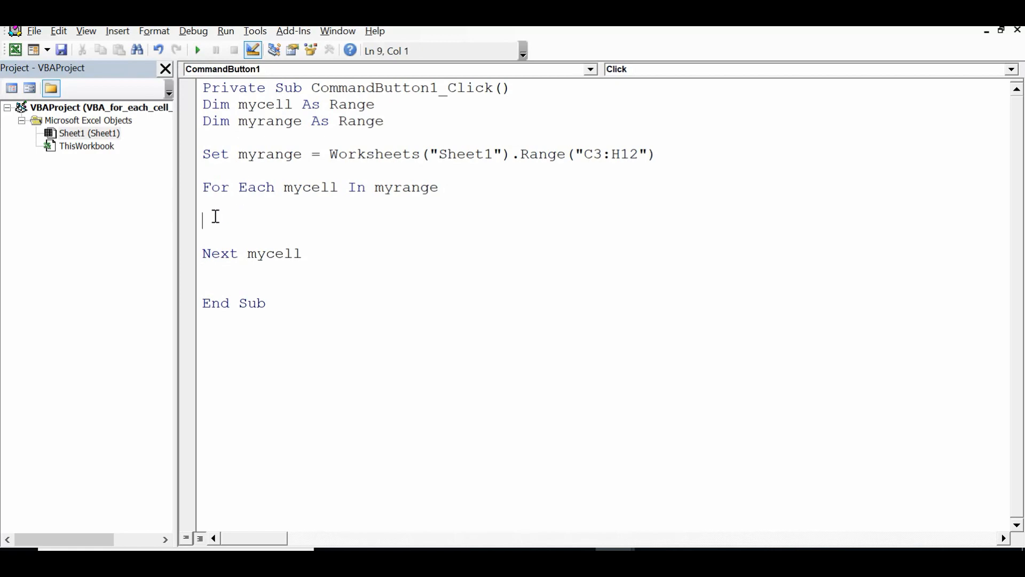
type("my")
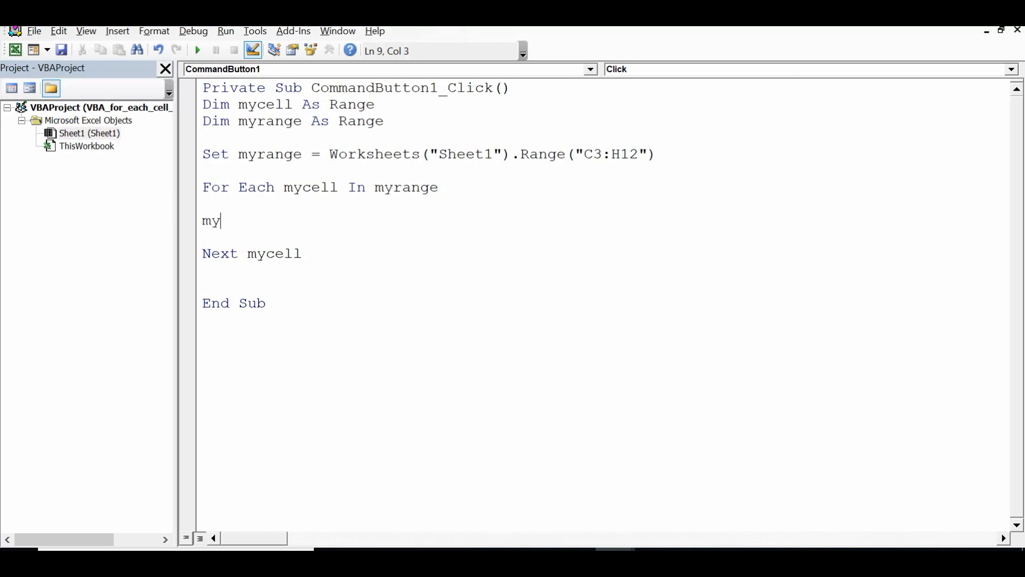
type("cell.value=1")
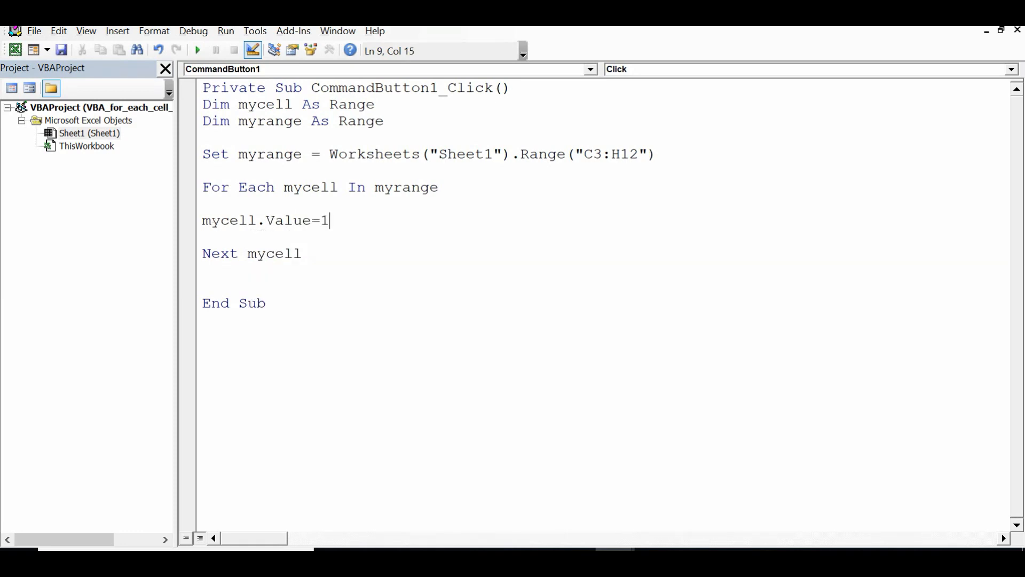
type("0")
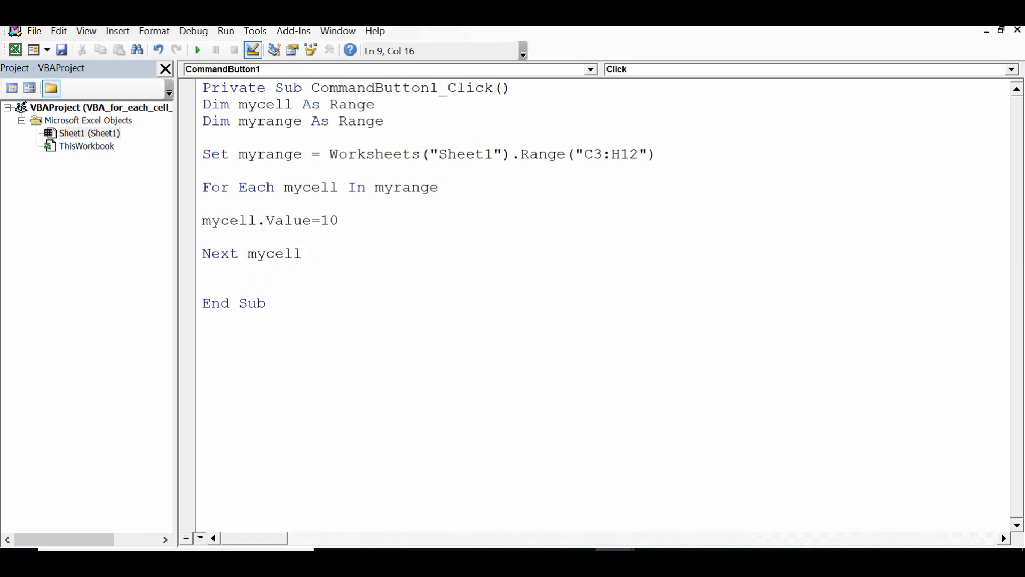
mouse_move(216, 220)
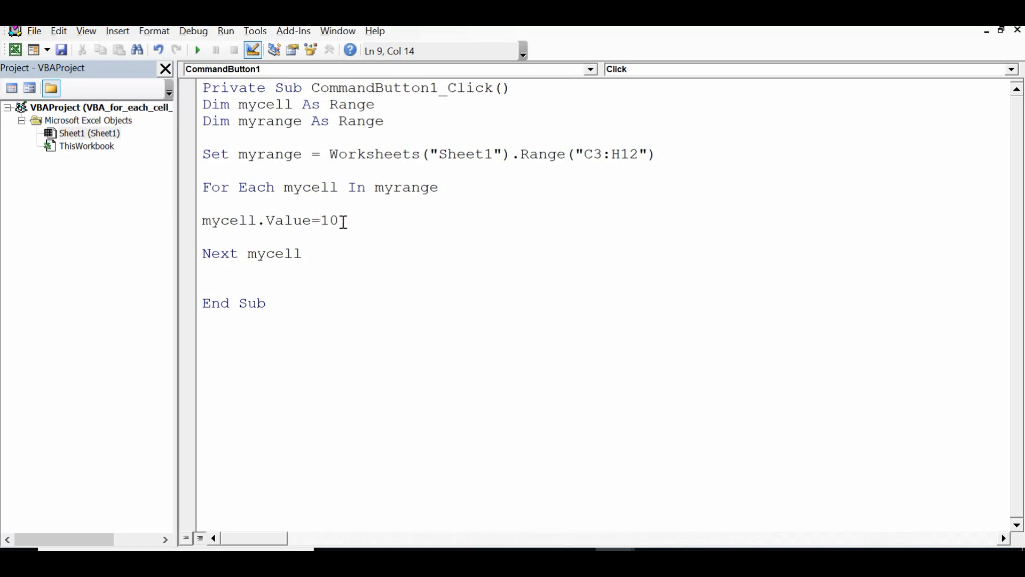
key("Return")
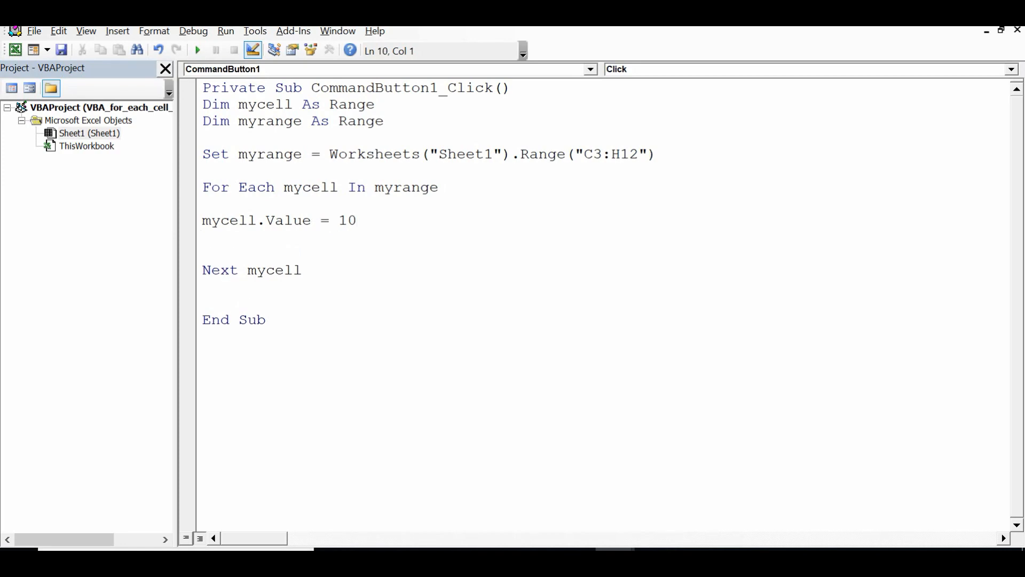
key("Delete")
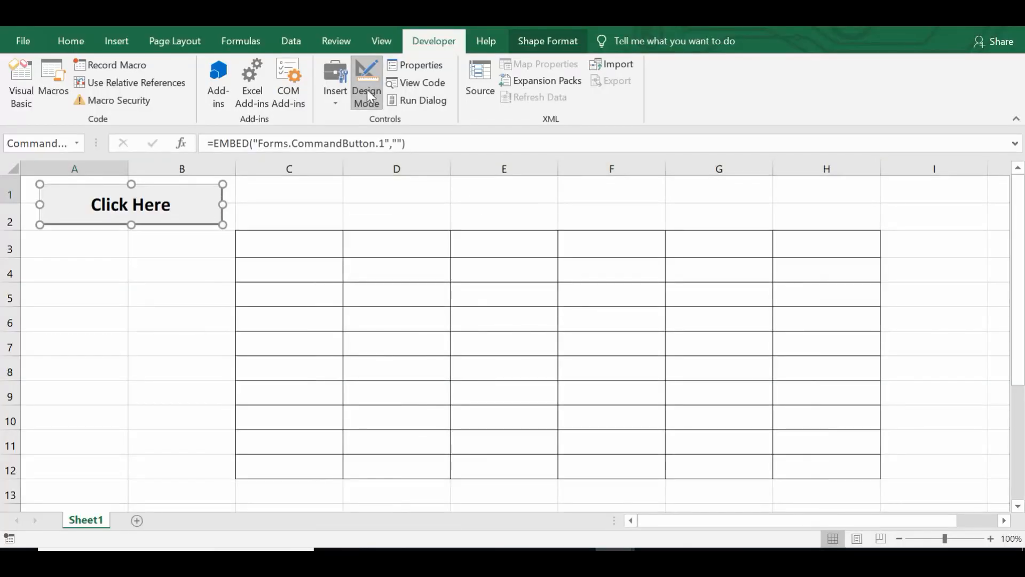
mouse_move(365, 85)
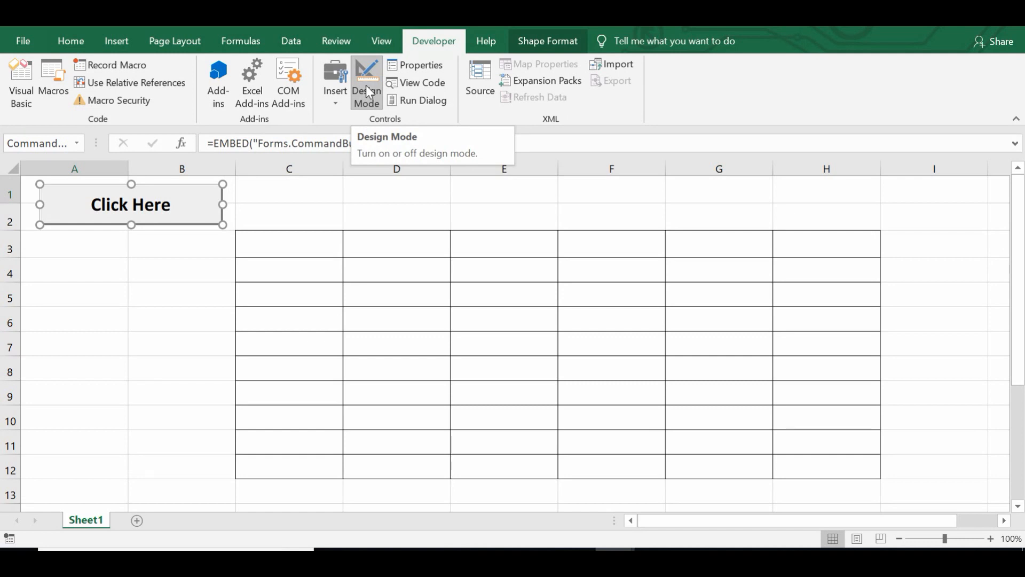
Exit Design Mode, run the Click Here button to fill C3:H12 with 10, then select C3
left_click(366, 84)
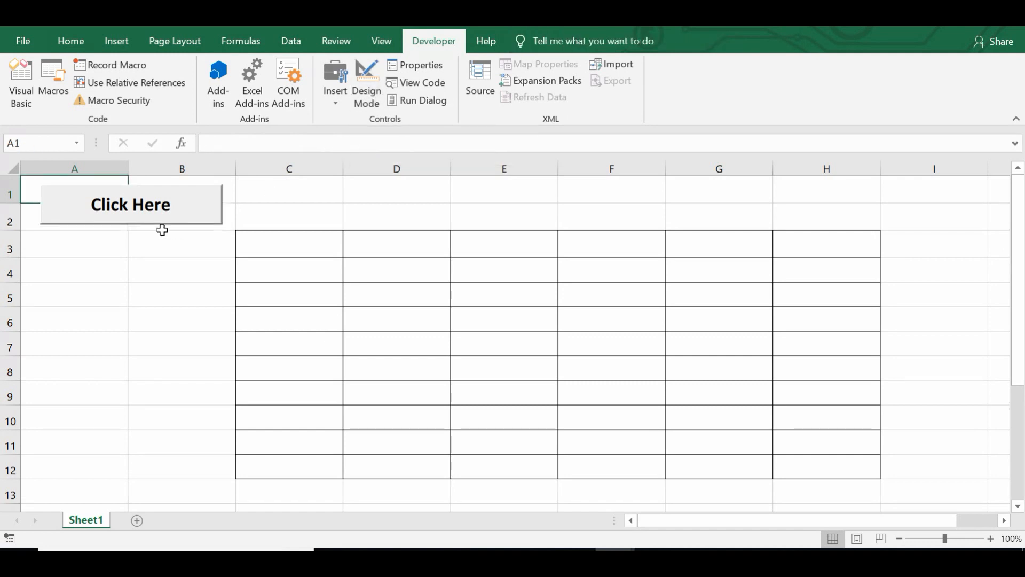
left_click(131, 204)
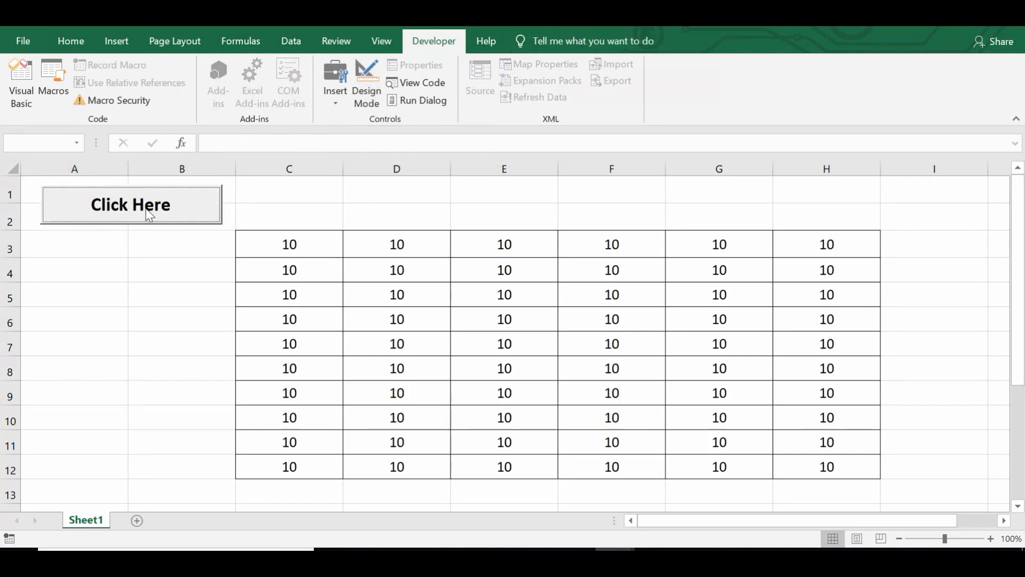
left_click(288, 244)
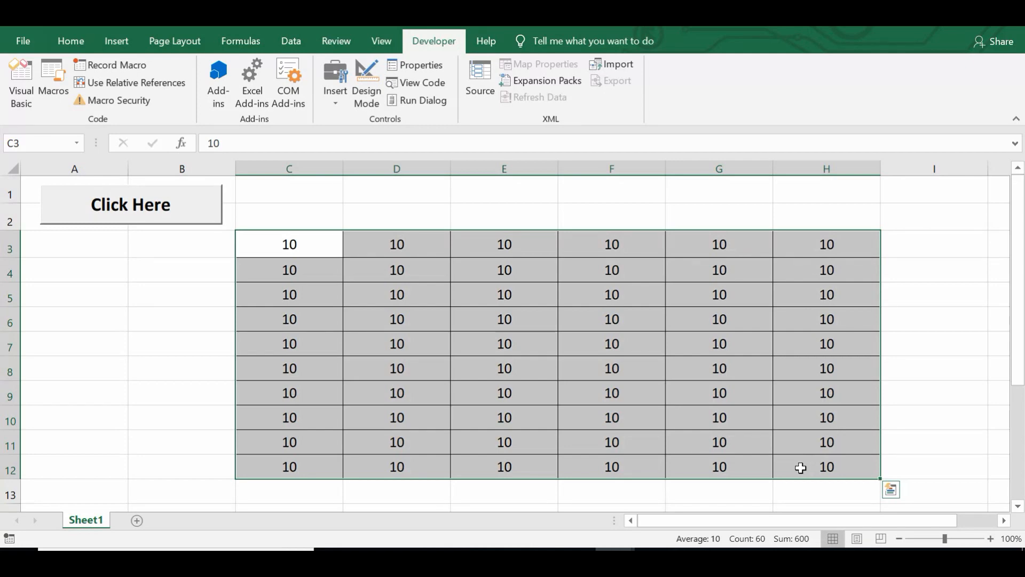
mouse_move(362, 321)
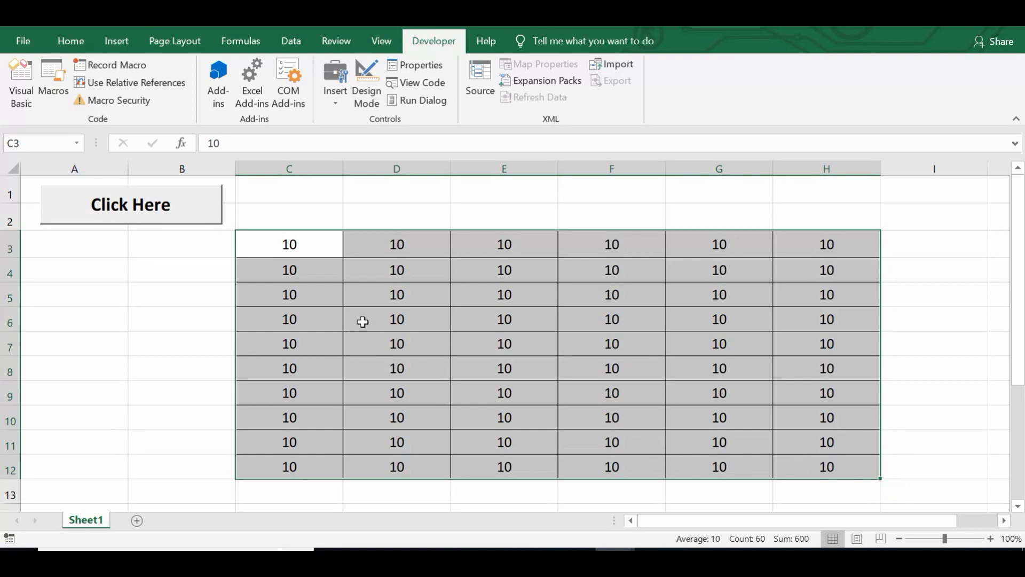
mouse_move(291, 243)
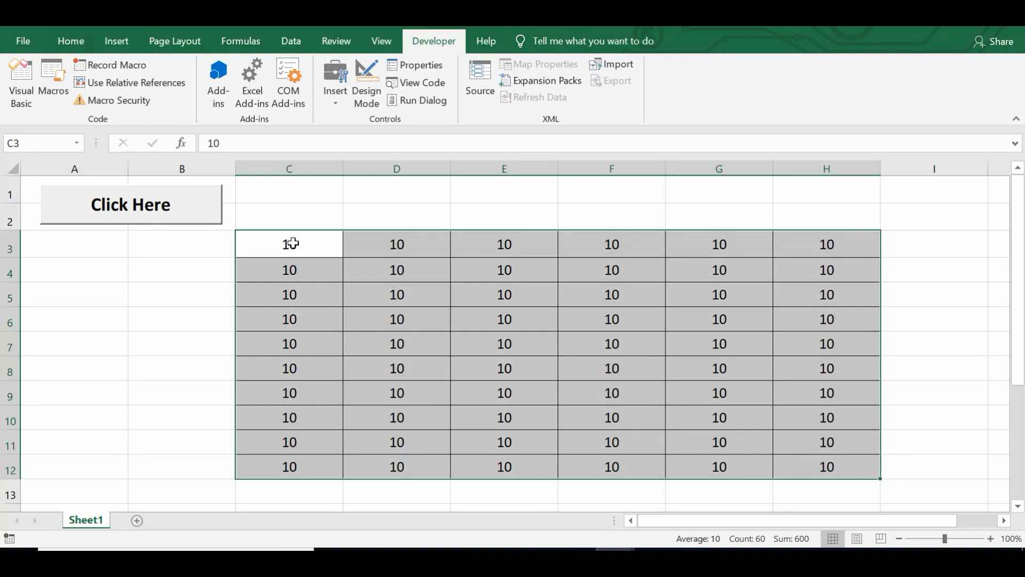
left_click(289, 243)
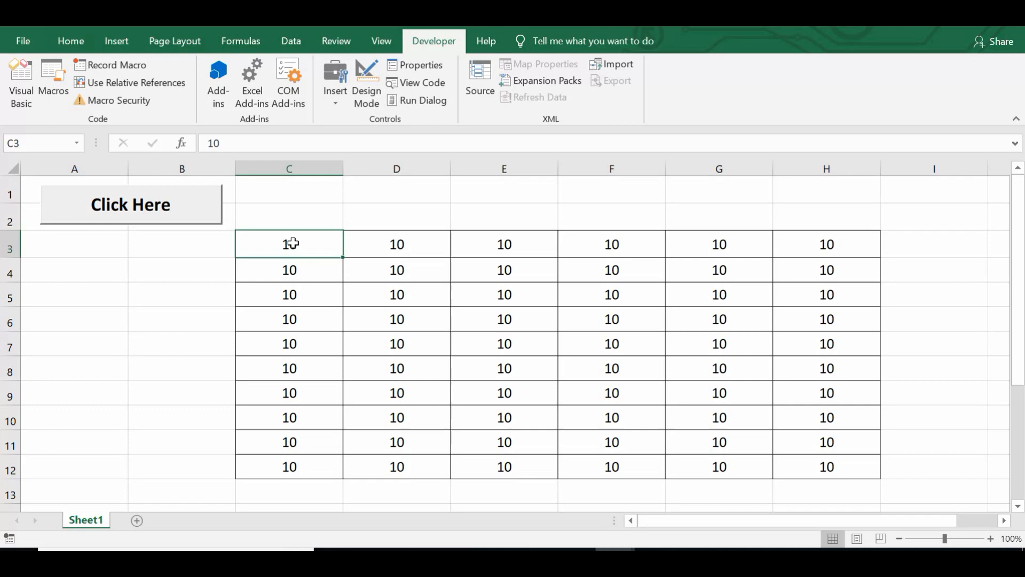
mouse_move(463, 259)
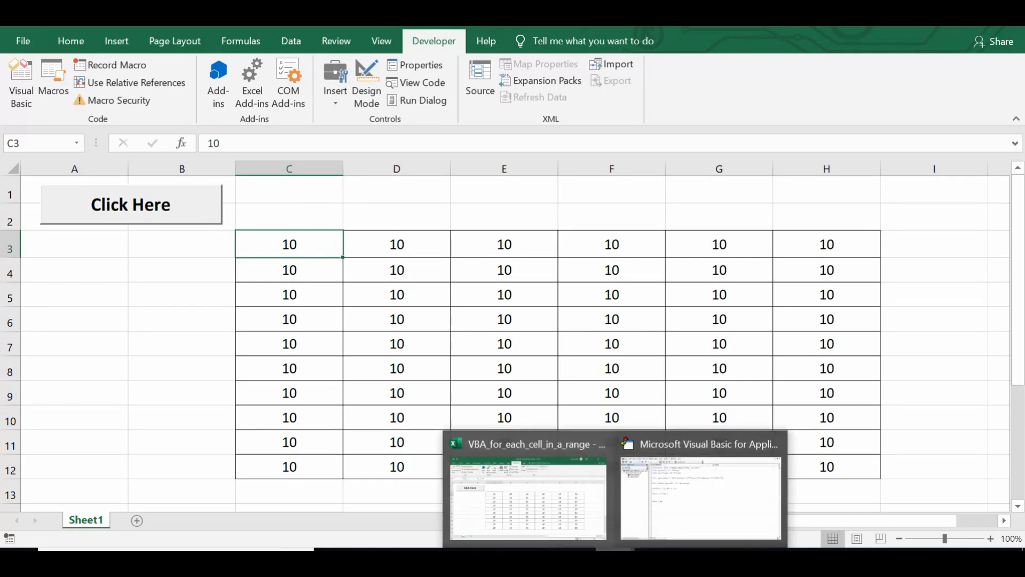
Replace the value 10 with "Exceldestination" in the loop, then return to the worksheet
left_click(700, 497)
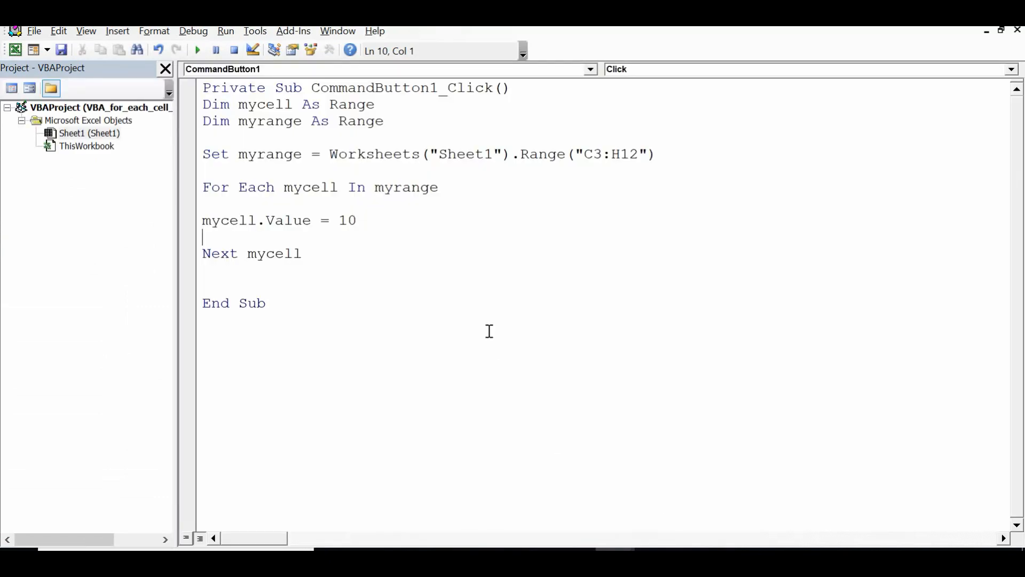
left_click(360, 220)
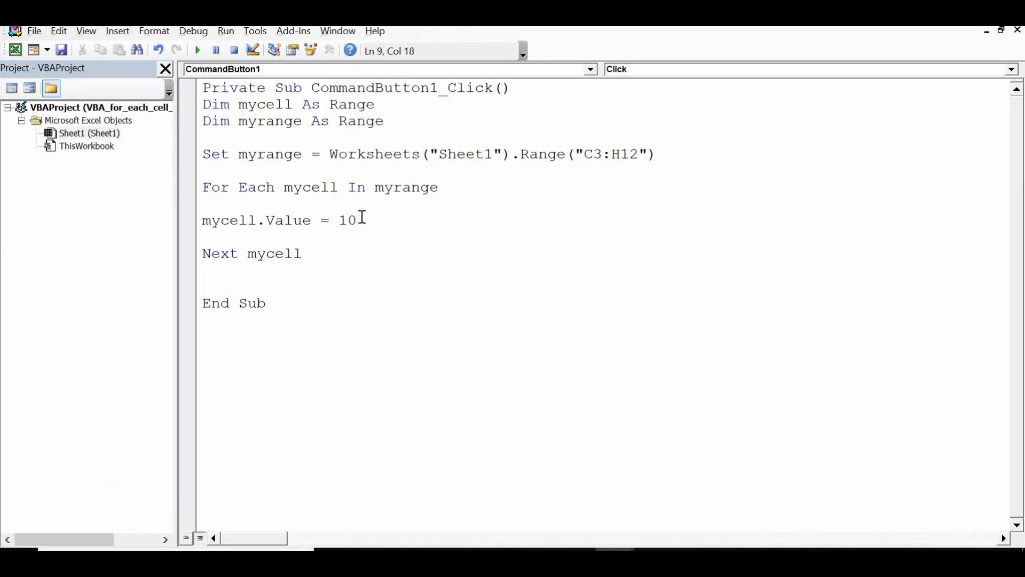
key("Backspace")
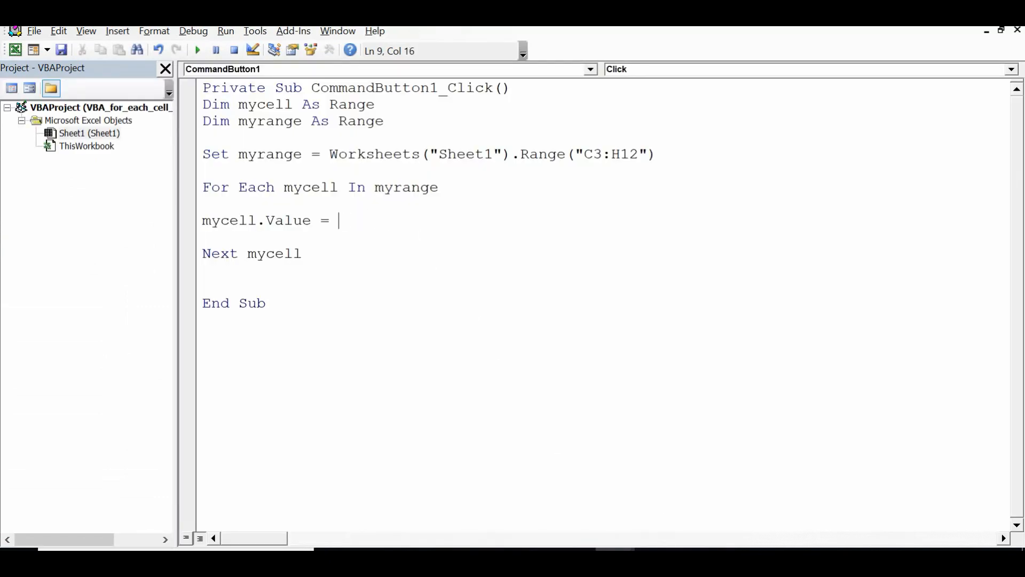
type("\"Exceldes")
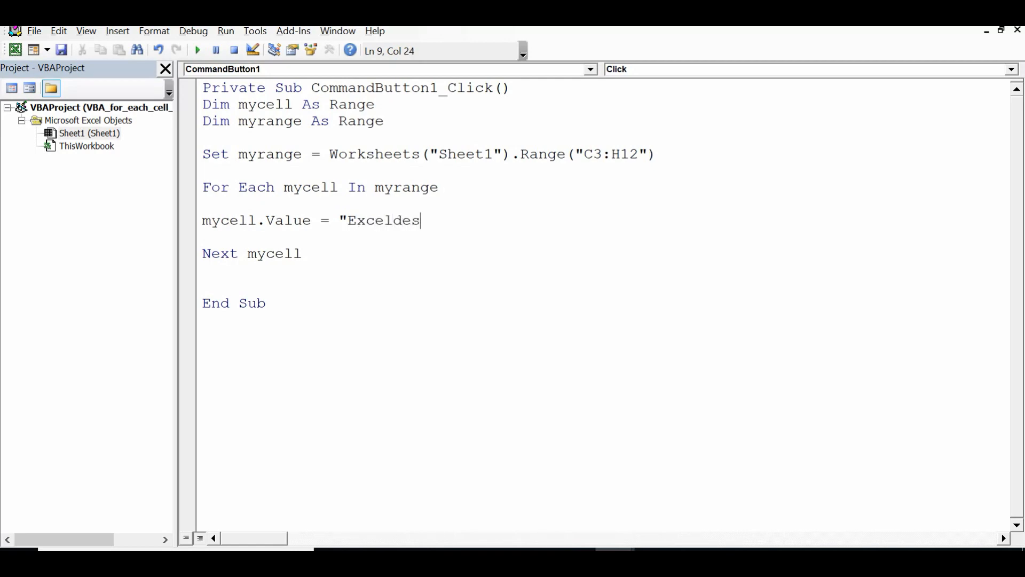
type("tination")
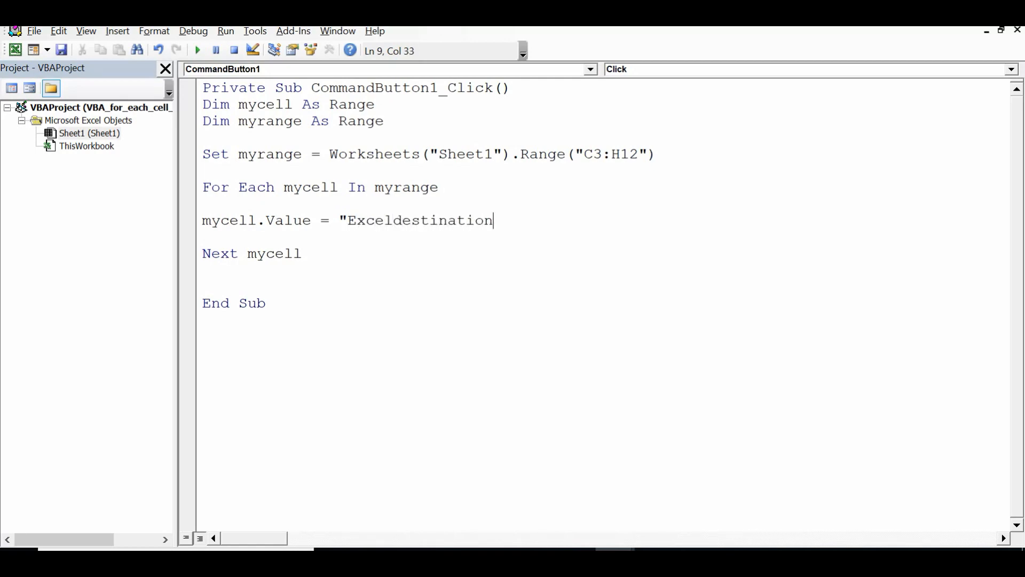
type("\"")
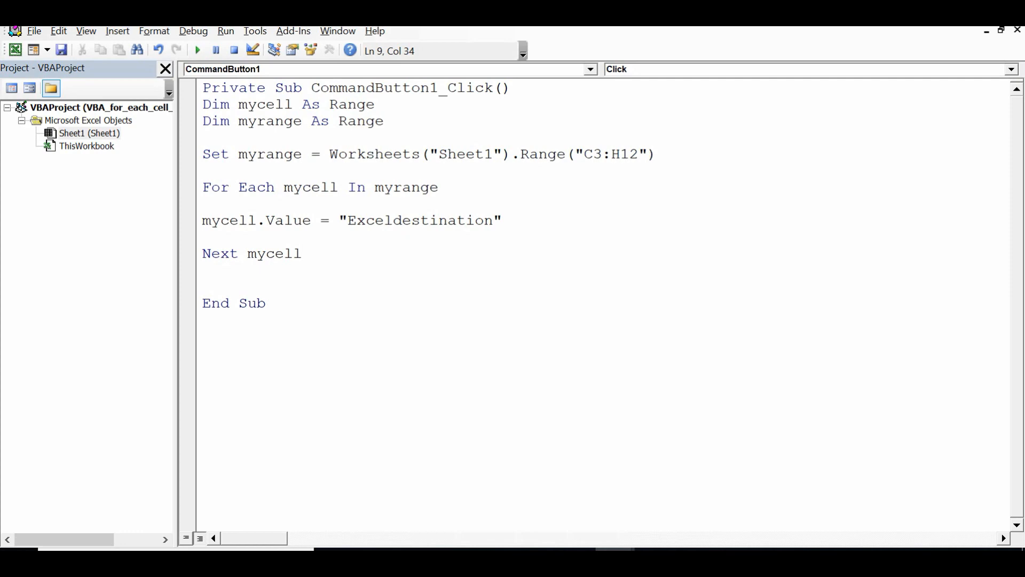
left_click(203, 270)
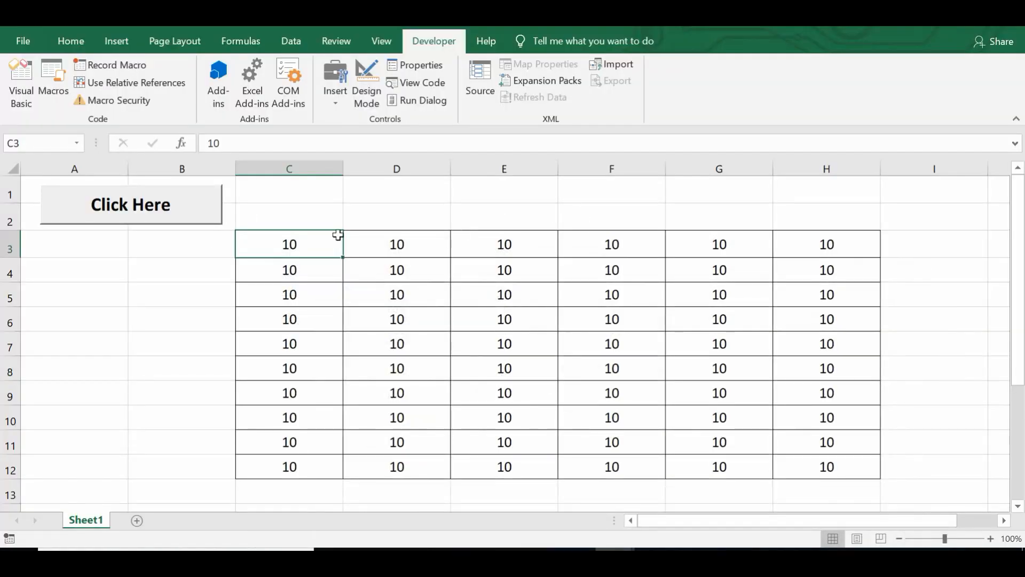
Run the button to fill C3:H12 with Exceldestination, then clear F6 and select E9
left_click(130, 204)
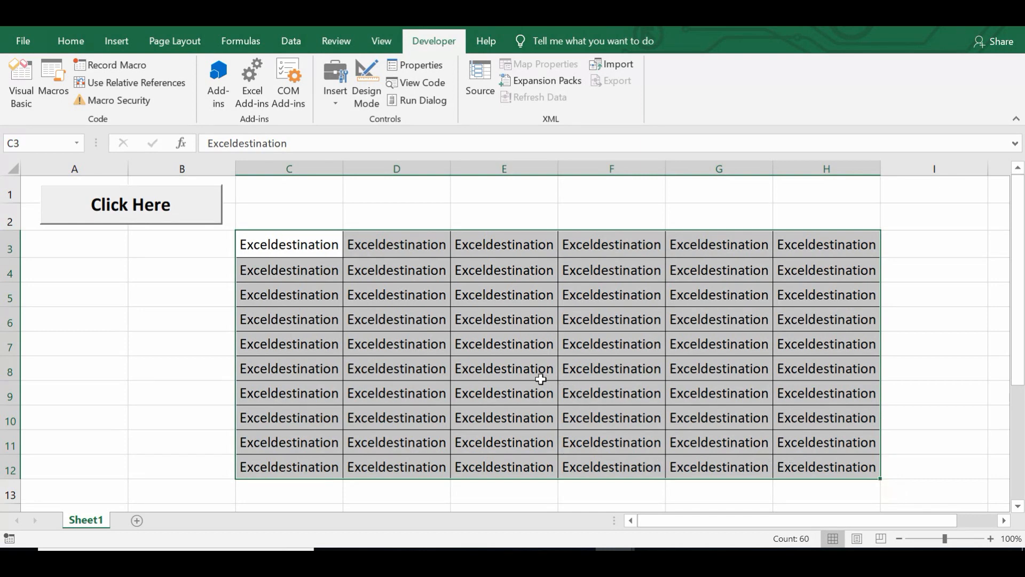
left_click(396, 271)
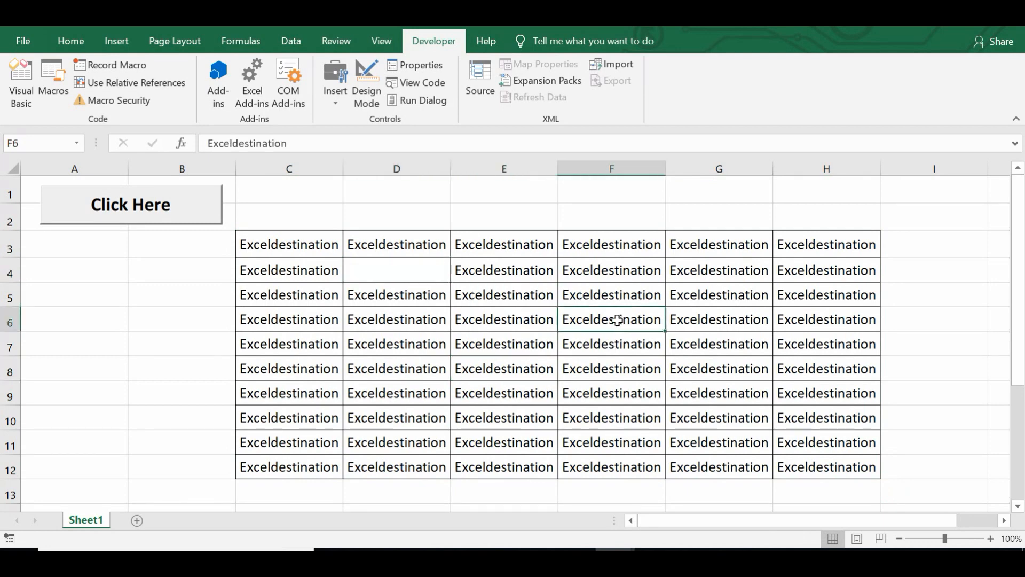
key("Delete")
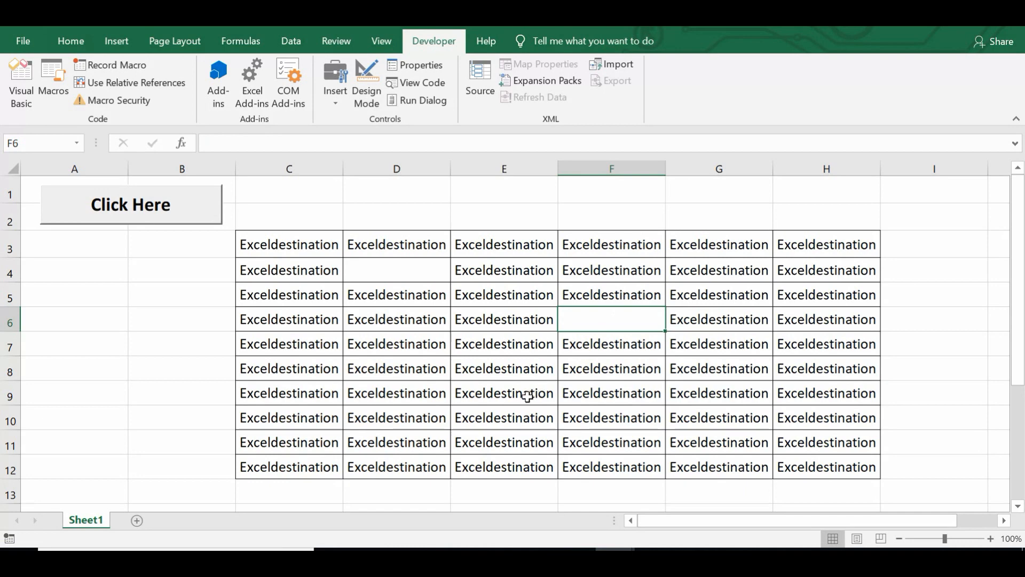
left_click(504, 393)
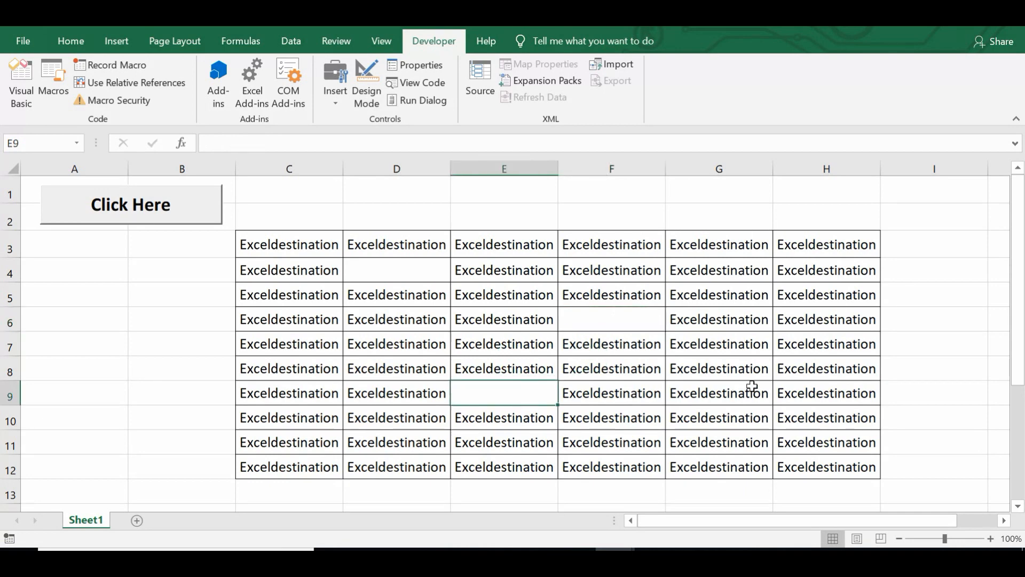
left_click(718, 392)
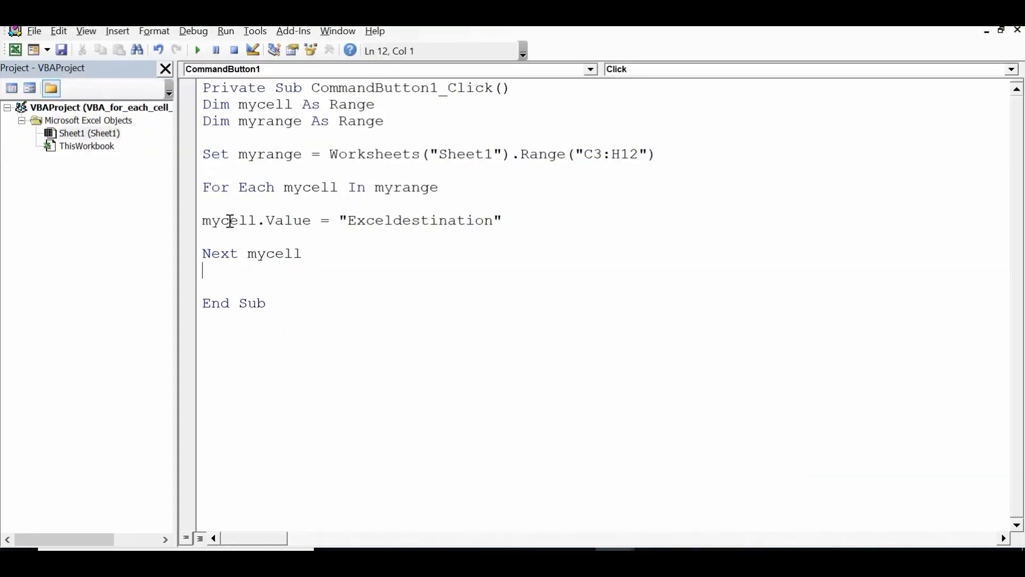
Turn the assignment line into If mycell.Value = "" Then, with a blank line below
left_click(204, 221)
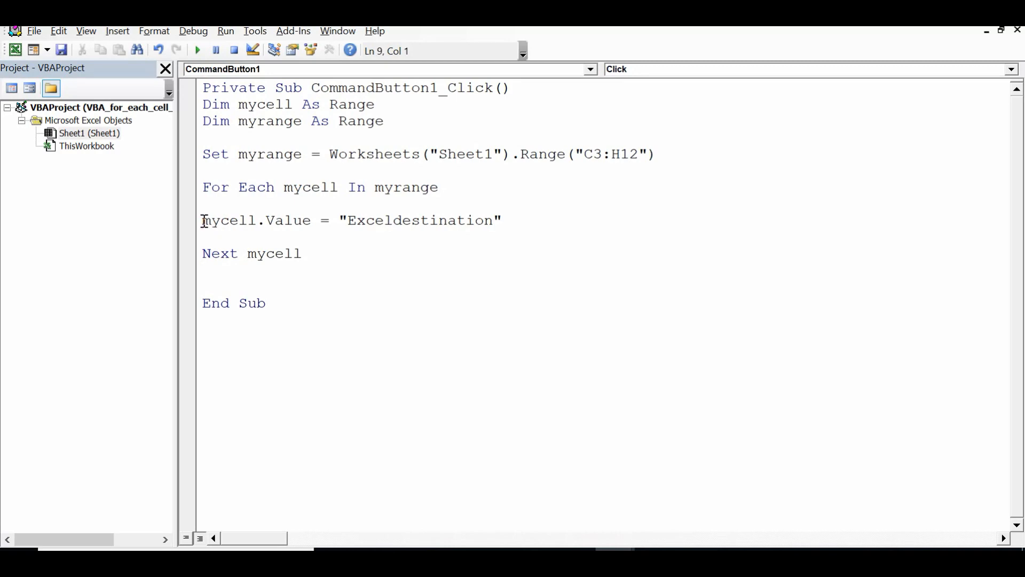
mouse_move(268, 243)
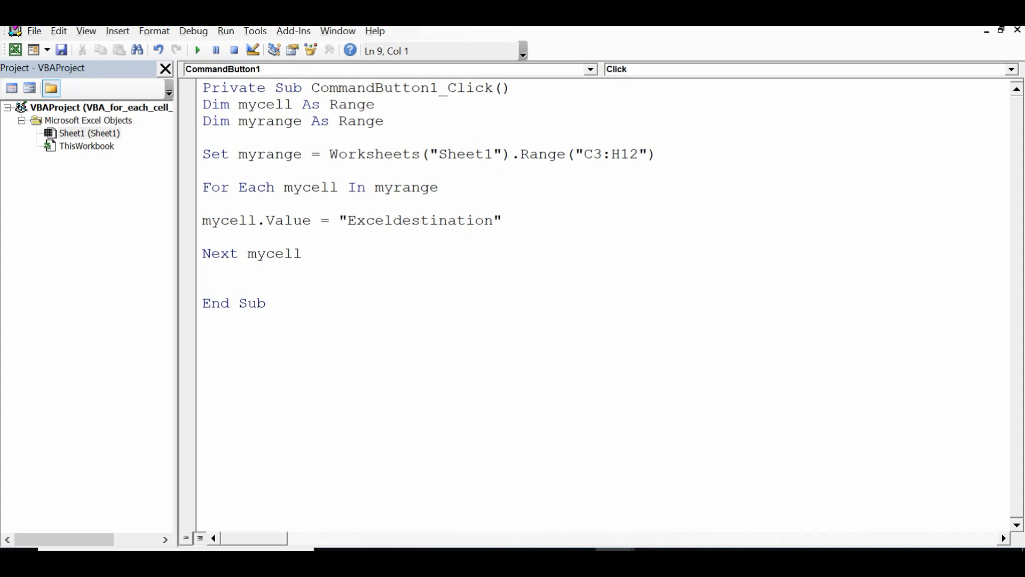
type("if")
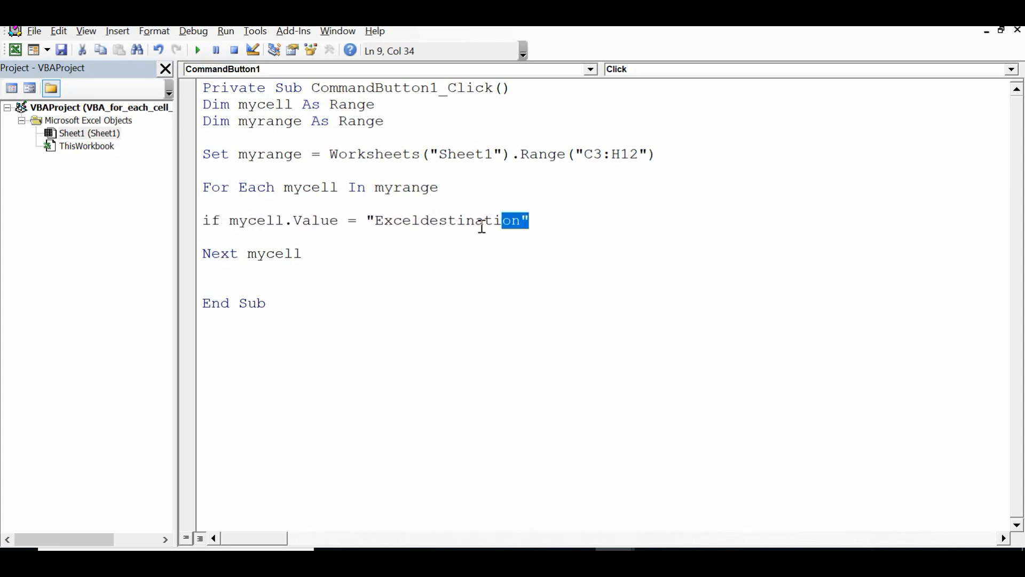
key("Delete")
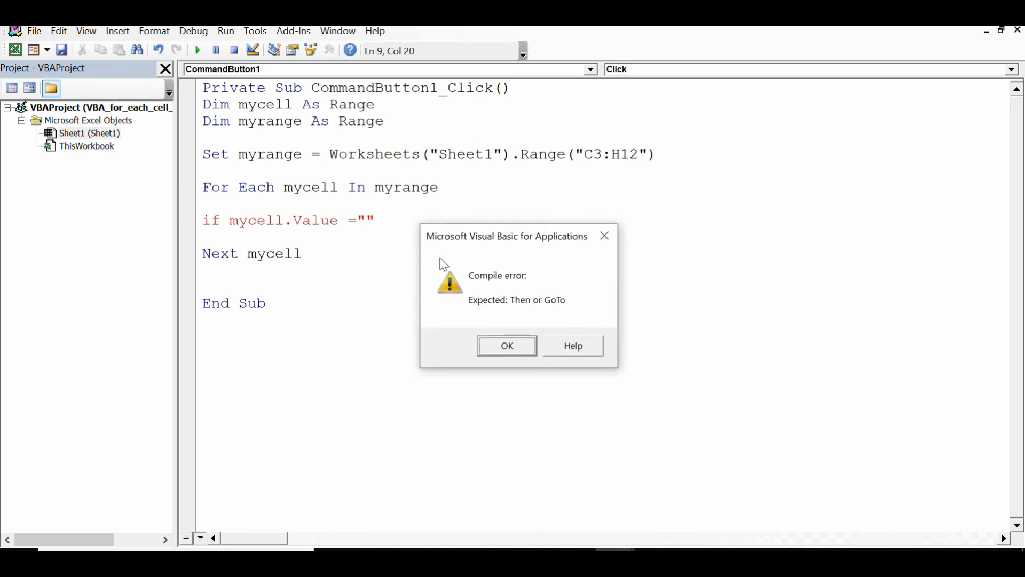
left_click(505, 346)
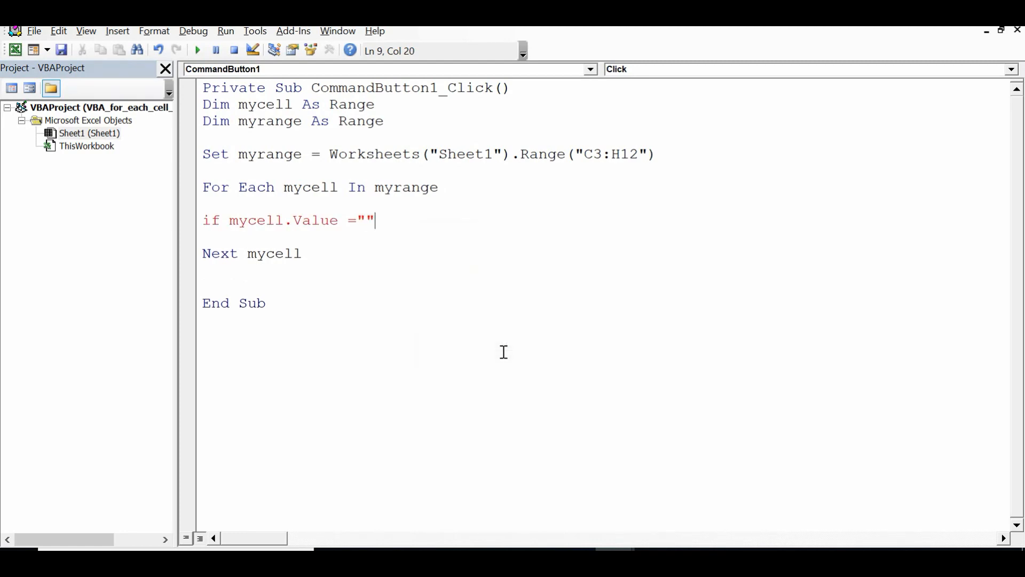
type("th")
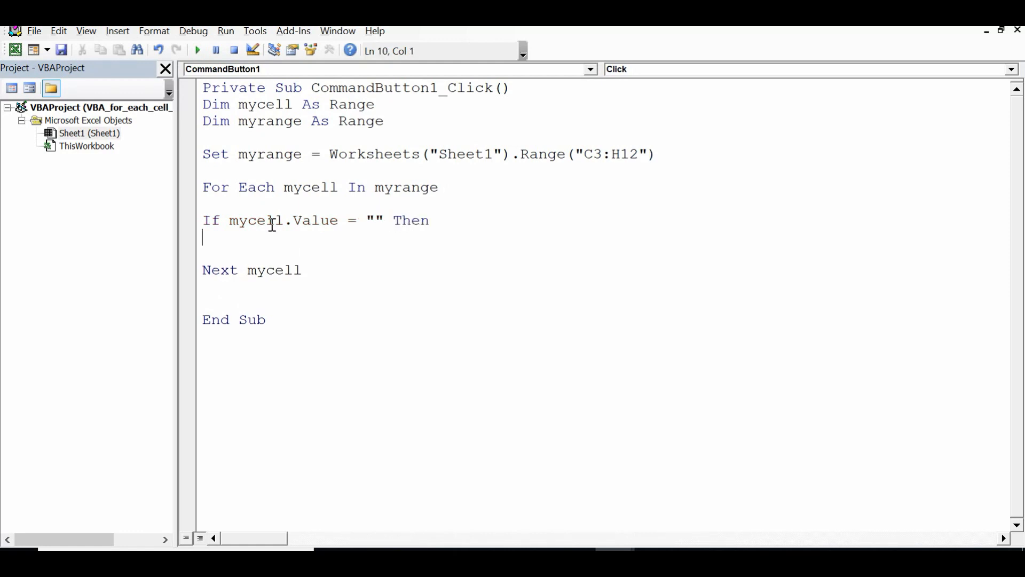
mouse_move(379, 220)
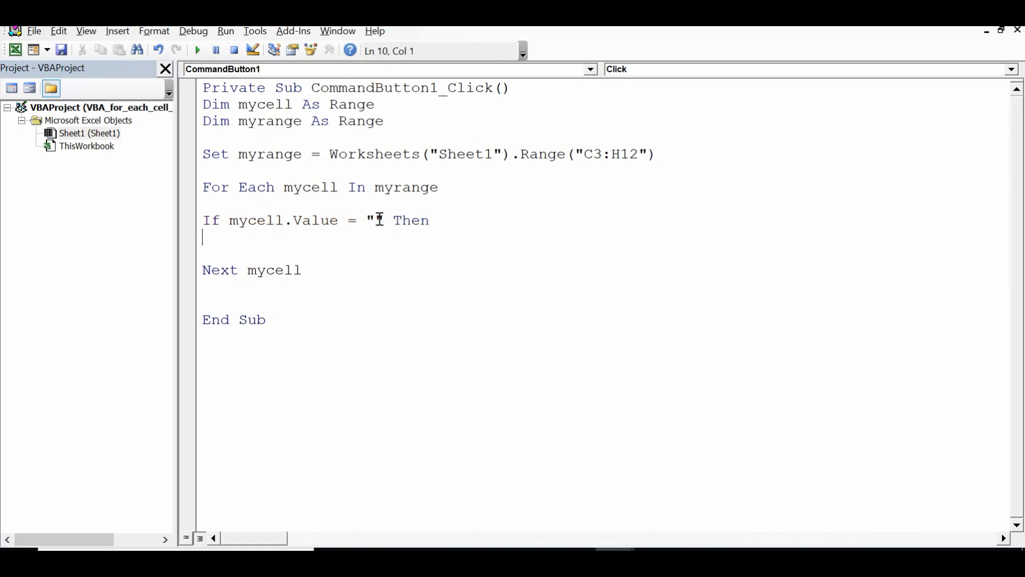
left_click(377, 221)
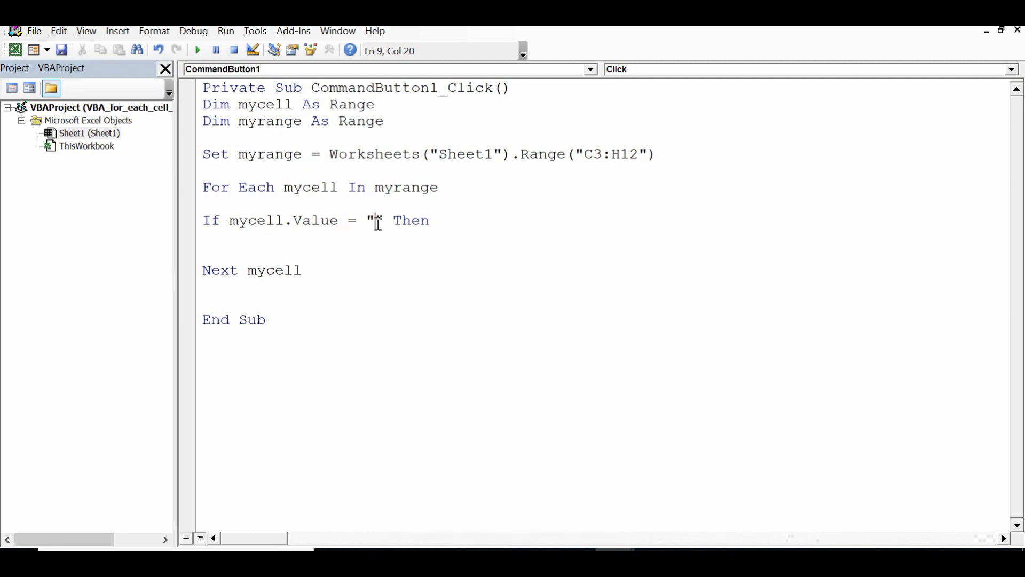
type("\"")
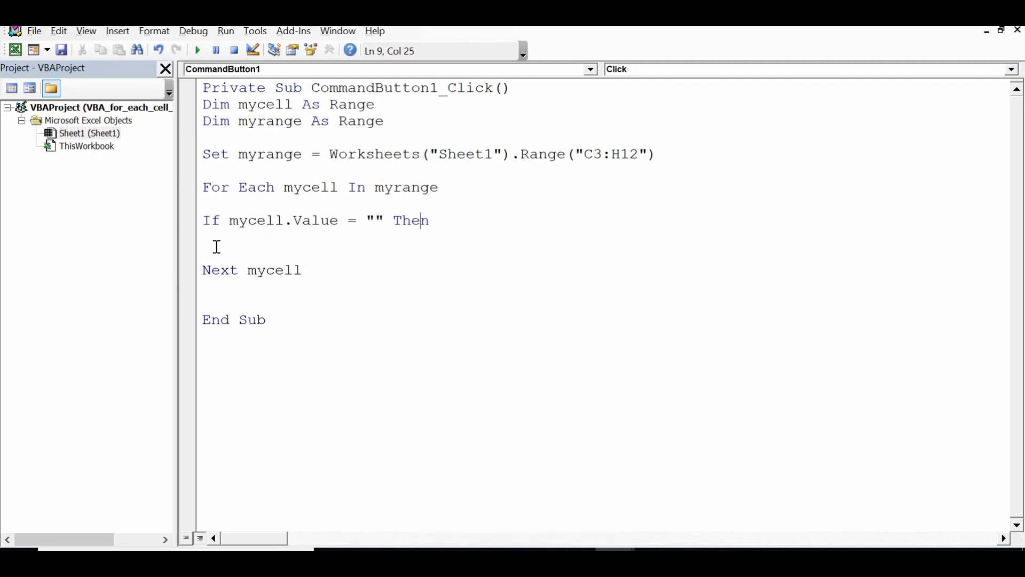
key("enter")
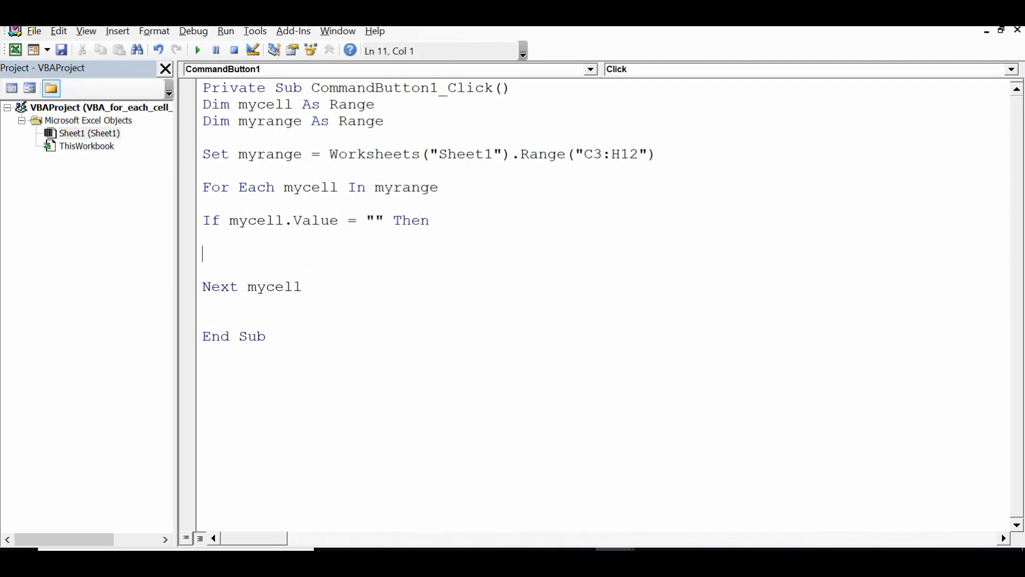
Add the line mycell.Interior.ColorIndex = 4 under the If condition
type("mycell")
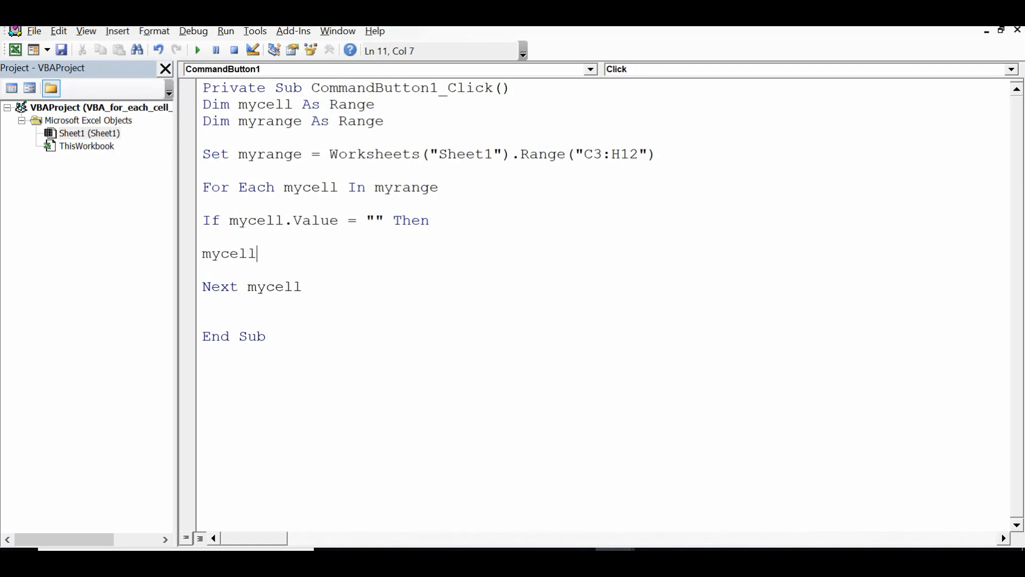
type(".interior.")
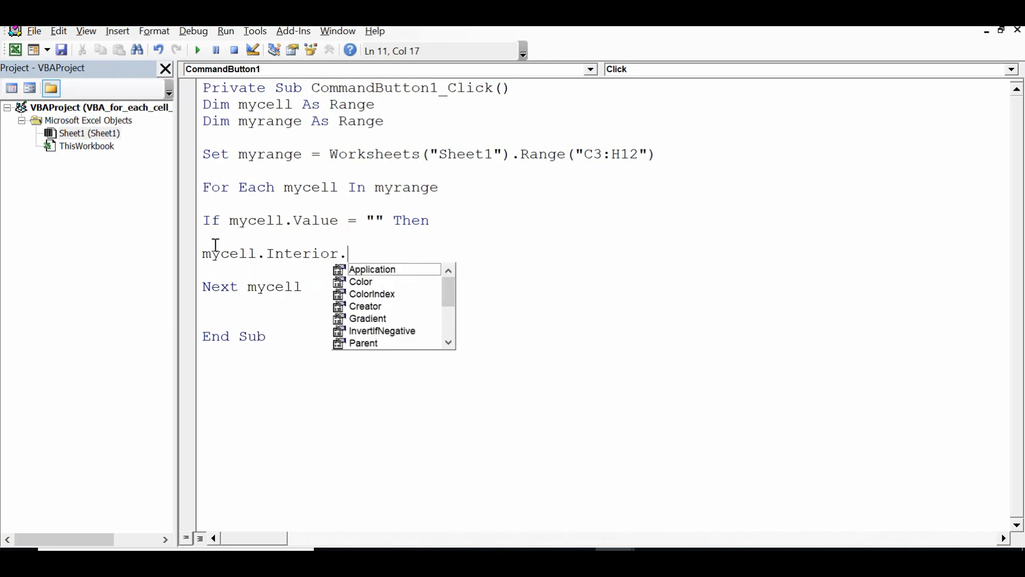
type("colorin")
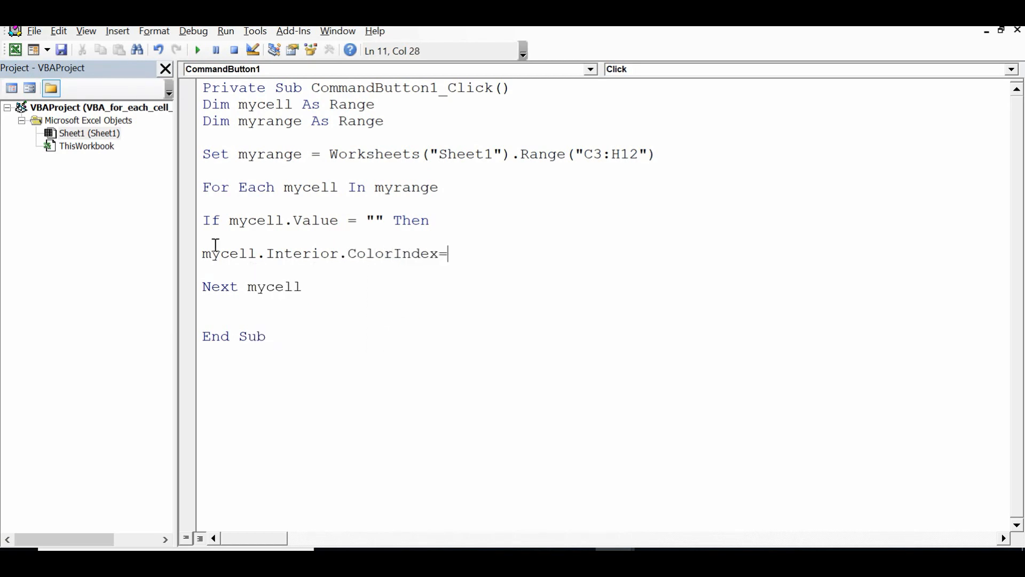
type("4")
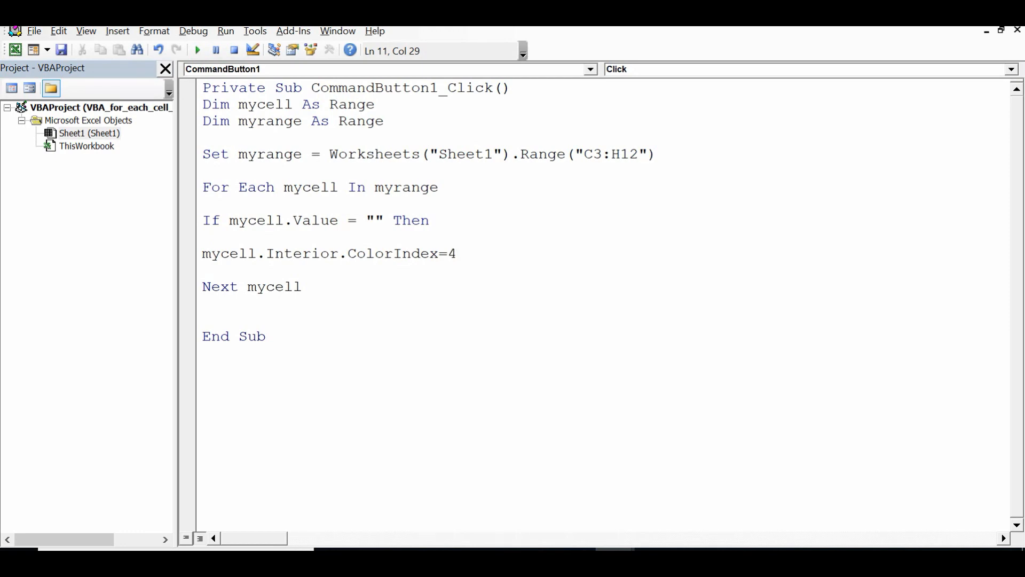
key("Return")
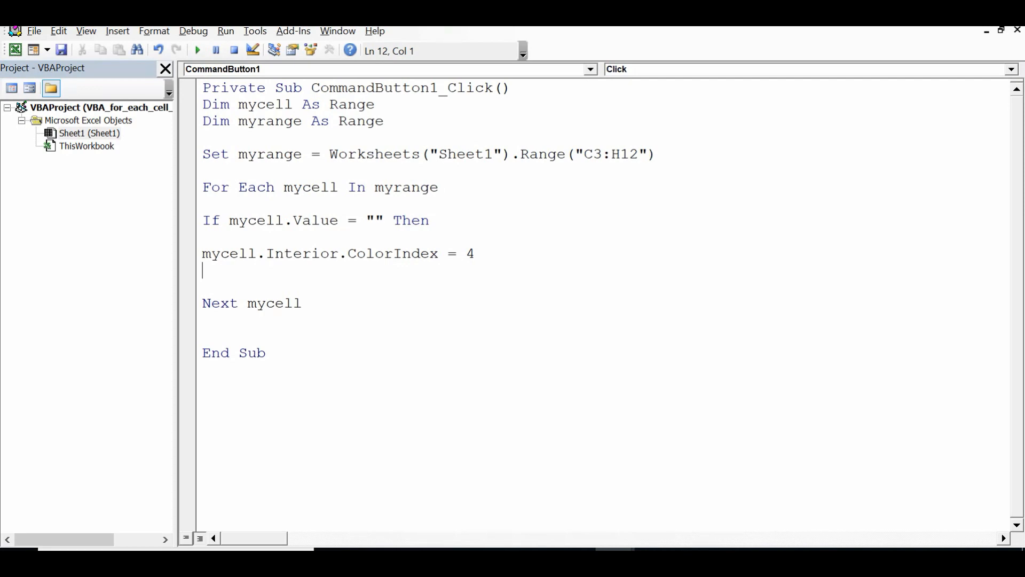
mouse_move(215, 286)
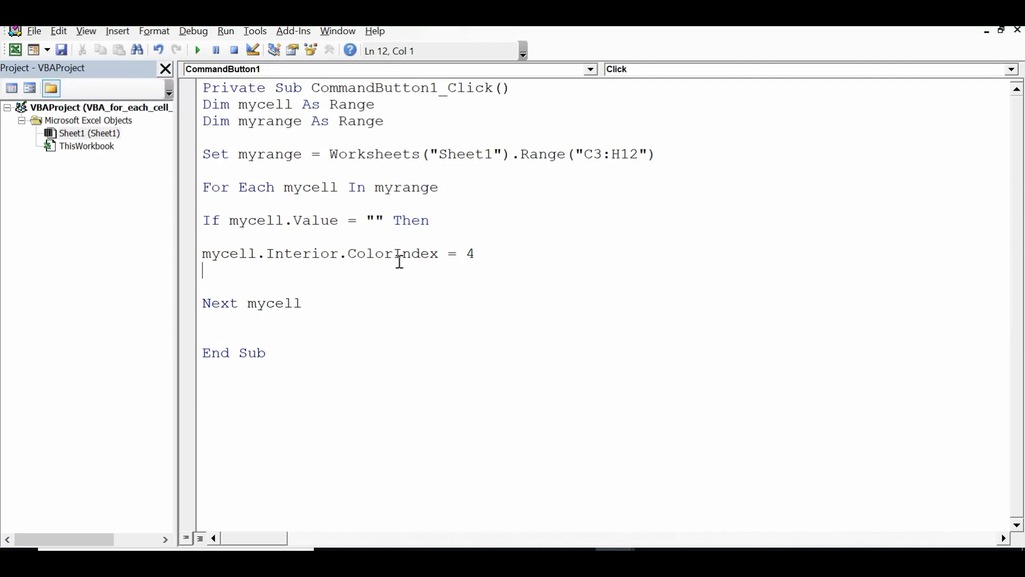
mouse_move(218, 273)
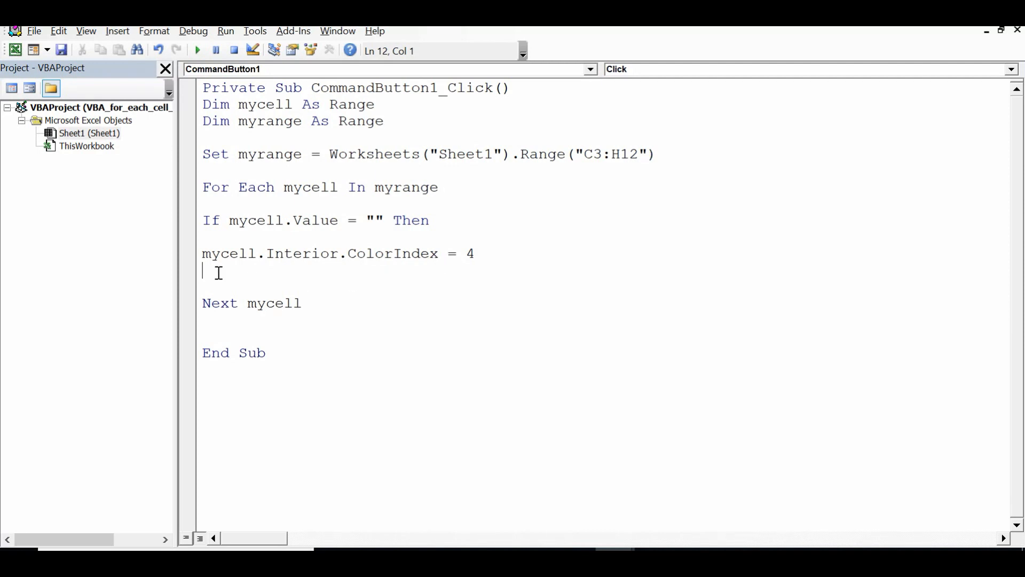
Remove the extra blank line before Next, edit the range address, and return to the worksheet
key("Delete")
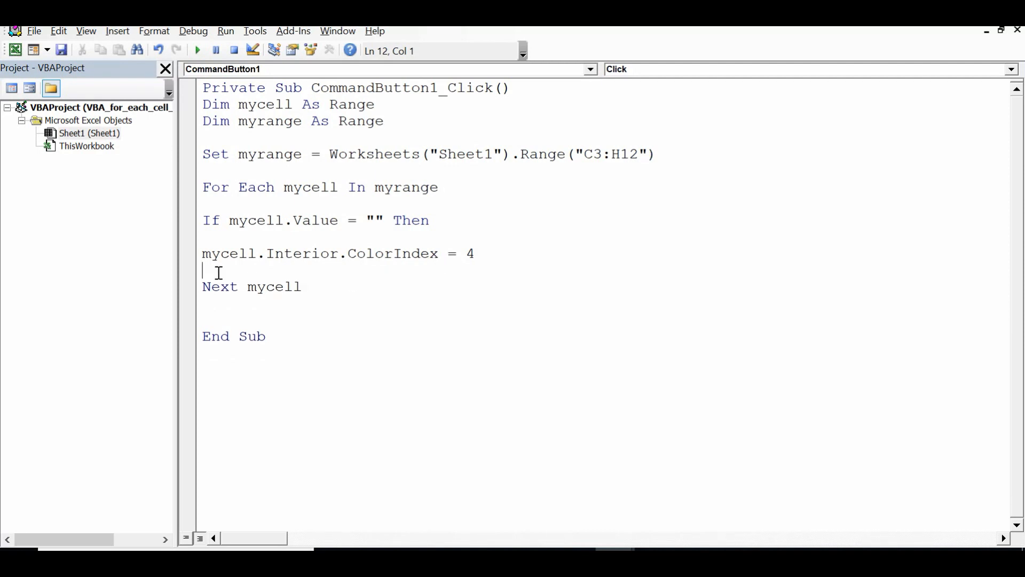
mouse_move(588, 154)
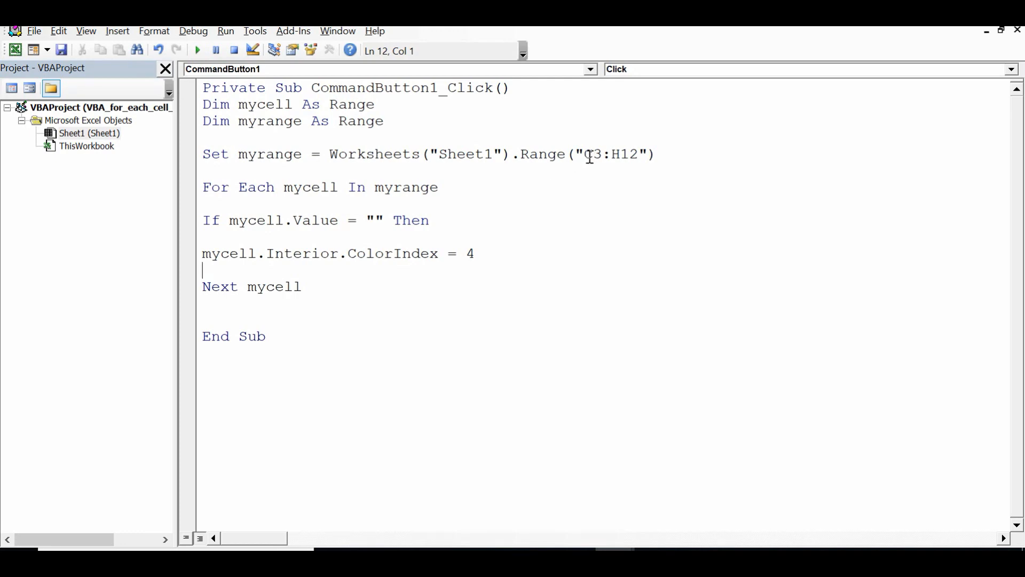
double_click(605, 154)
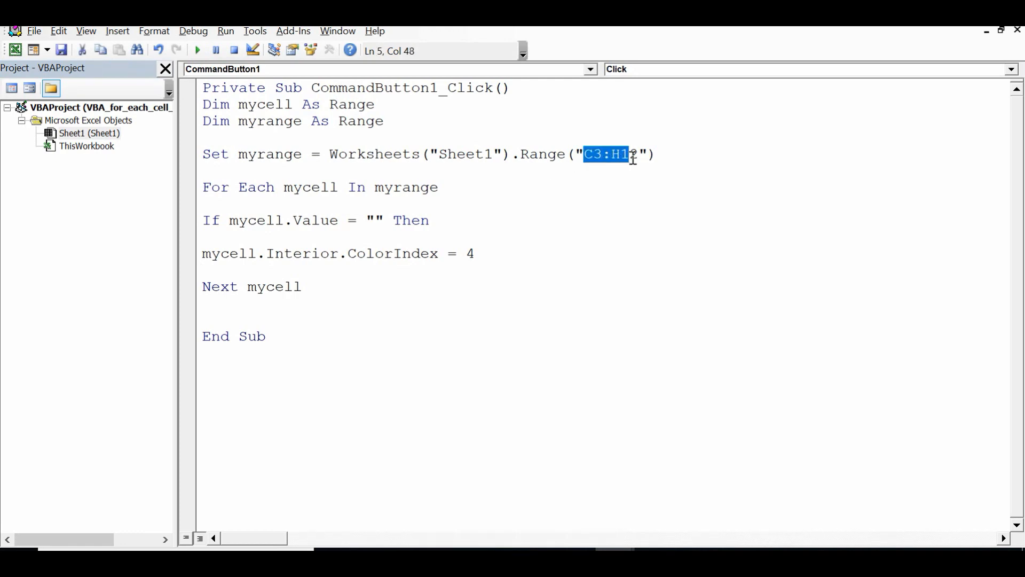
type("2")
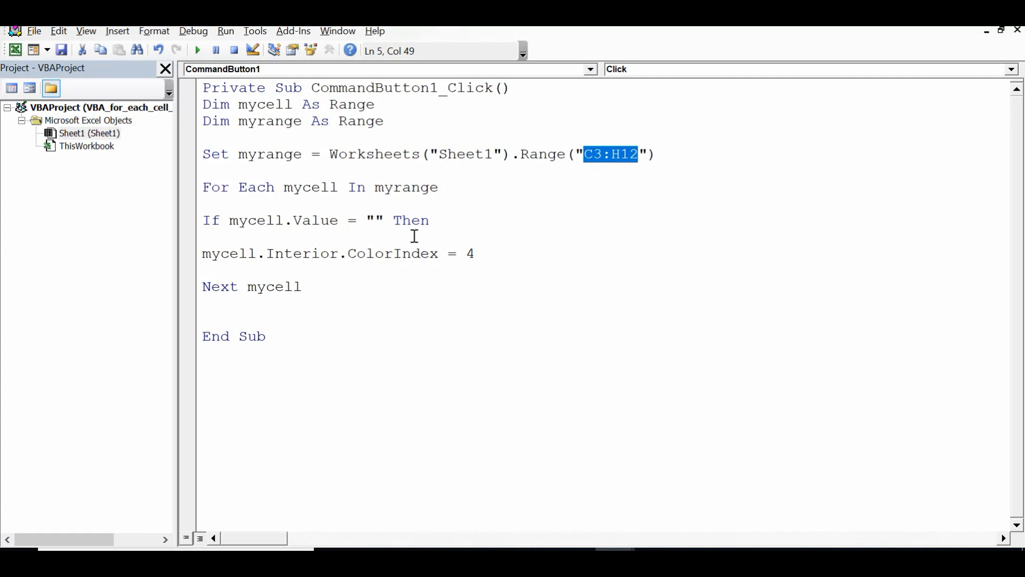
double_click(411, 221)
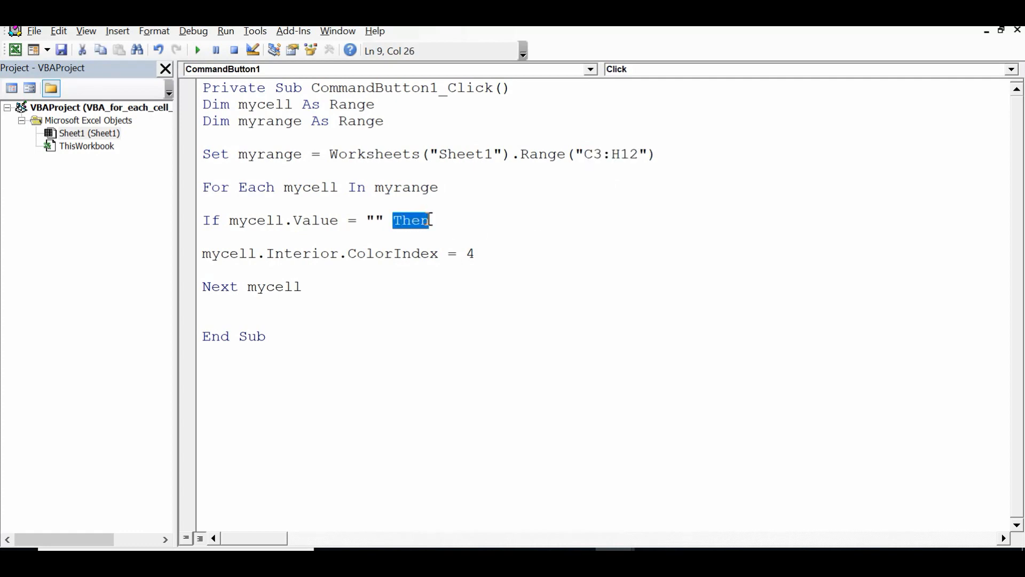
mouse_move(347, 259)
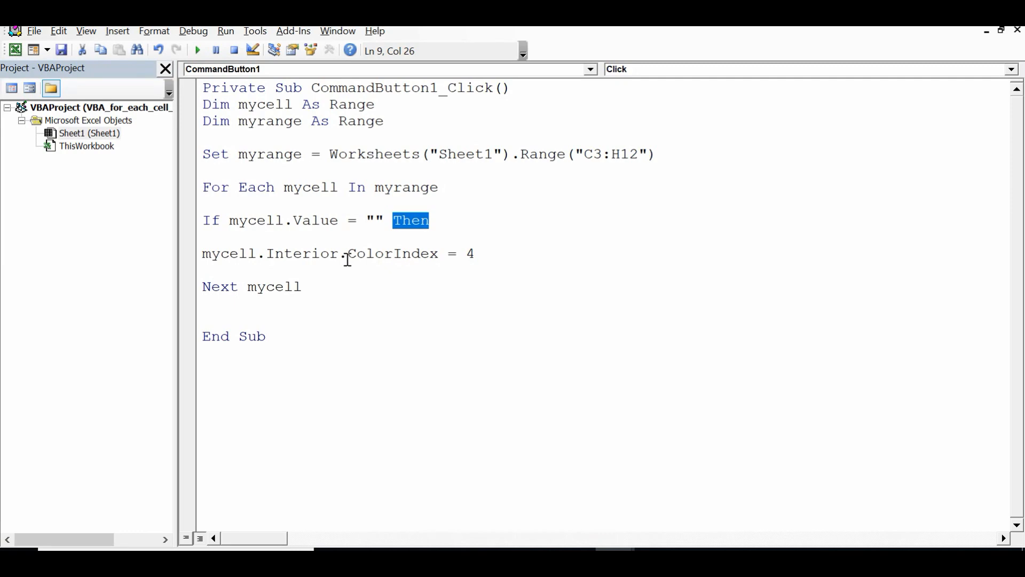
left_click(476, 254)
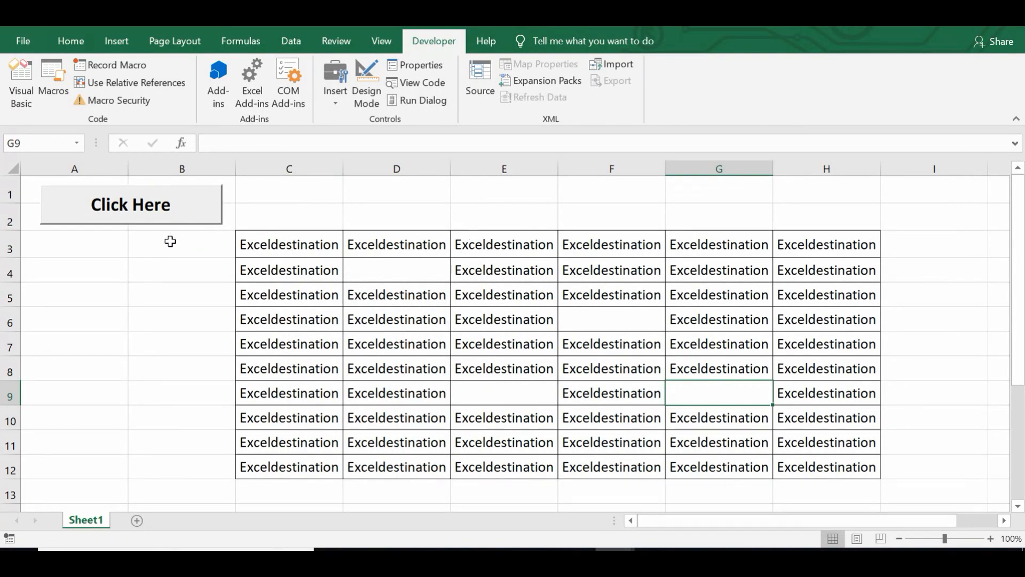
Run Click Here outside Design Mode, dismiss the Next without For error, and type End If
left_click(131, 204)
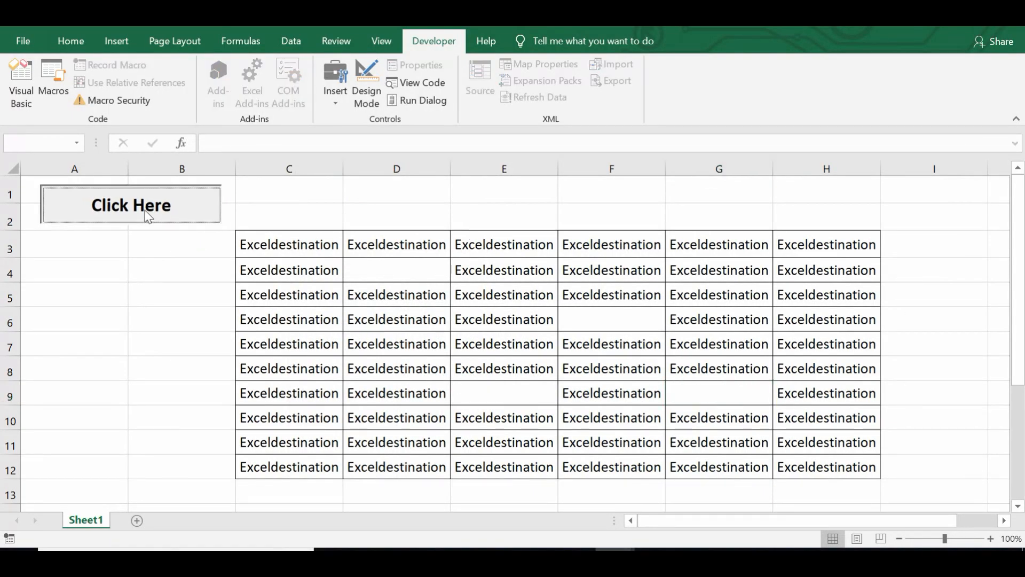
left_click(131, 205)
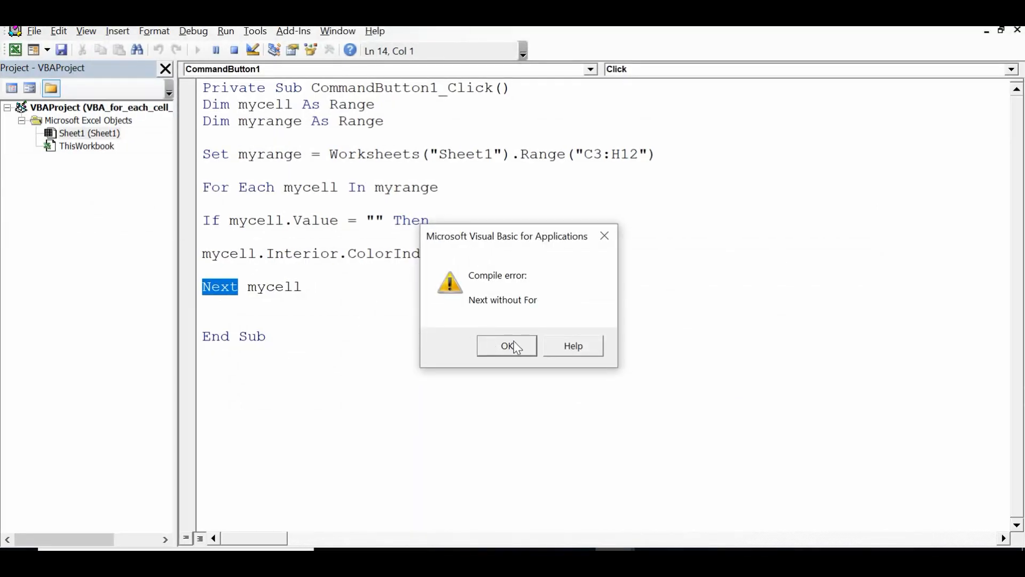
left_click(506, 345)
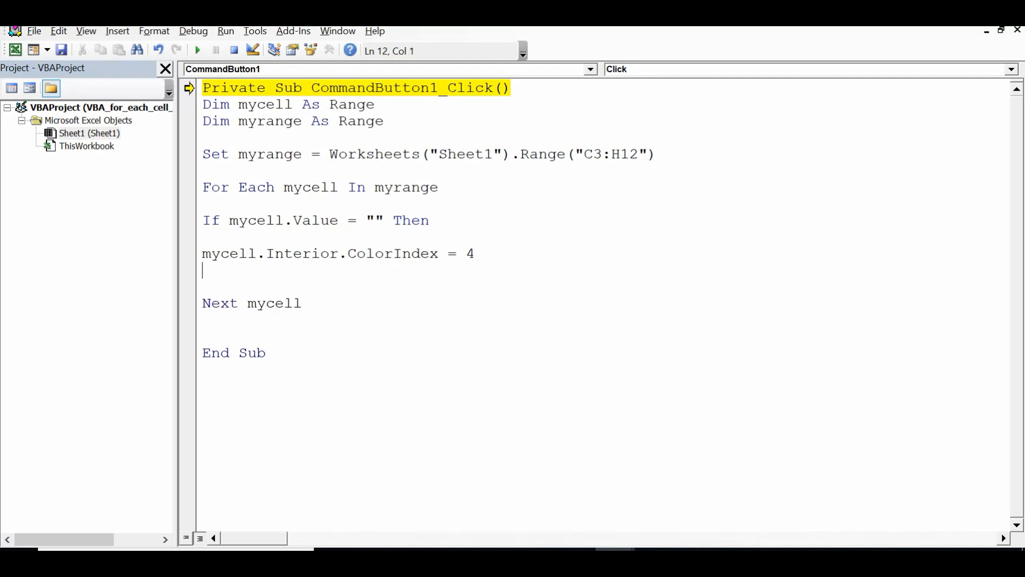
type("end if")
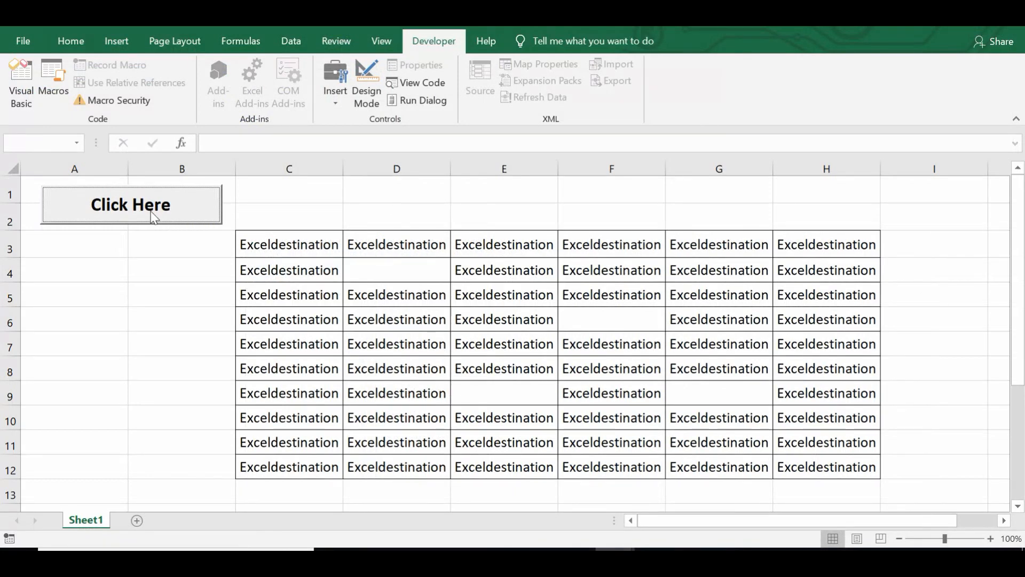
Run the Click Here macro to turn blank cells D4, F6, E9 and G9 green
left_click(130, 204)
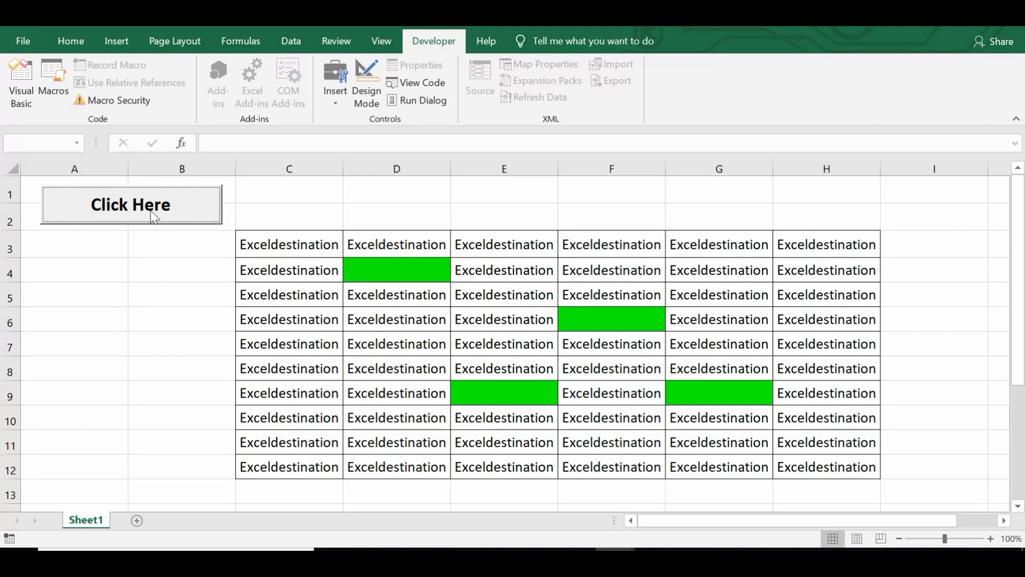
mouse_move(268, 224)
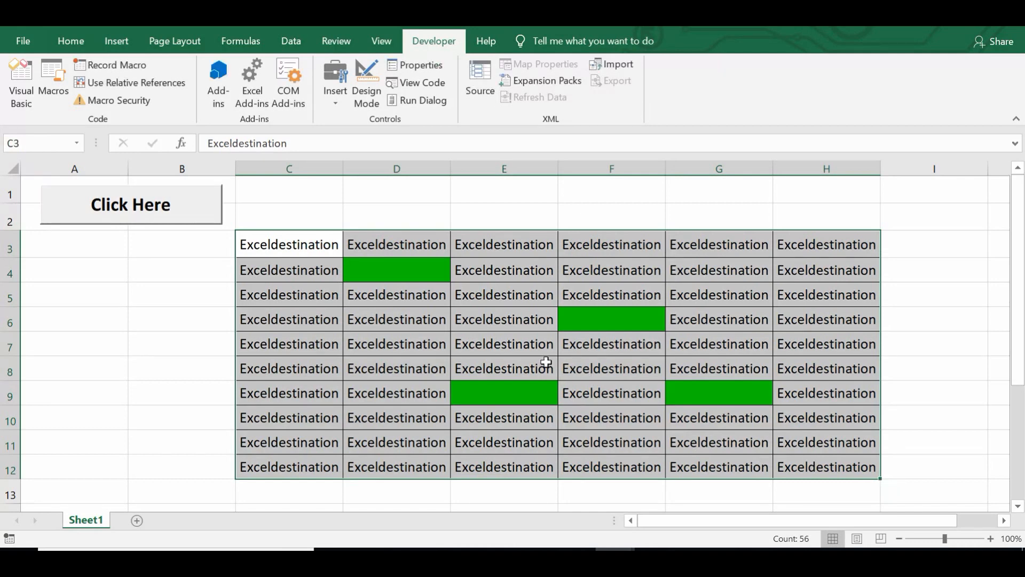
mouse_move(302, 244)
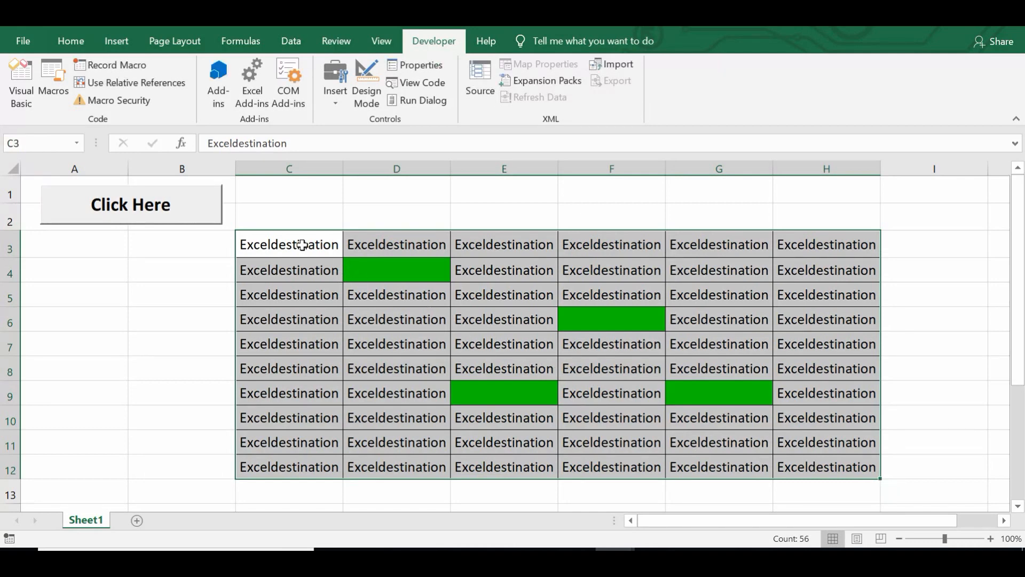